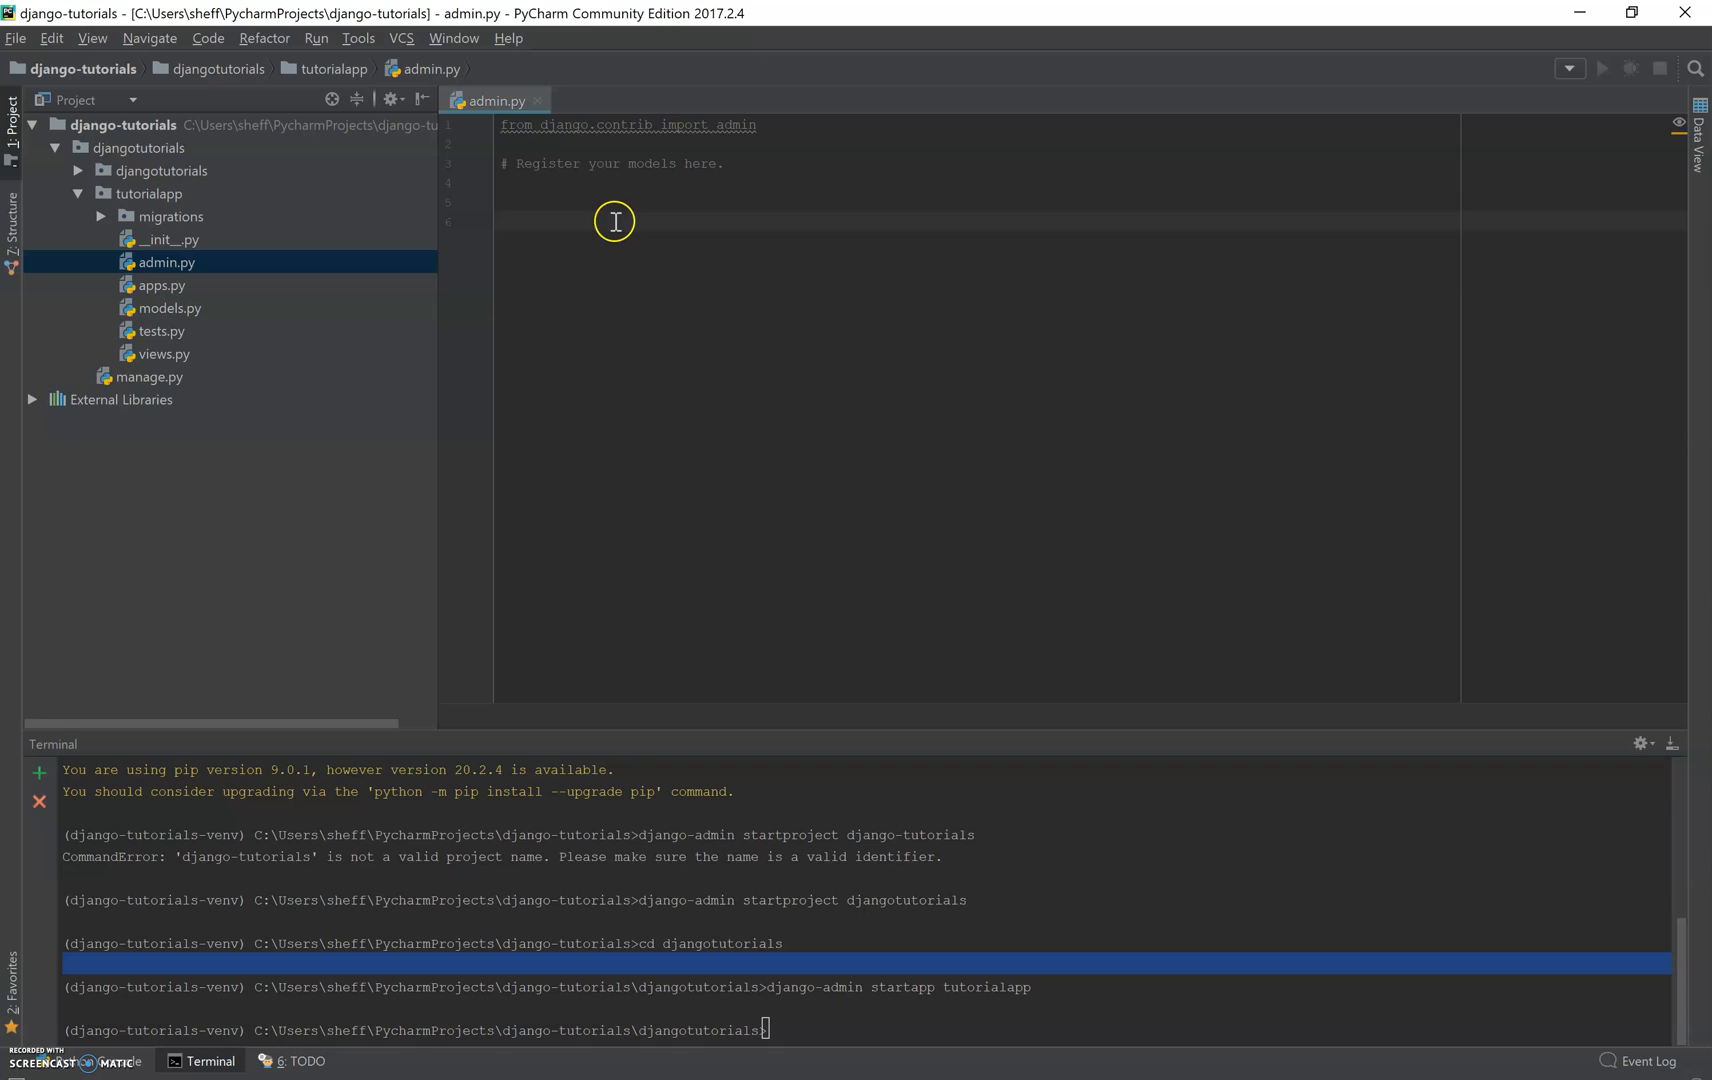
{"action": "mouse_move", "coordinate": [604, 216]}
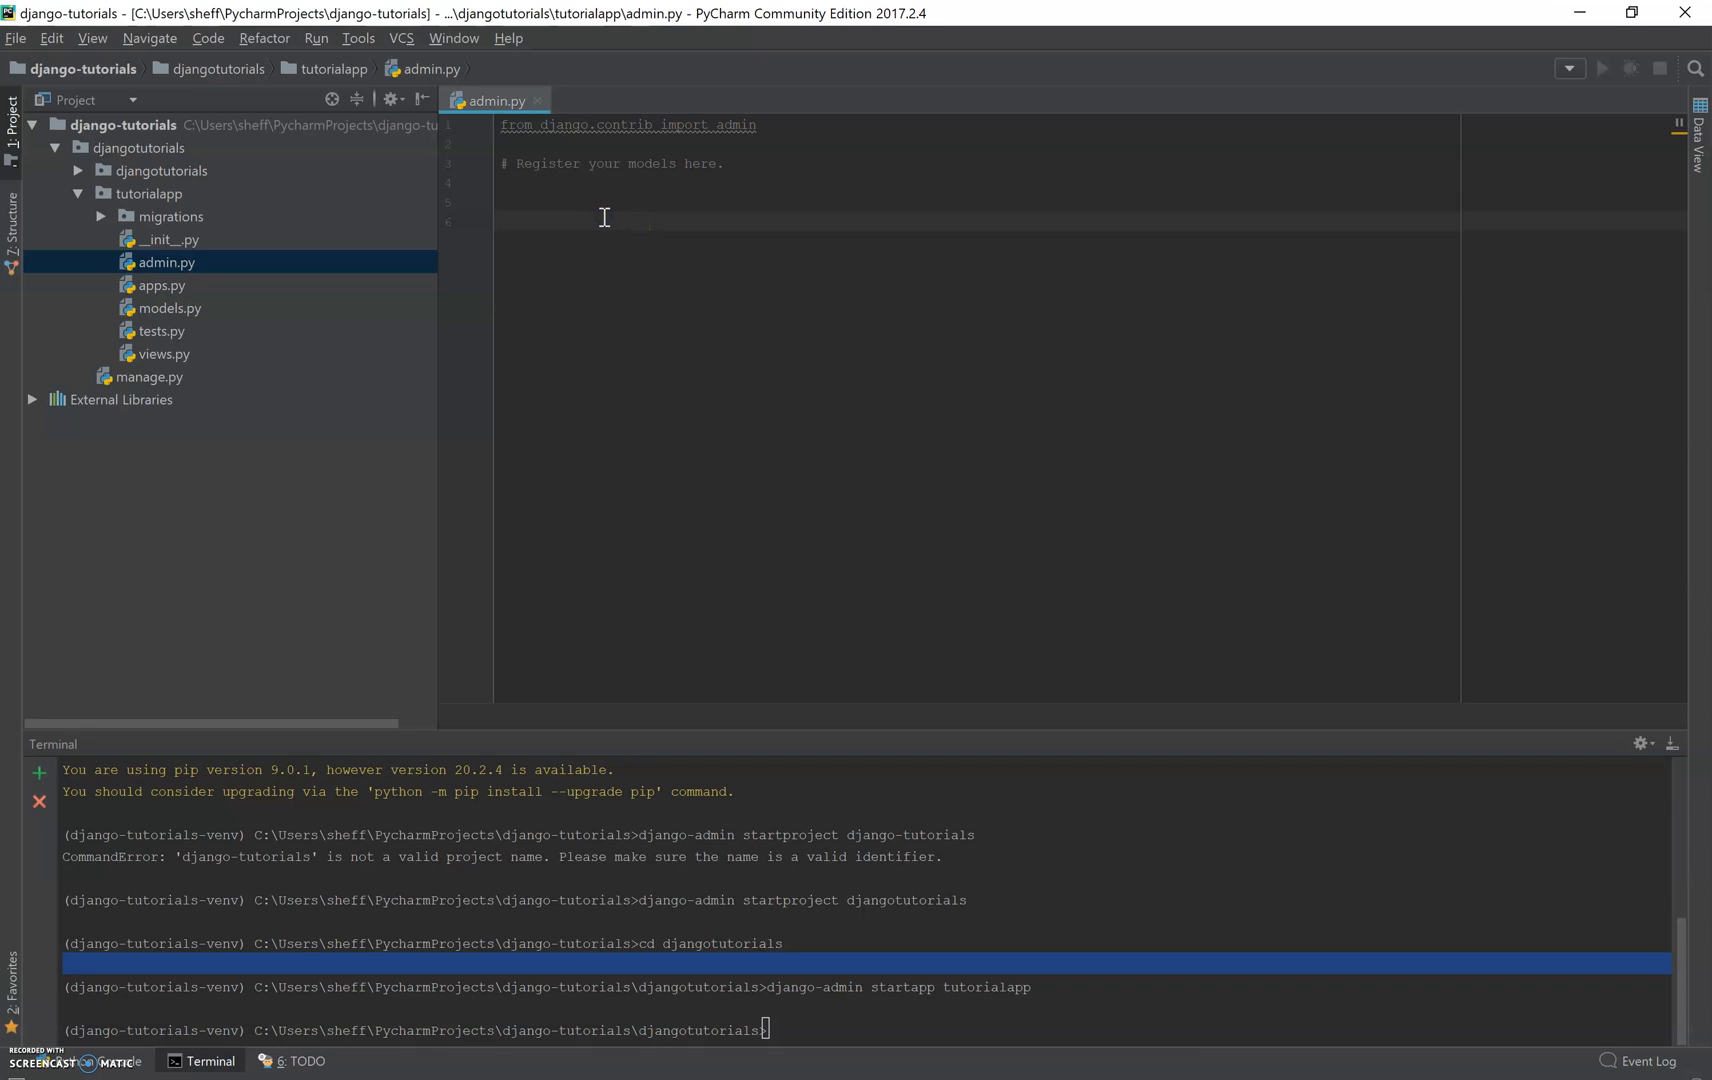
Step: Remove the stray 'class' text from admin.py and close the file unchanged
{"action": "type", "text": "class"}
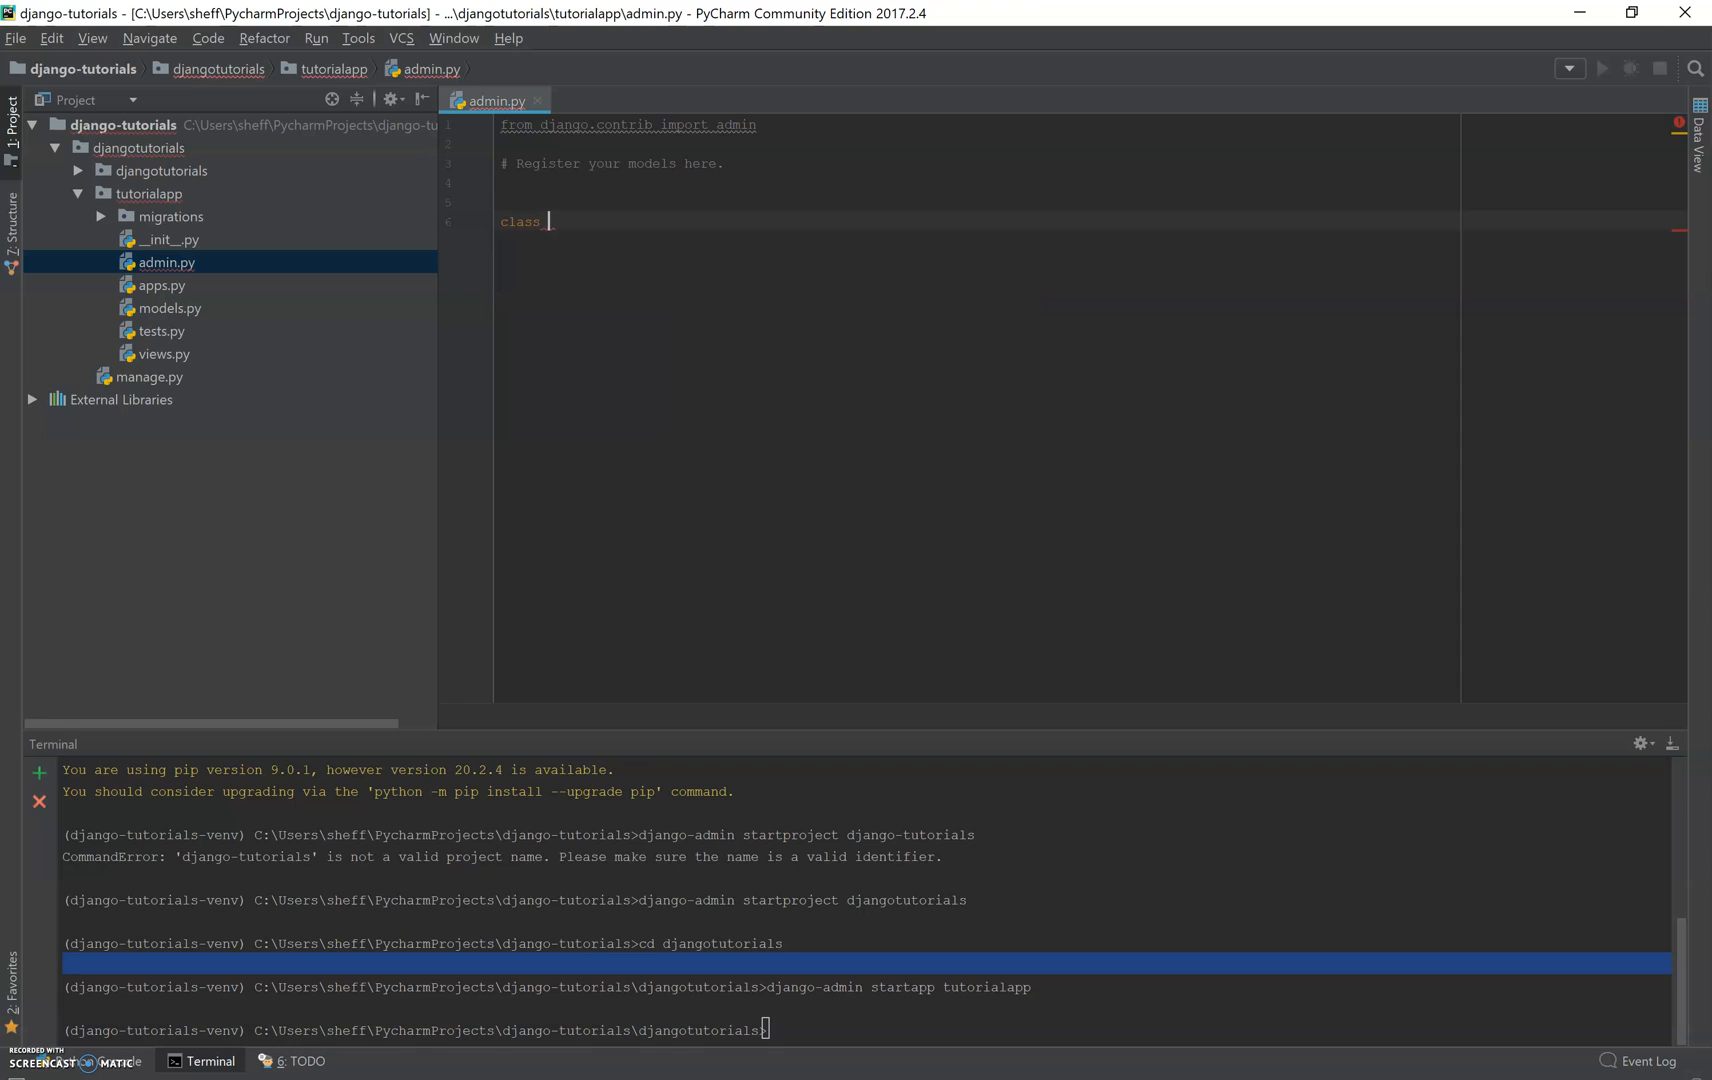
{"action": "key", "text": "BackSpace"}
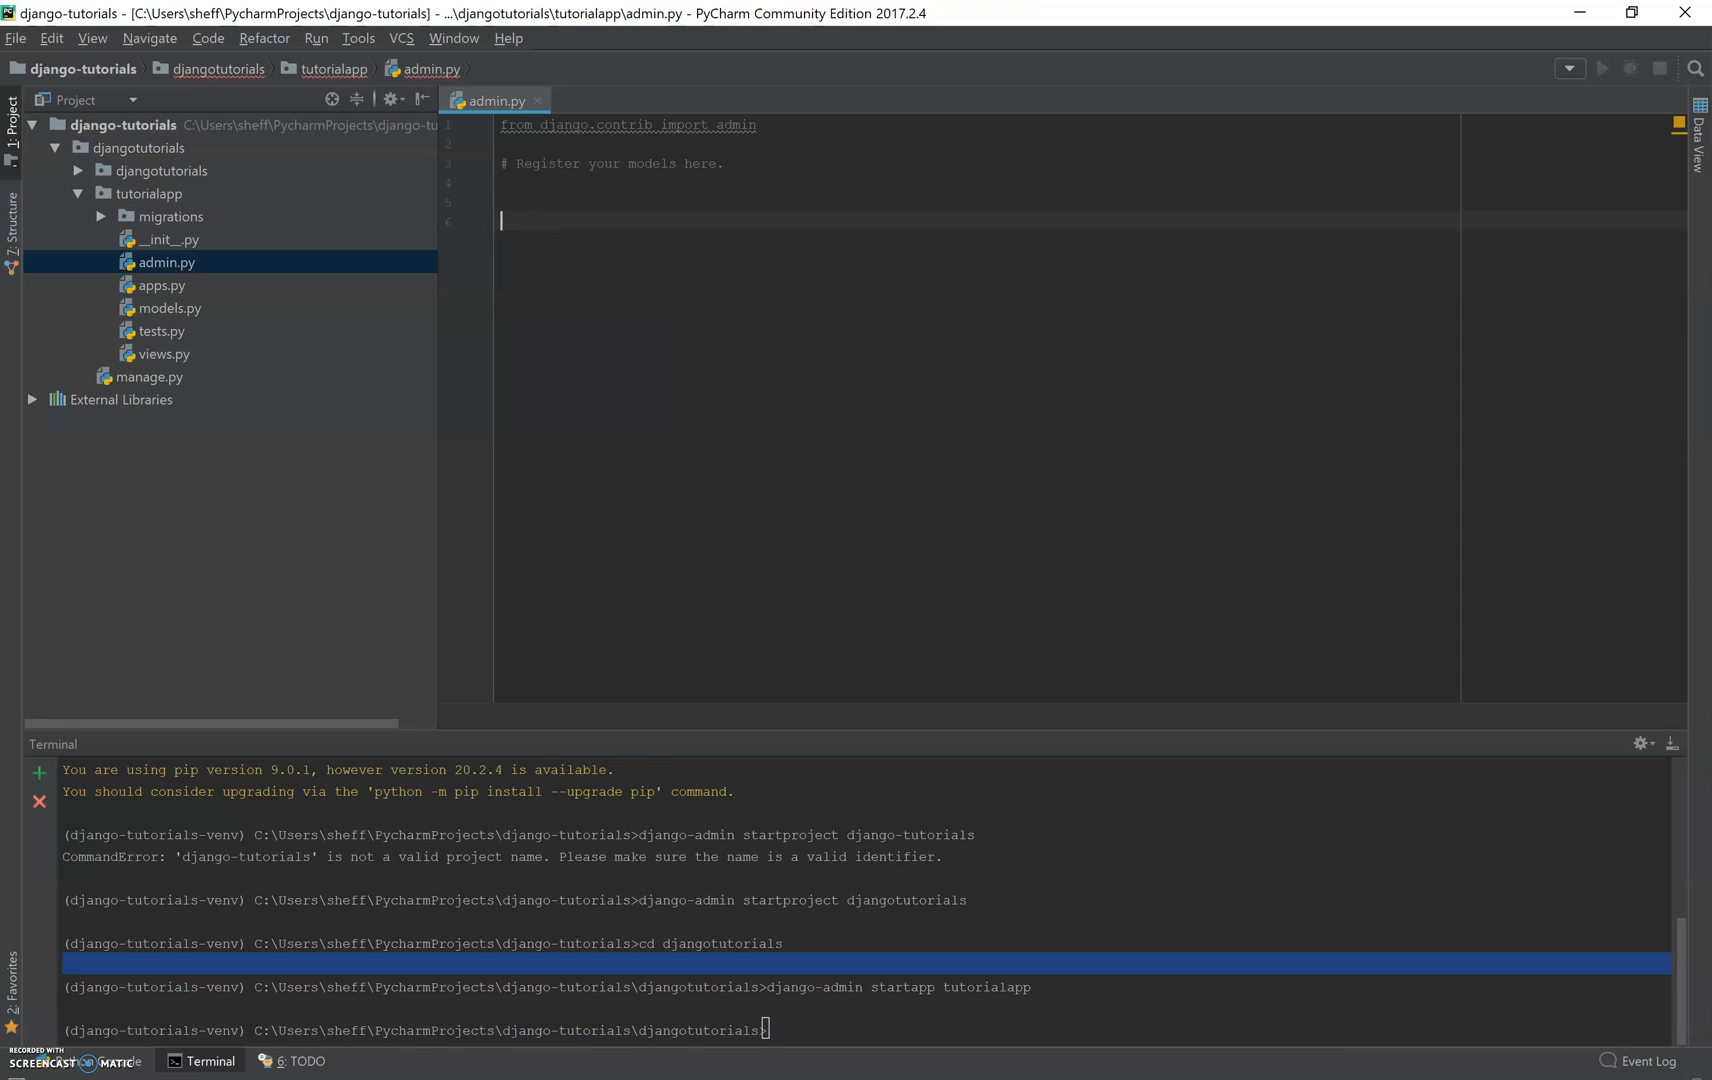
{"action": "left_click", "coordinate": [538, 100]}
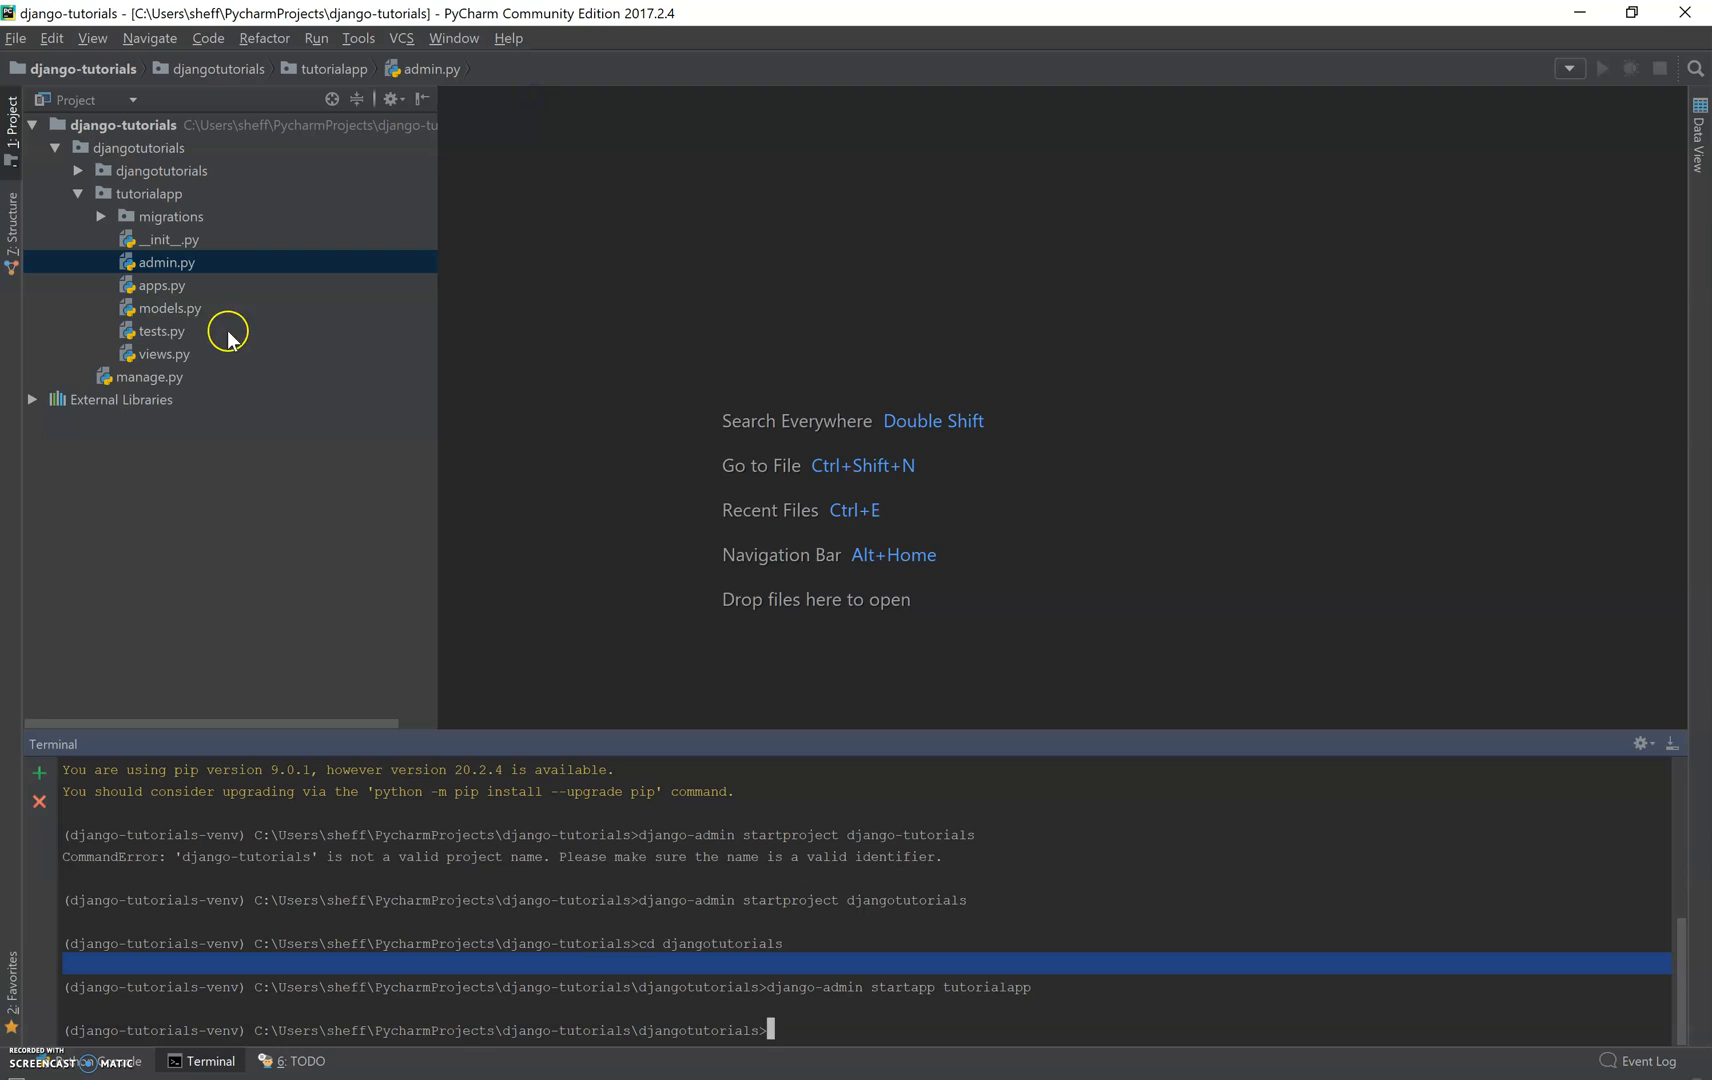
Step: In models.py, declare 'class SingletonModel(models.Model):' and start its body
{"action": "double_click", "coordinate": [169, 308]}
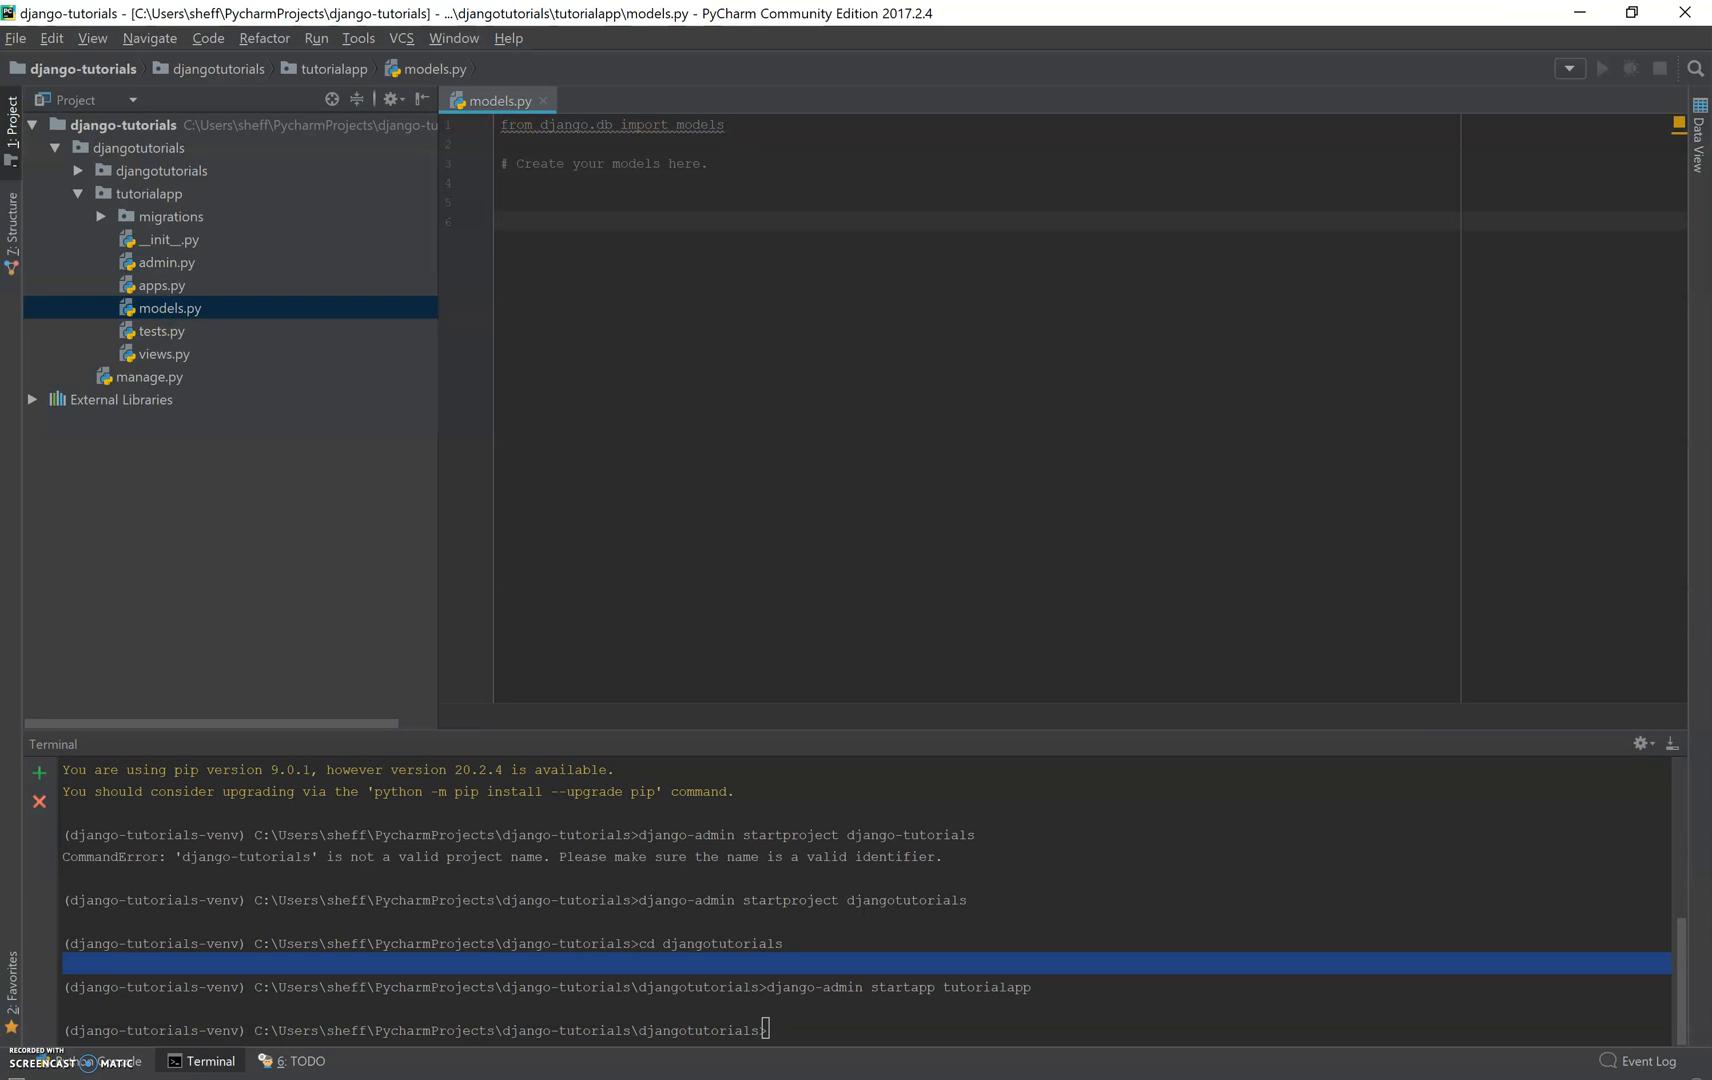
{"action": "type", "text": "class"}
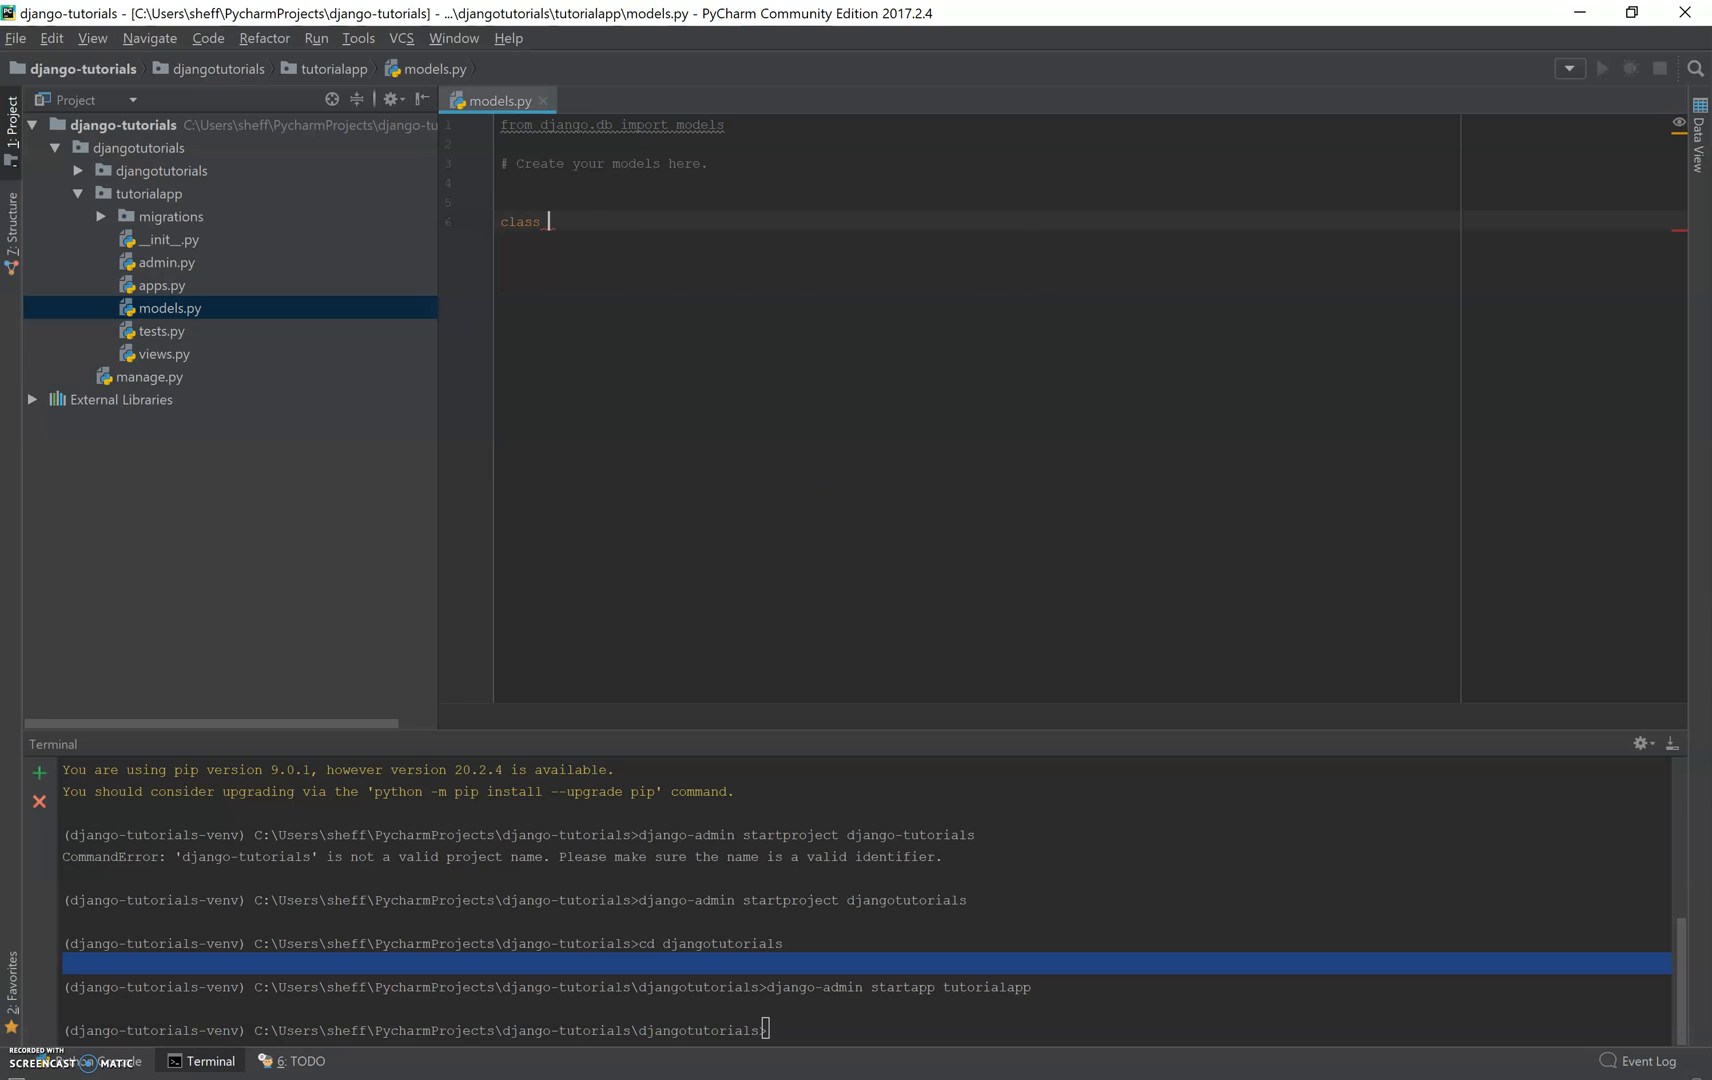
{"action": "type", "text": "SingletonModel("}
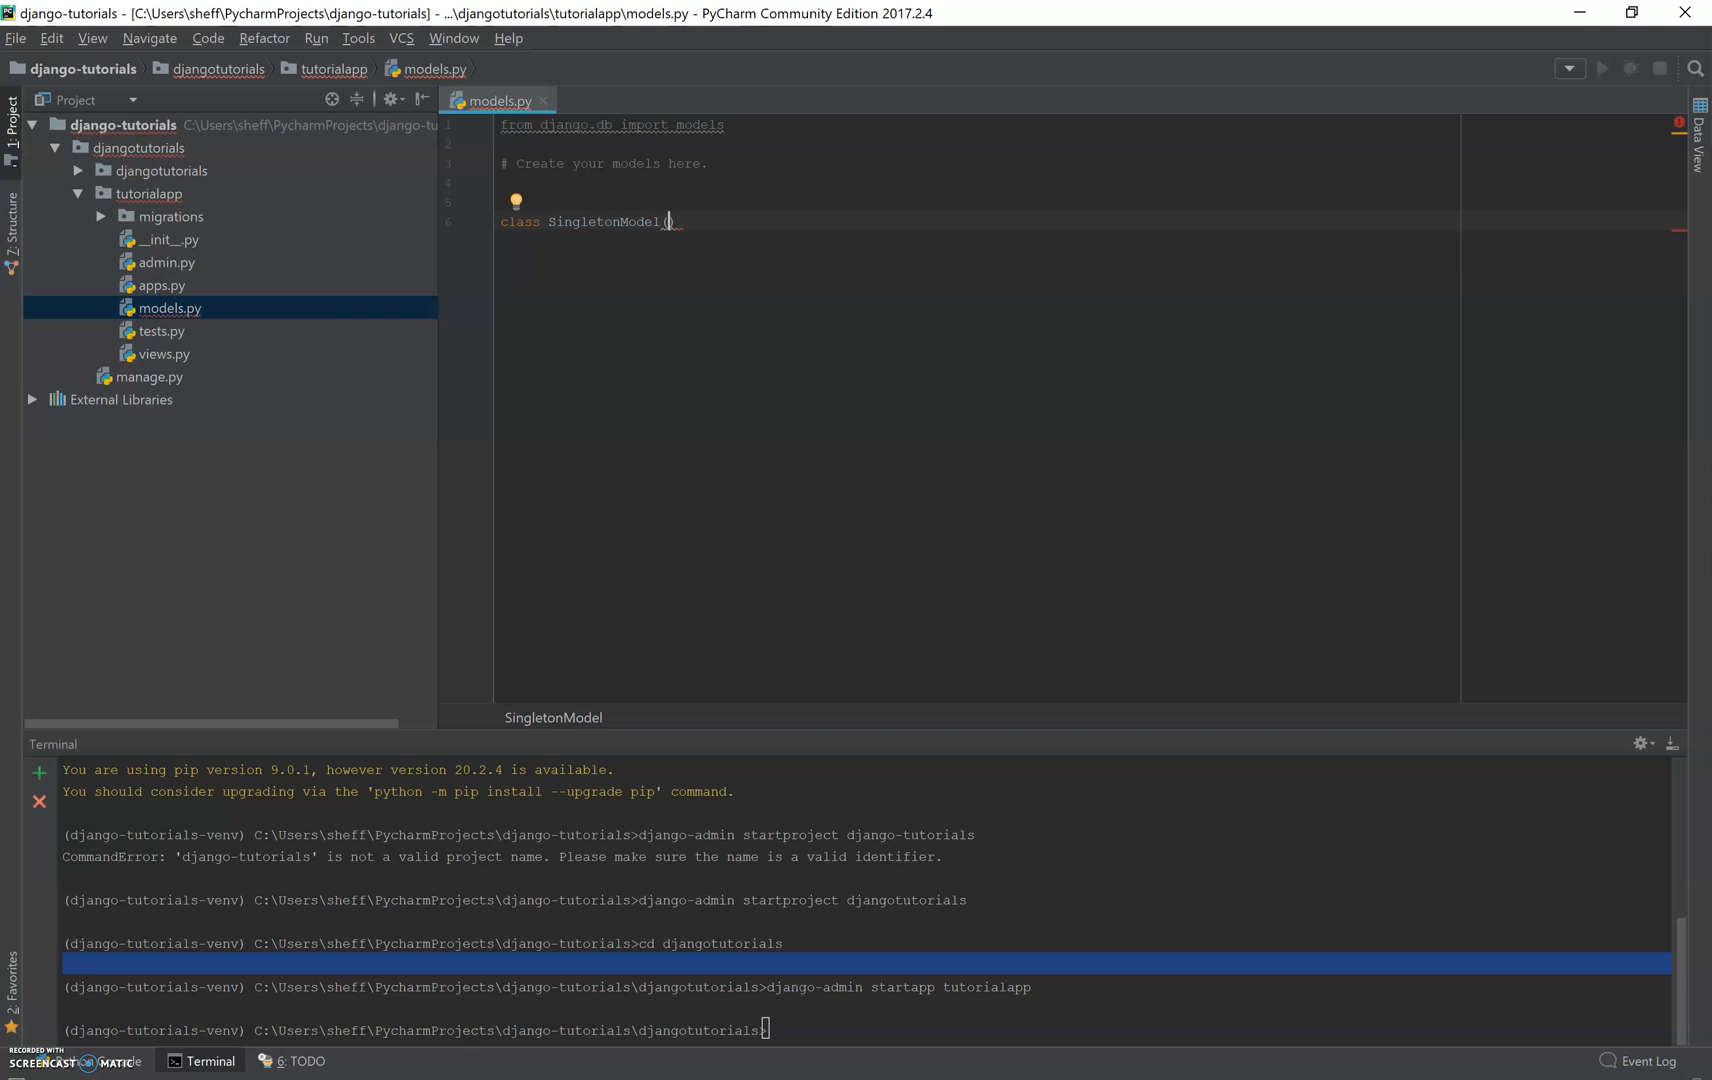
{"action": "type", "text": ")"}
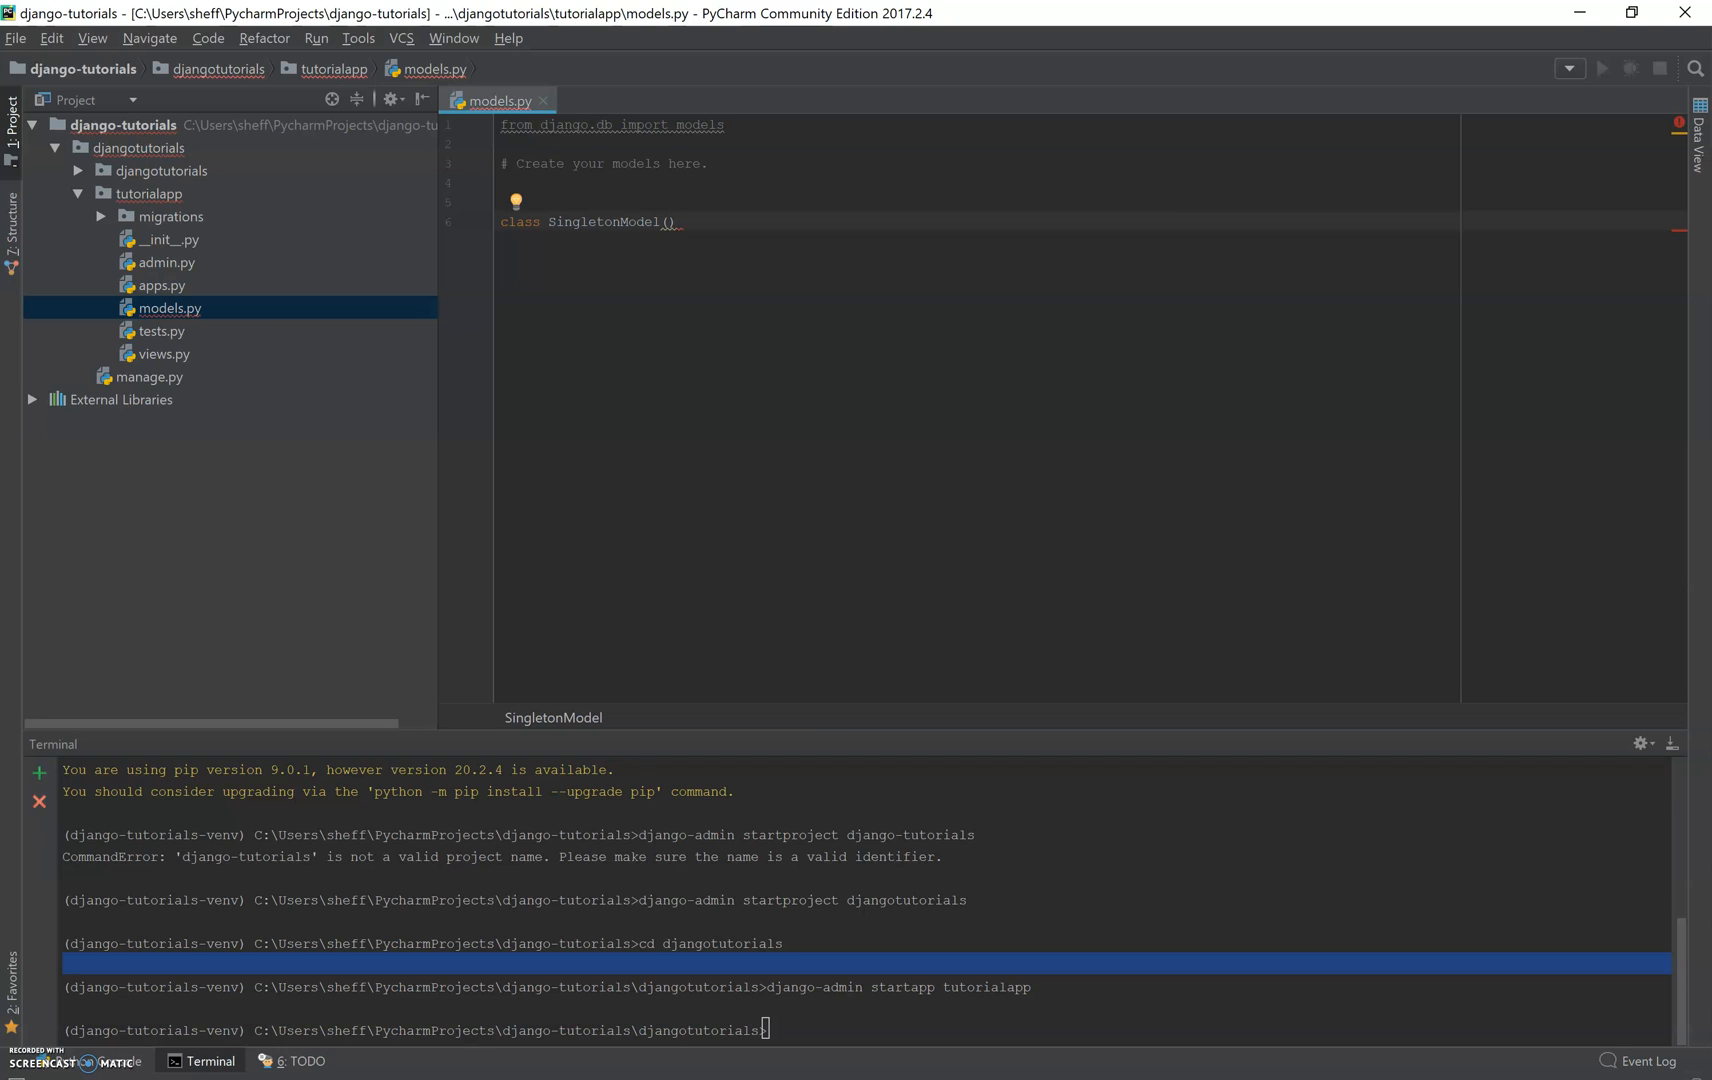
{"action": "type", "text": "models.Model"}
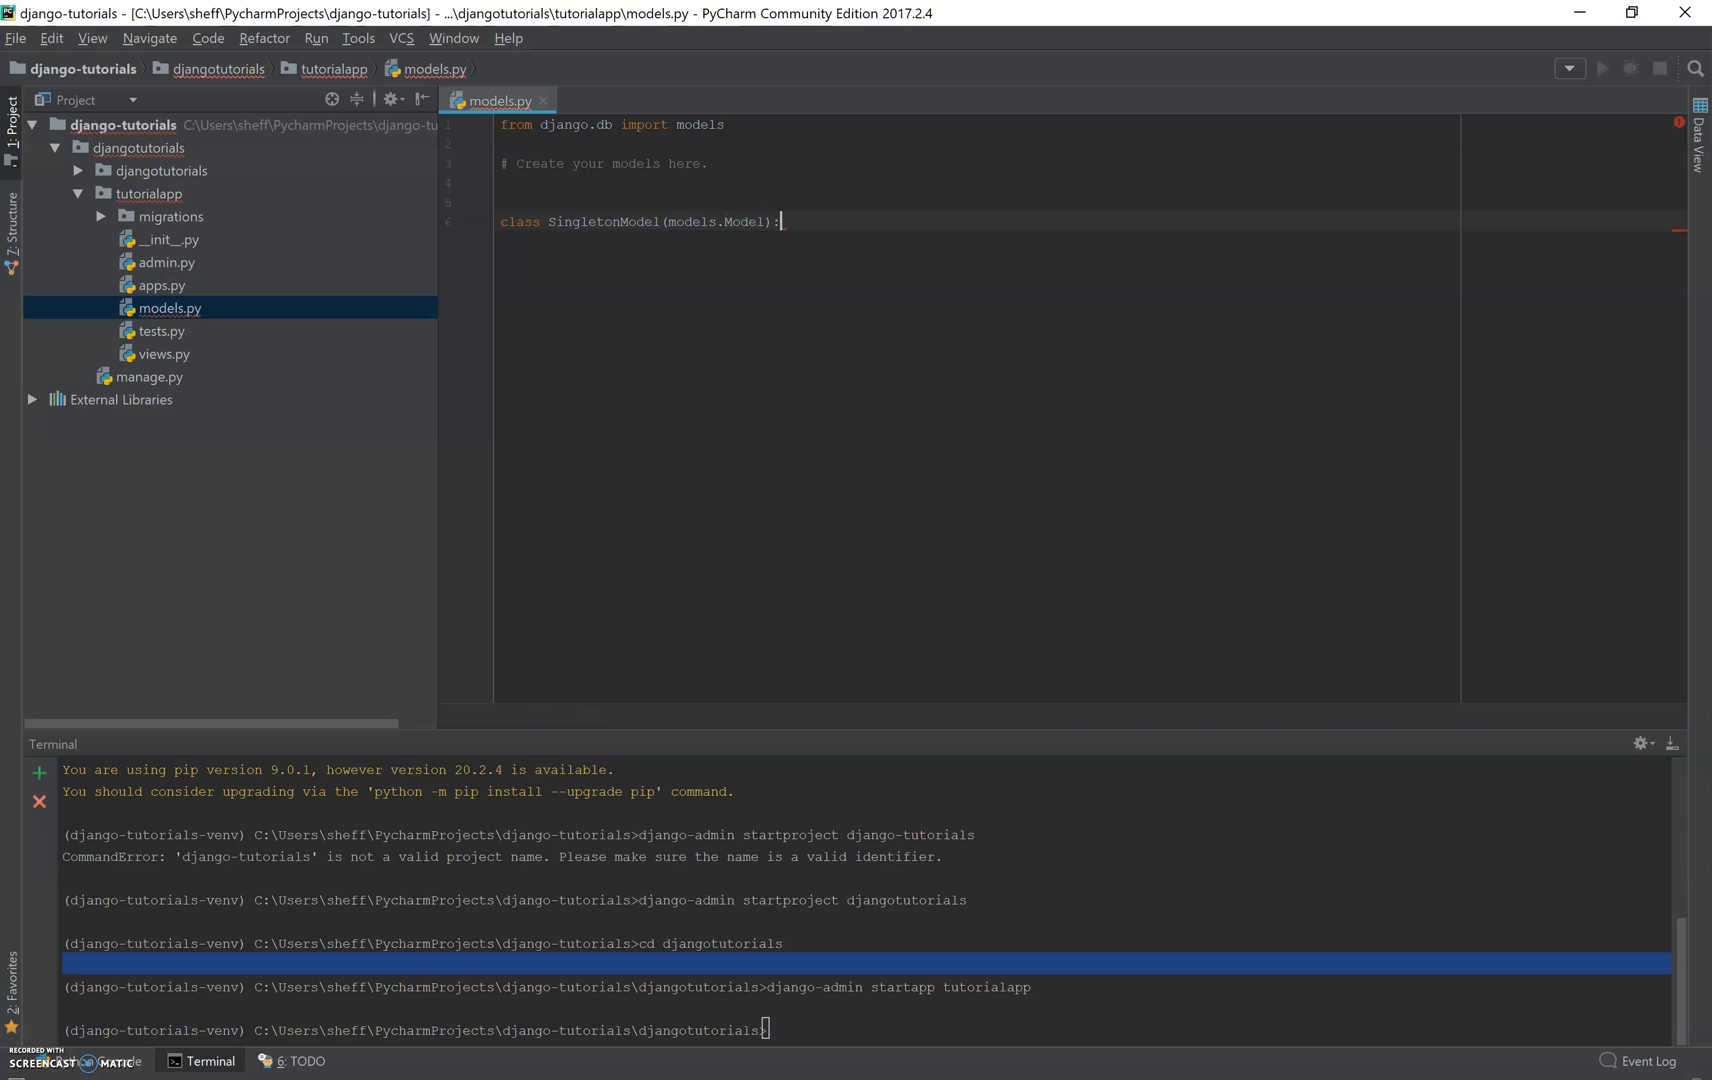
{"action": "key", "text": "Return"}
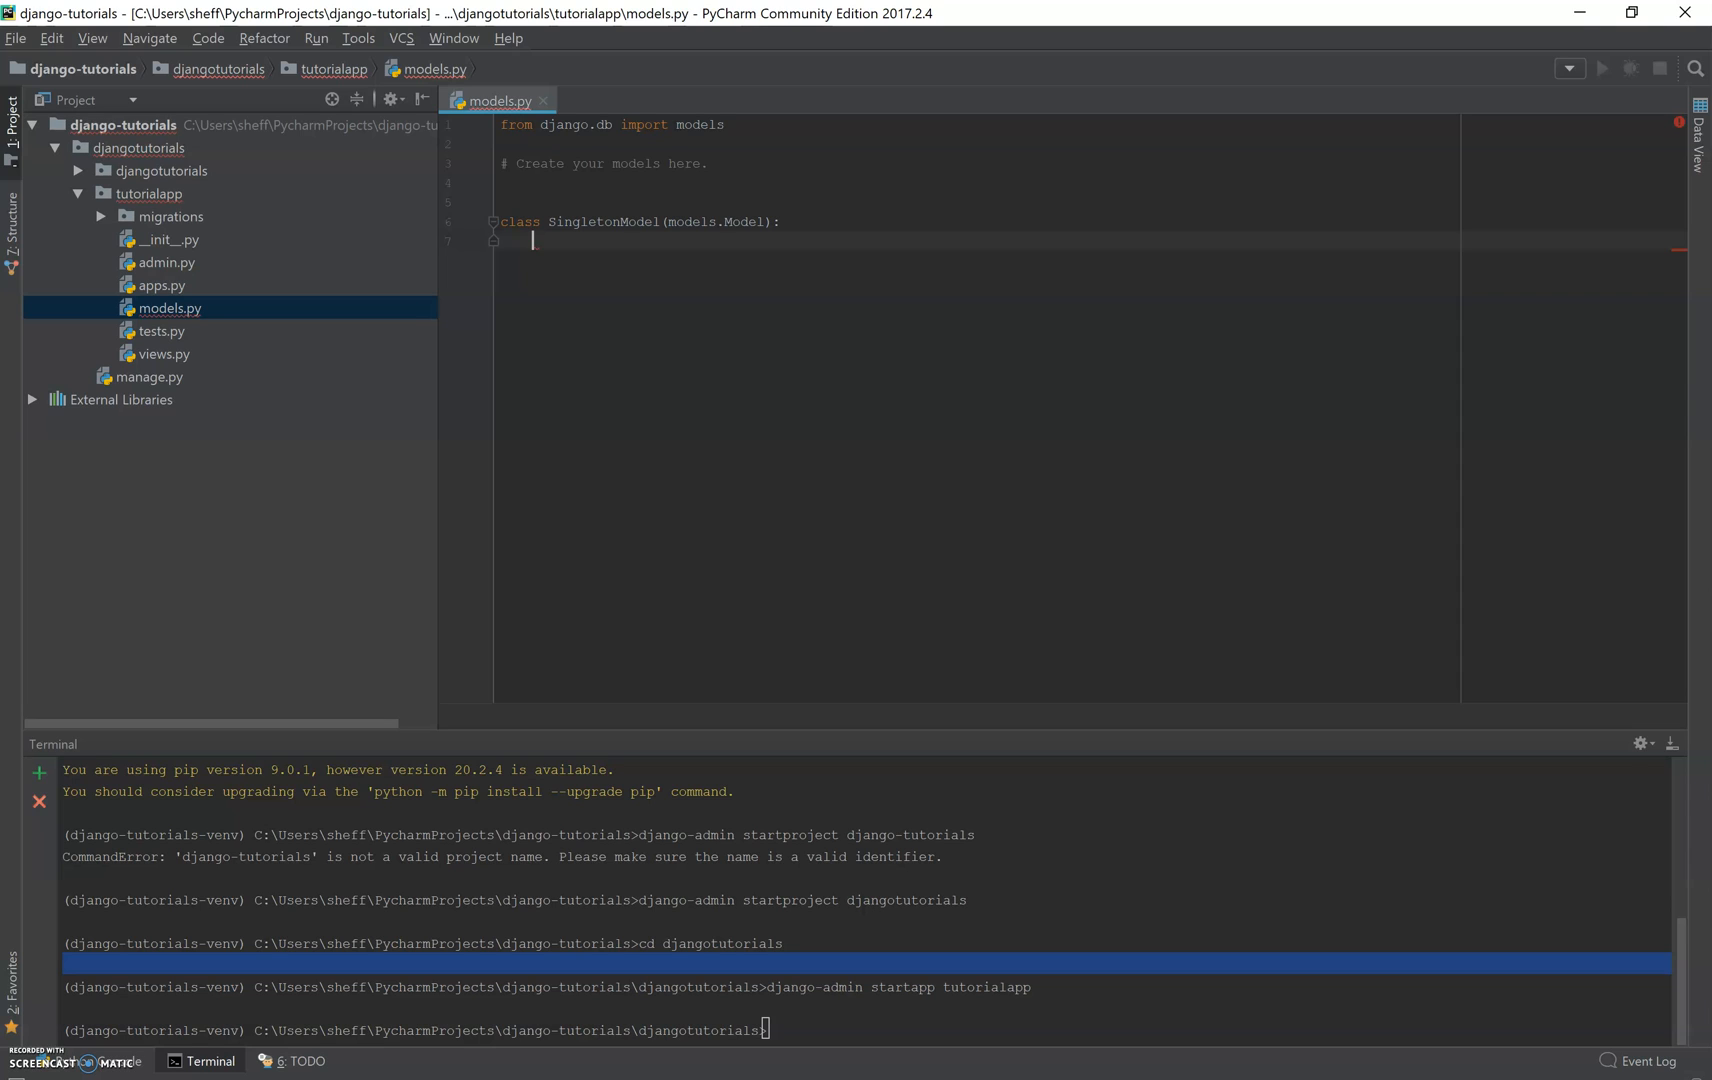
Step: Write save(self, *args, **kwargs) setting self.object.pk = 1, then calling super().save(*args, **kwargs)
{"action": "type", "text": "def save(self):"}
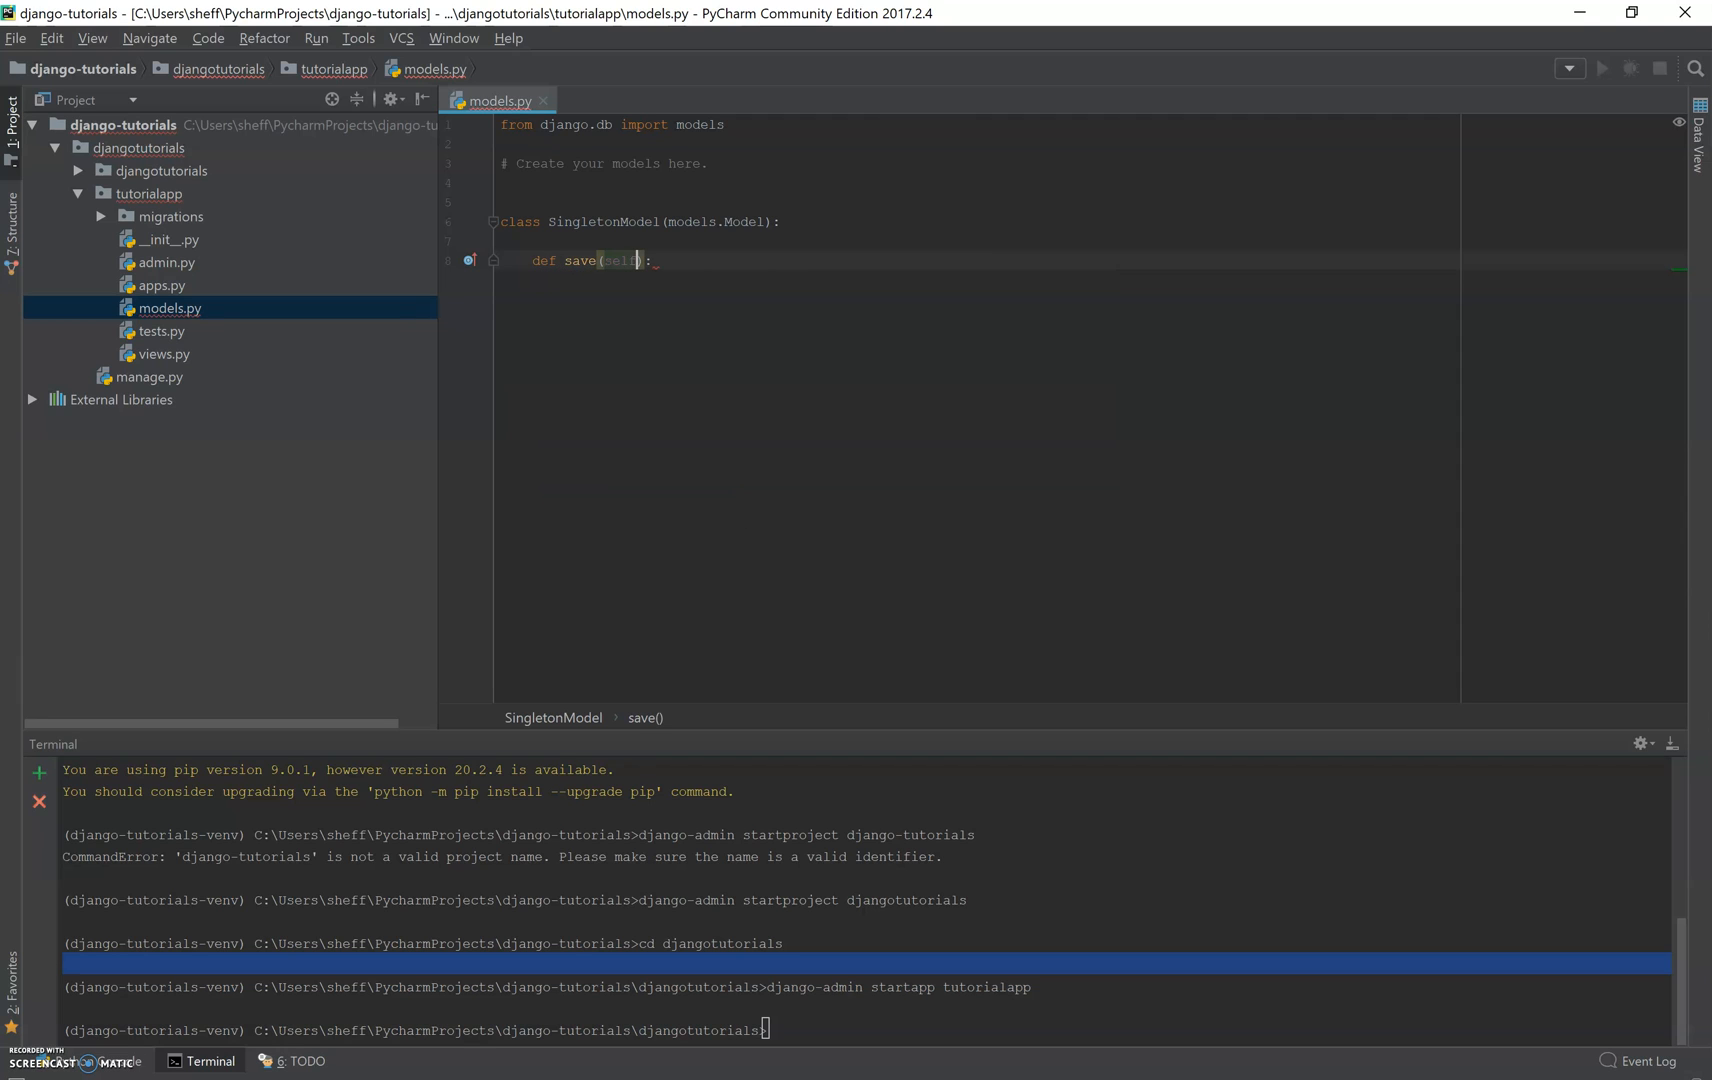
{"action": "type", "text": ", *args"}
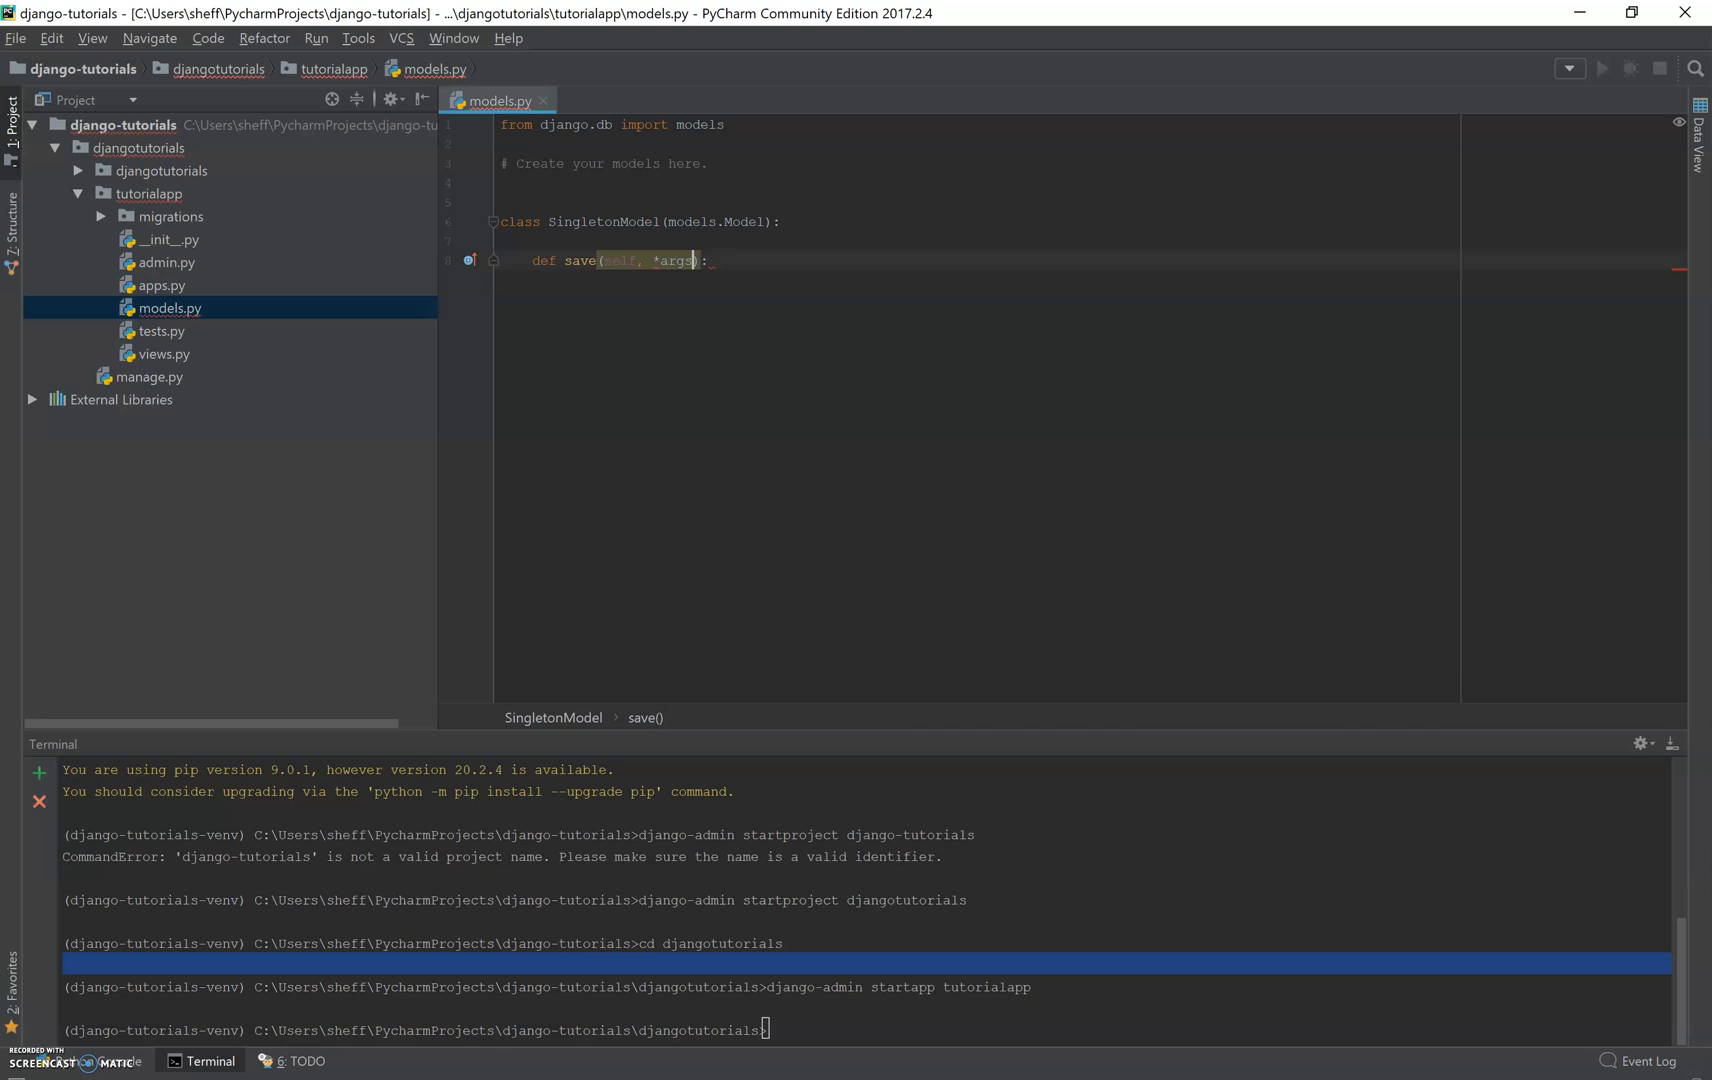
{"action": "type", "text": ", **kwargs"}
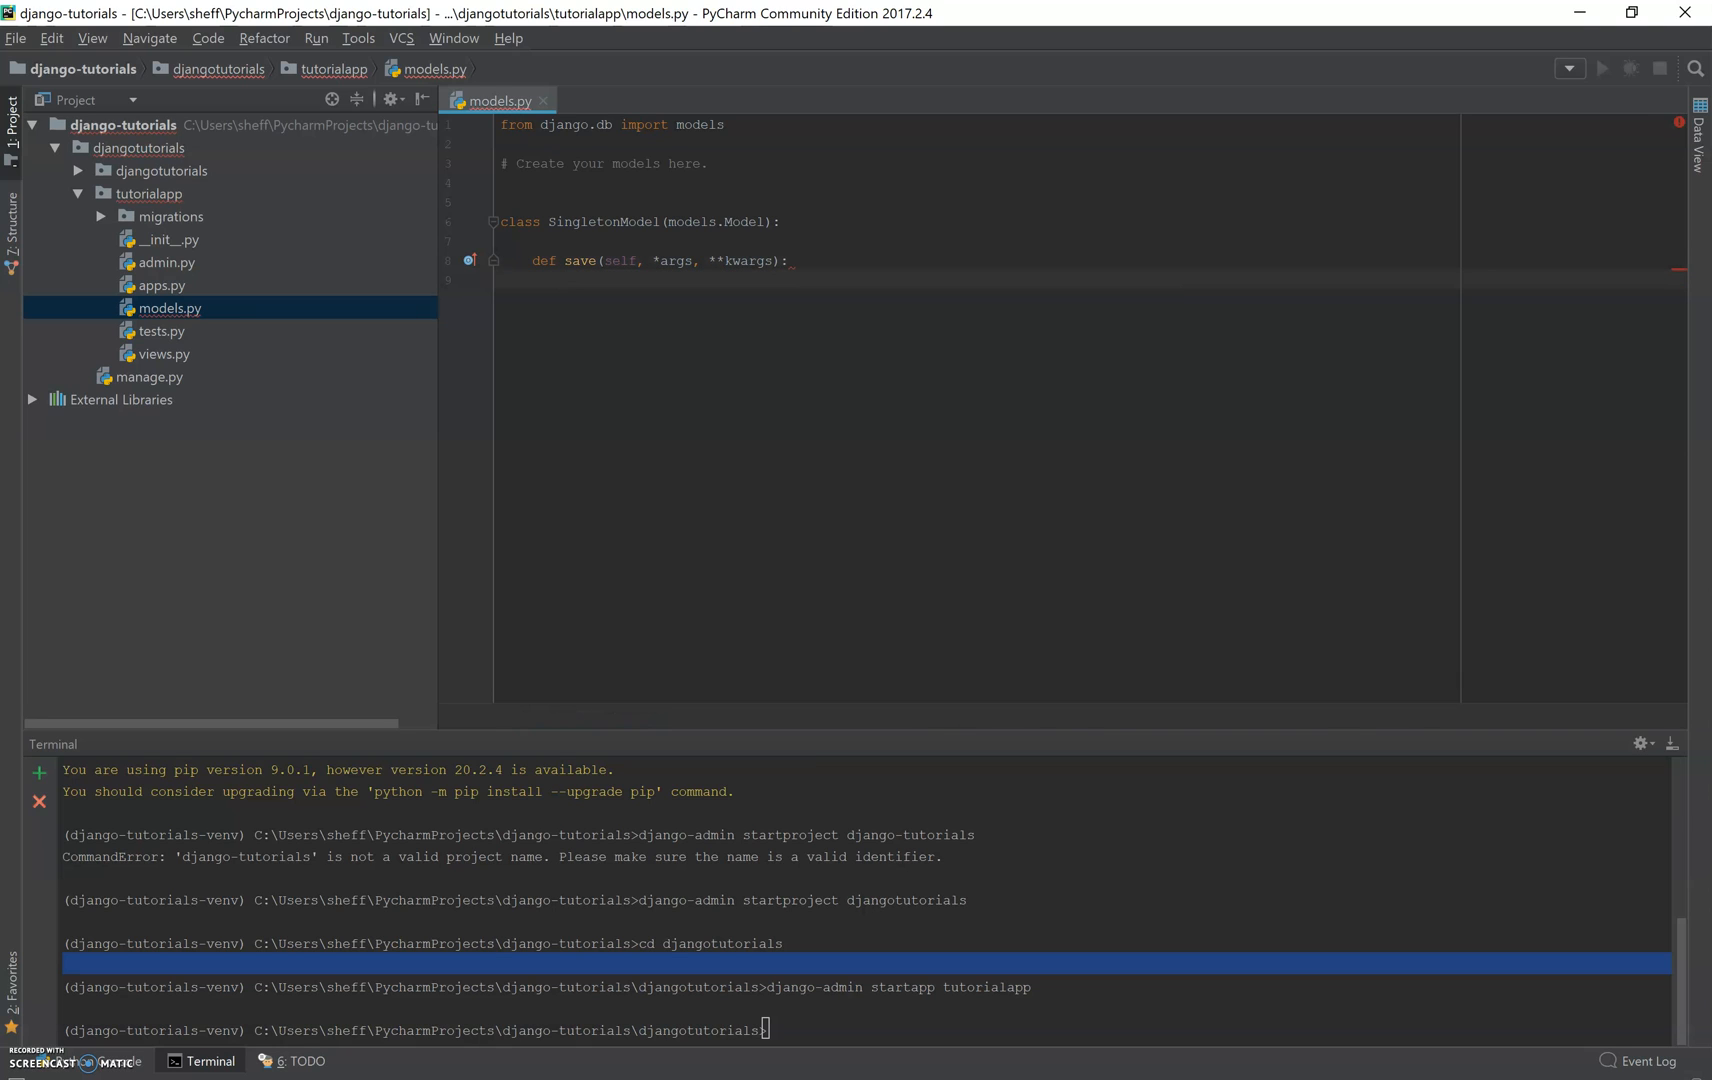
{"action": "type", "text": "super("}
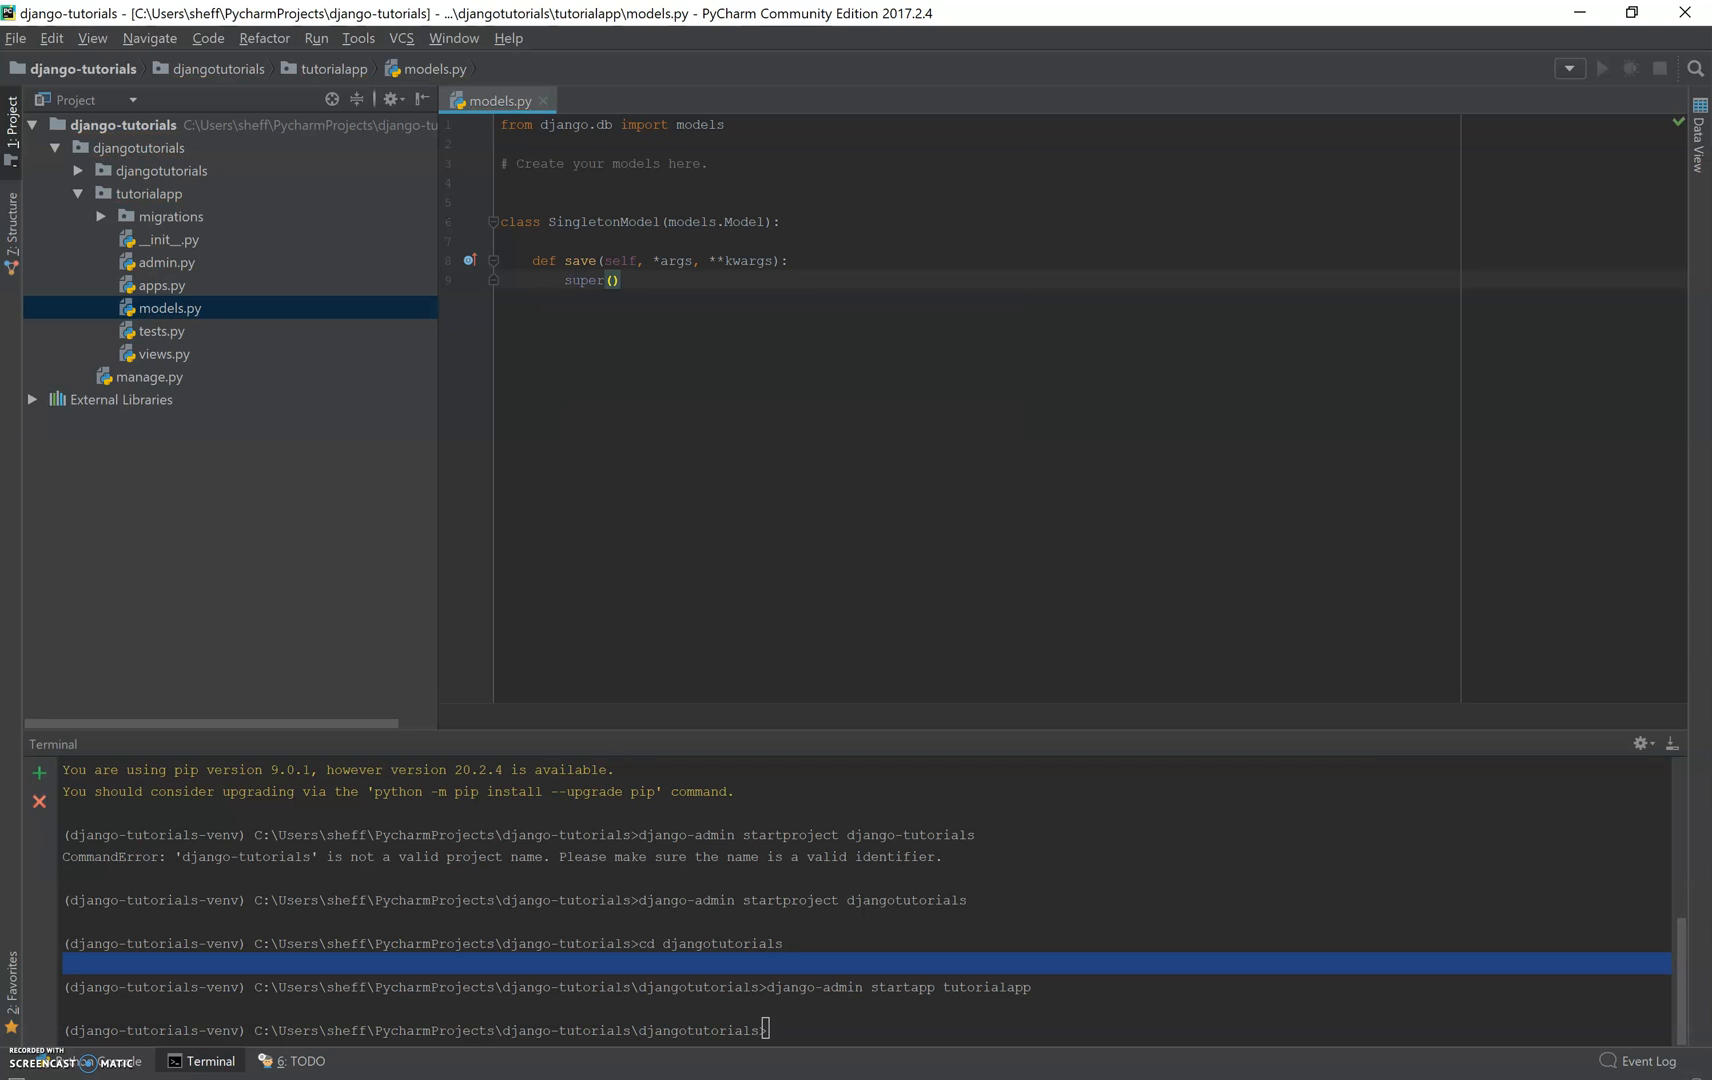
{"action": "type", "text": ".save(*args, **kwargs"}
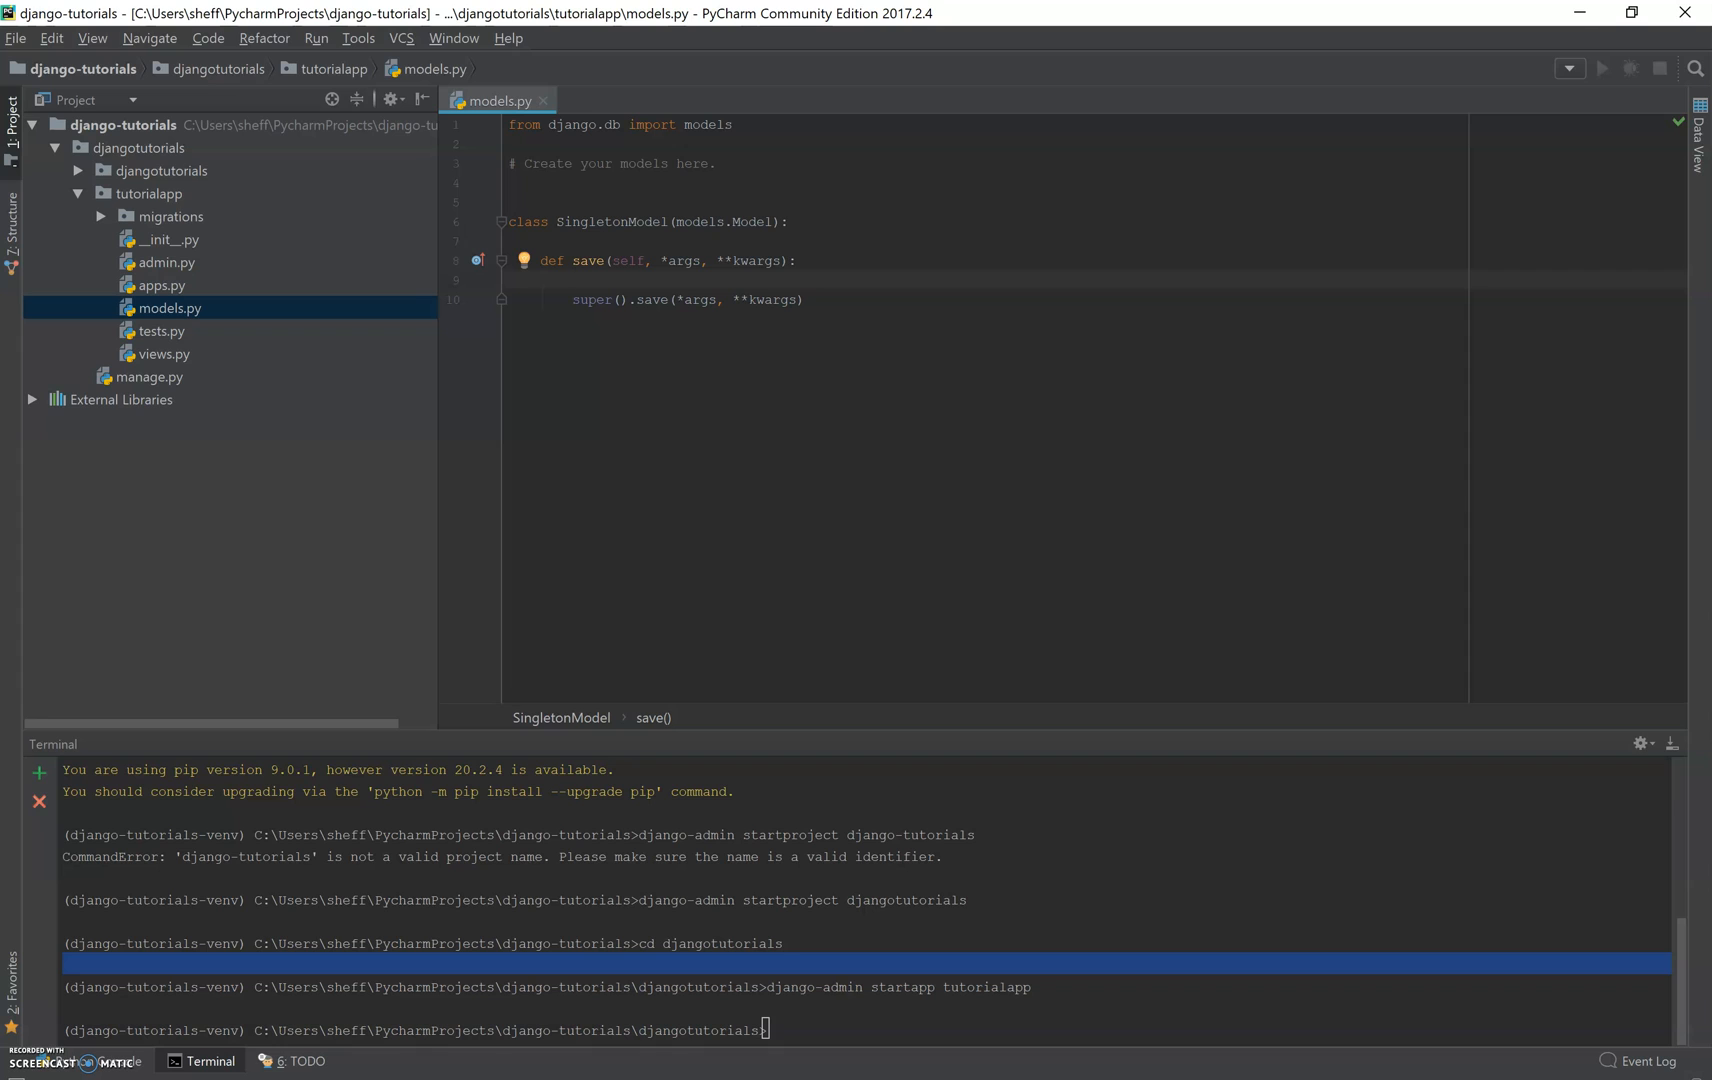
{"action": "type", "text": "self.object"}
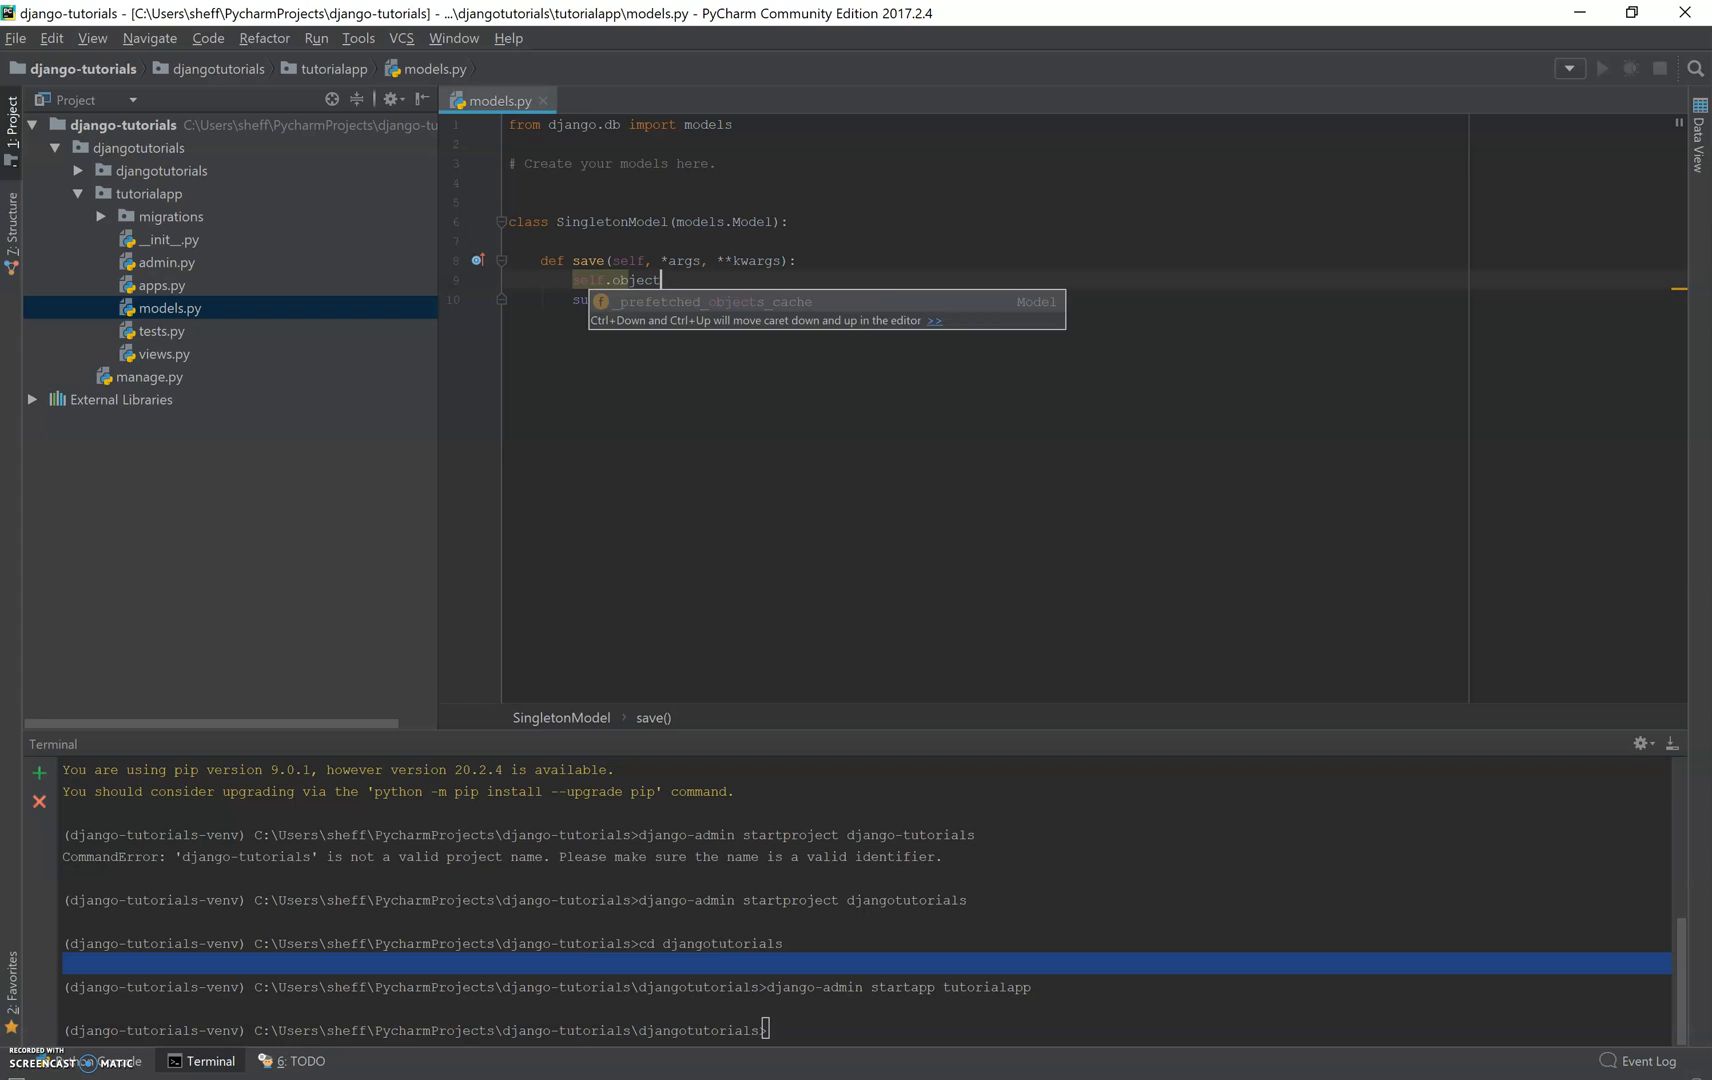
{"action": "type", "text": ".pk = 1"}
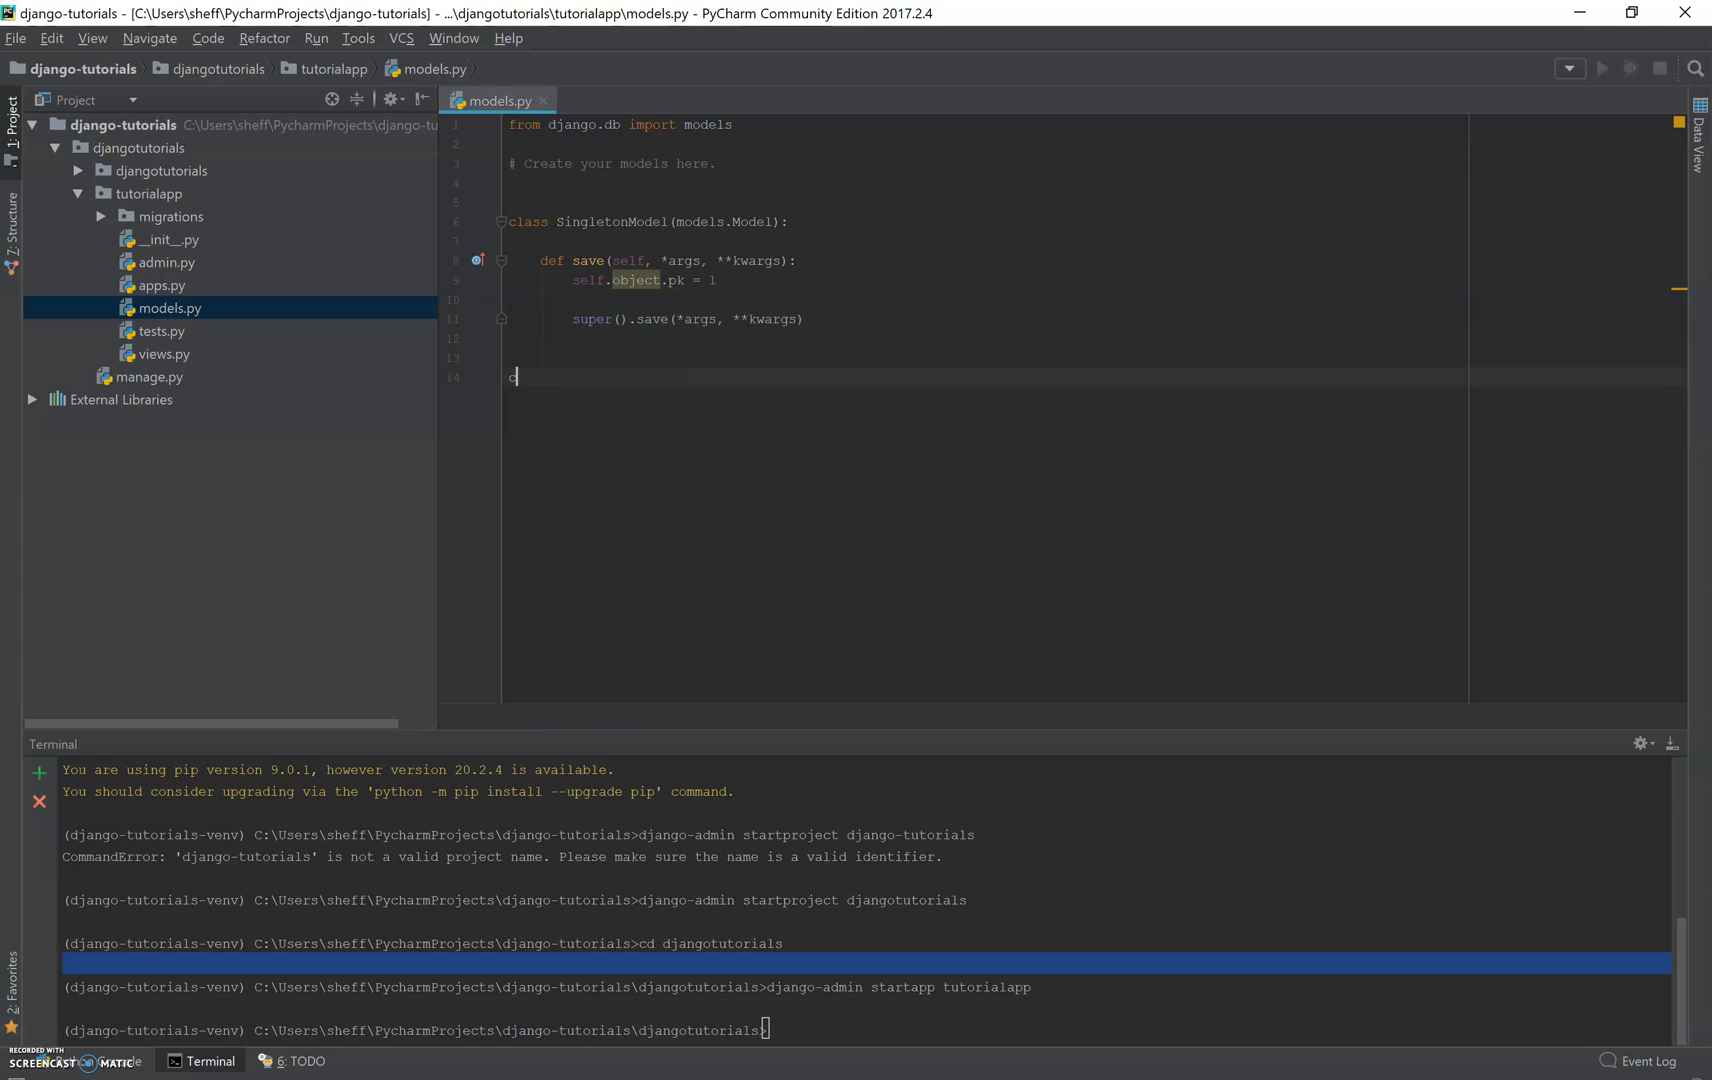
Step: Declare 'class Settings(SingletonModel):' in models.py and start its body
{"action": "type", "text": "class Settings"}
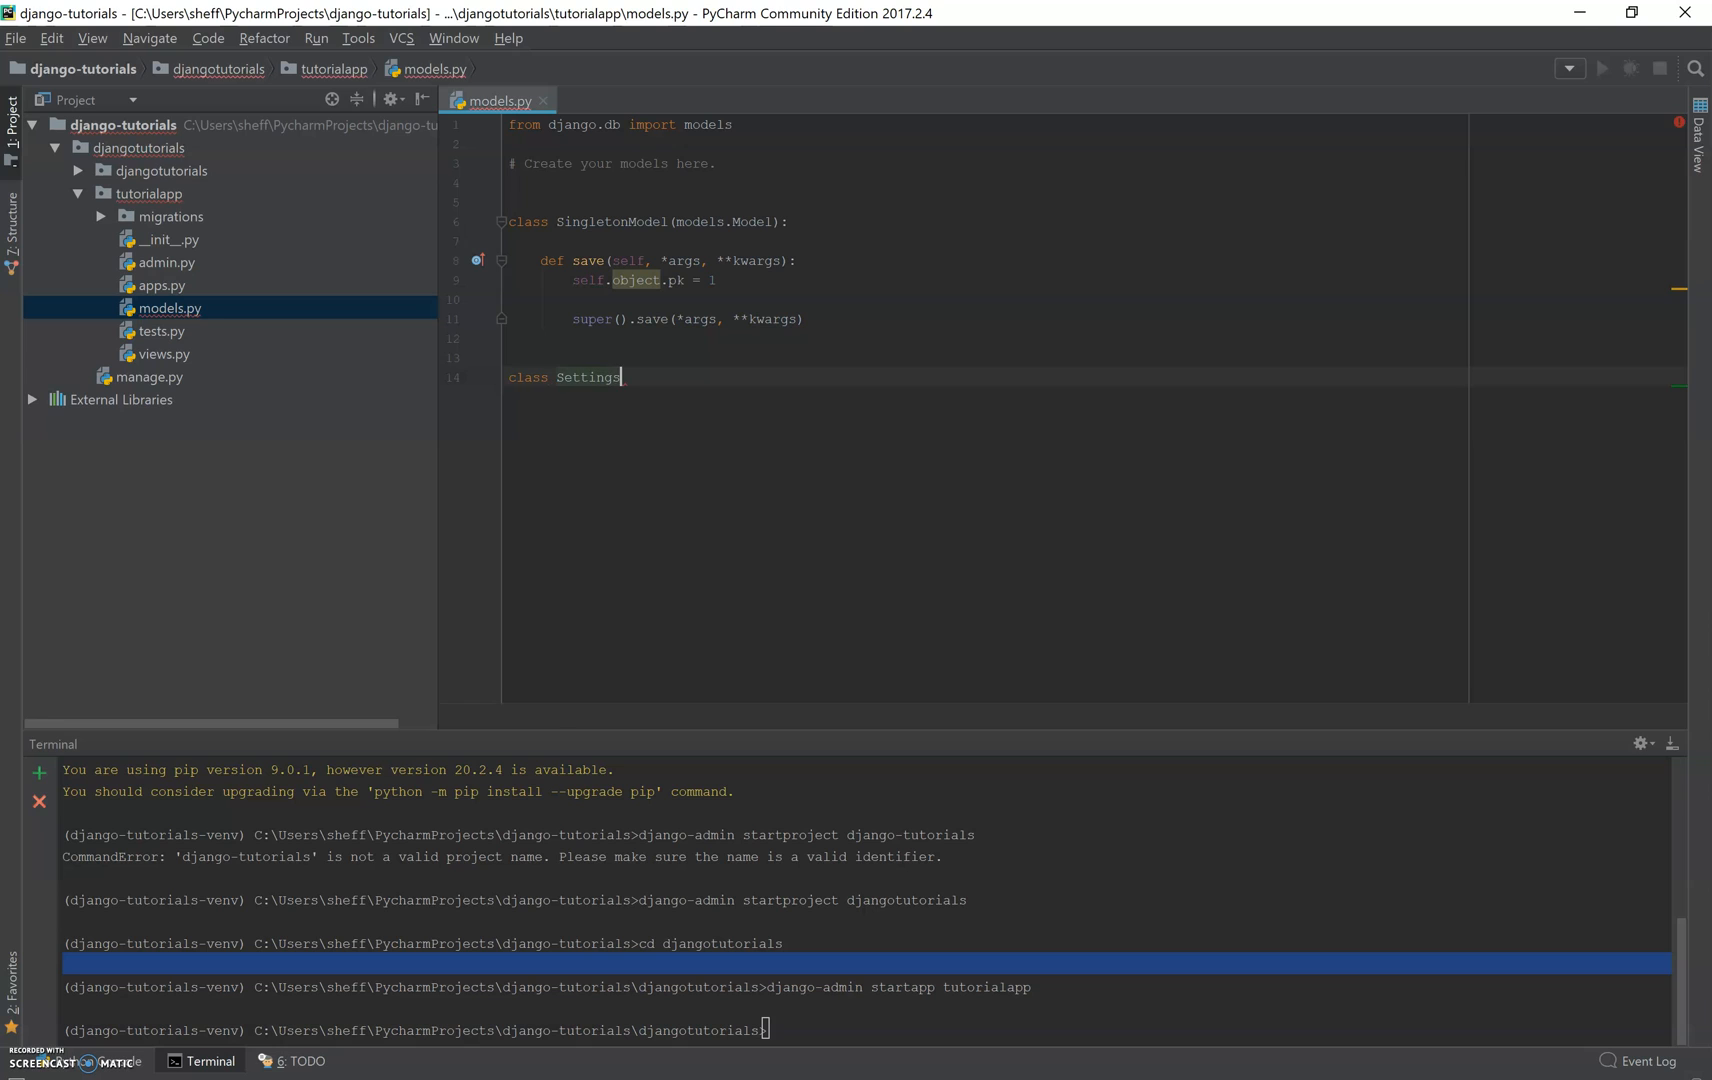
{"action": "type", "text": "(SingletonModel):"}
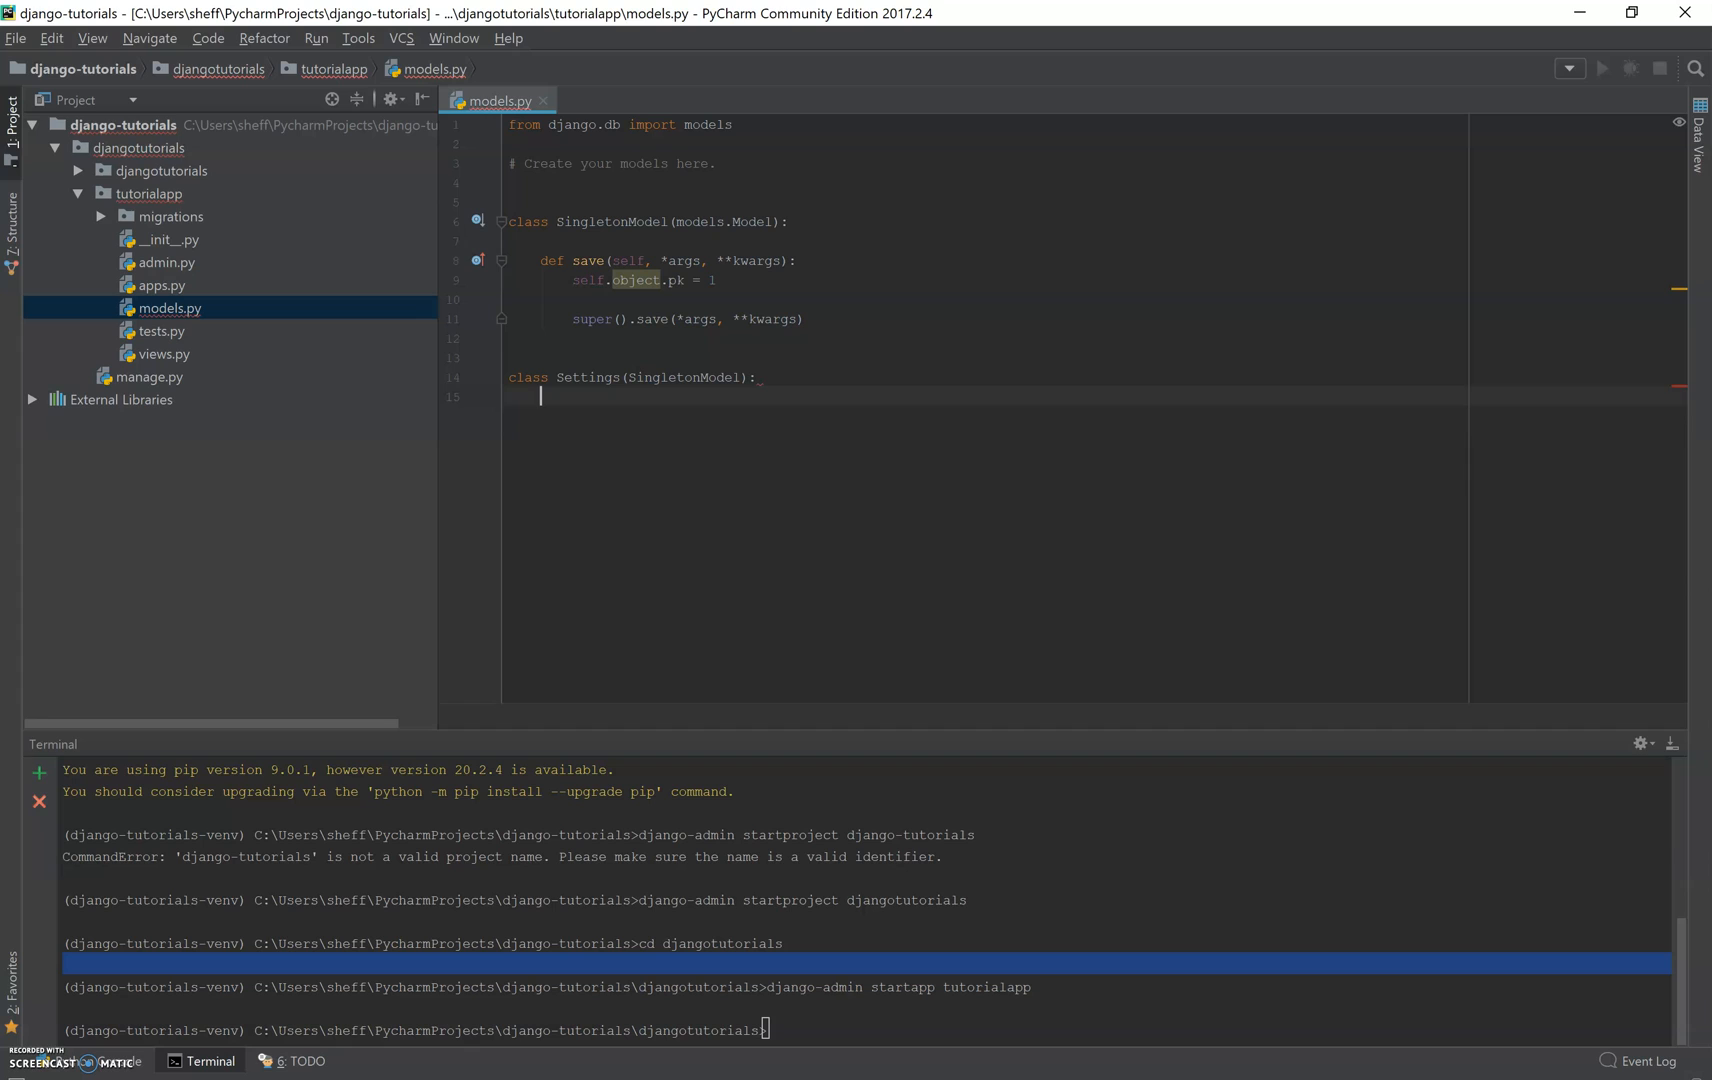
{"action": "key", "text": "Return"}
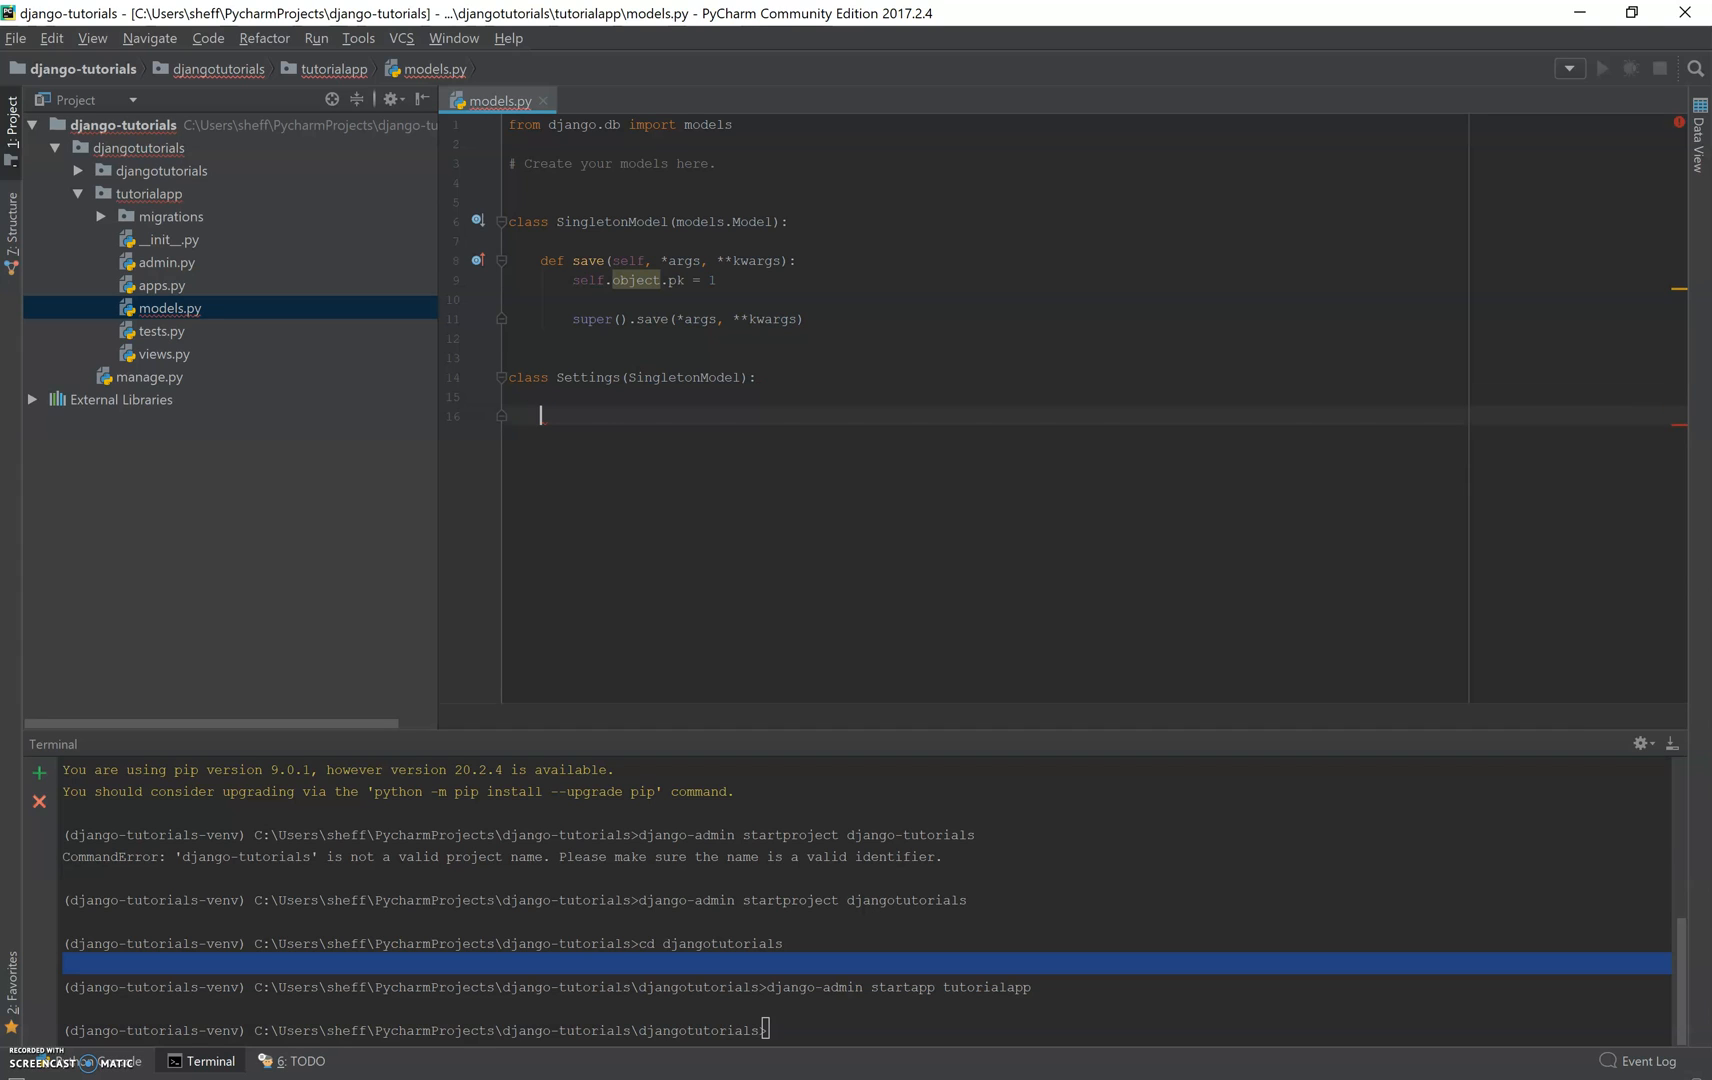
{"action": "type", "text": "settin"}
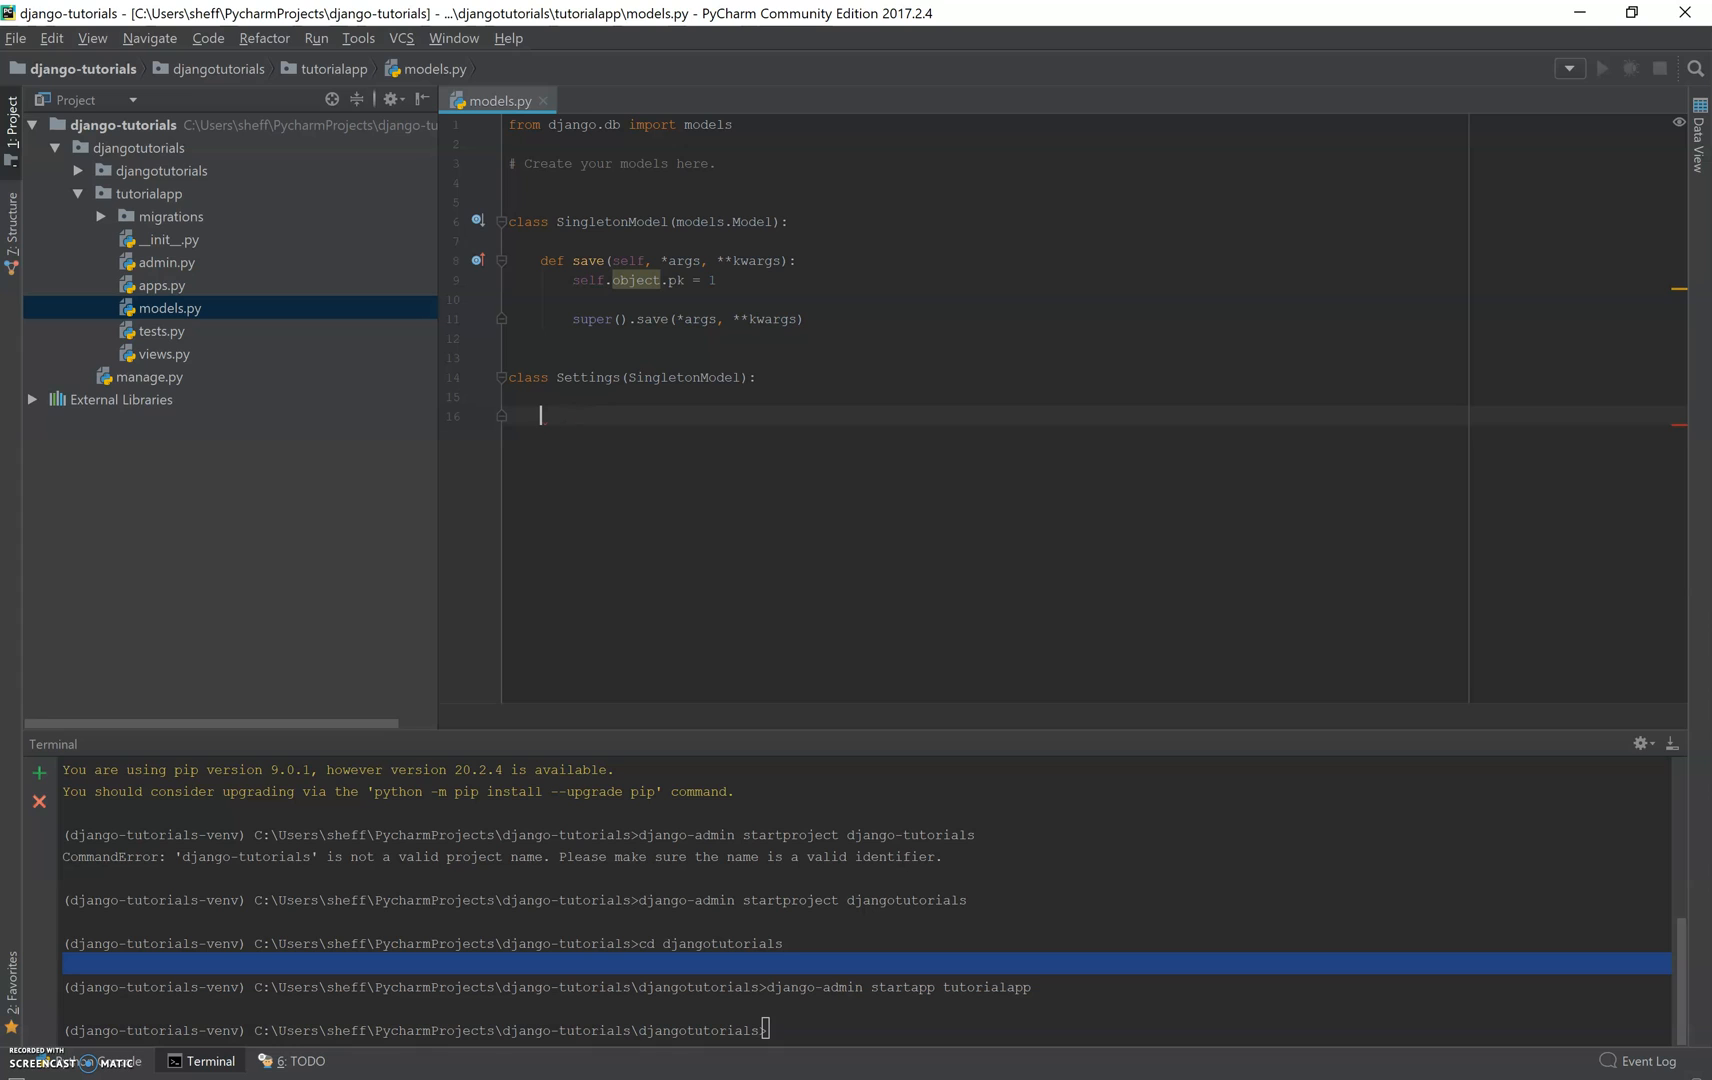
Step: Add fields hours = models.IntegerField() and days = models.CharField(max_length=30)
{"action": "type", "text": "hours"}
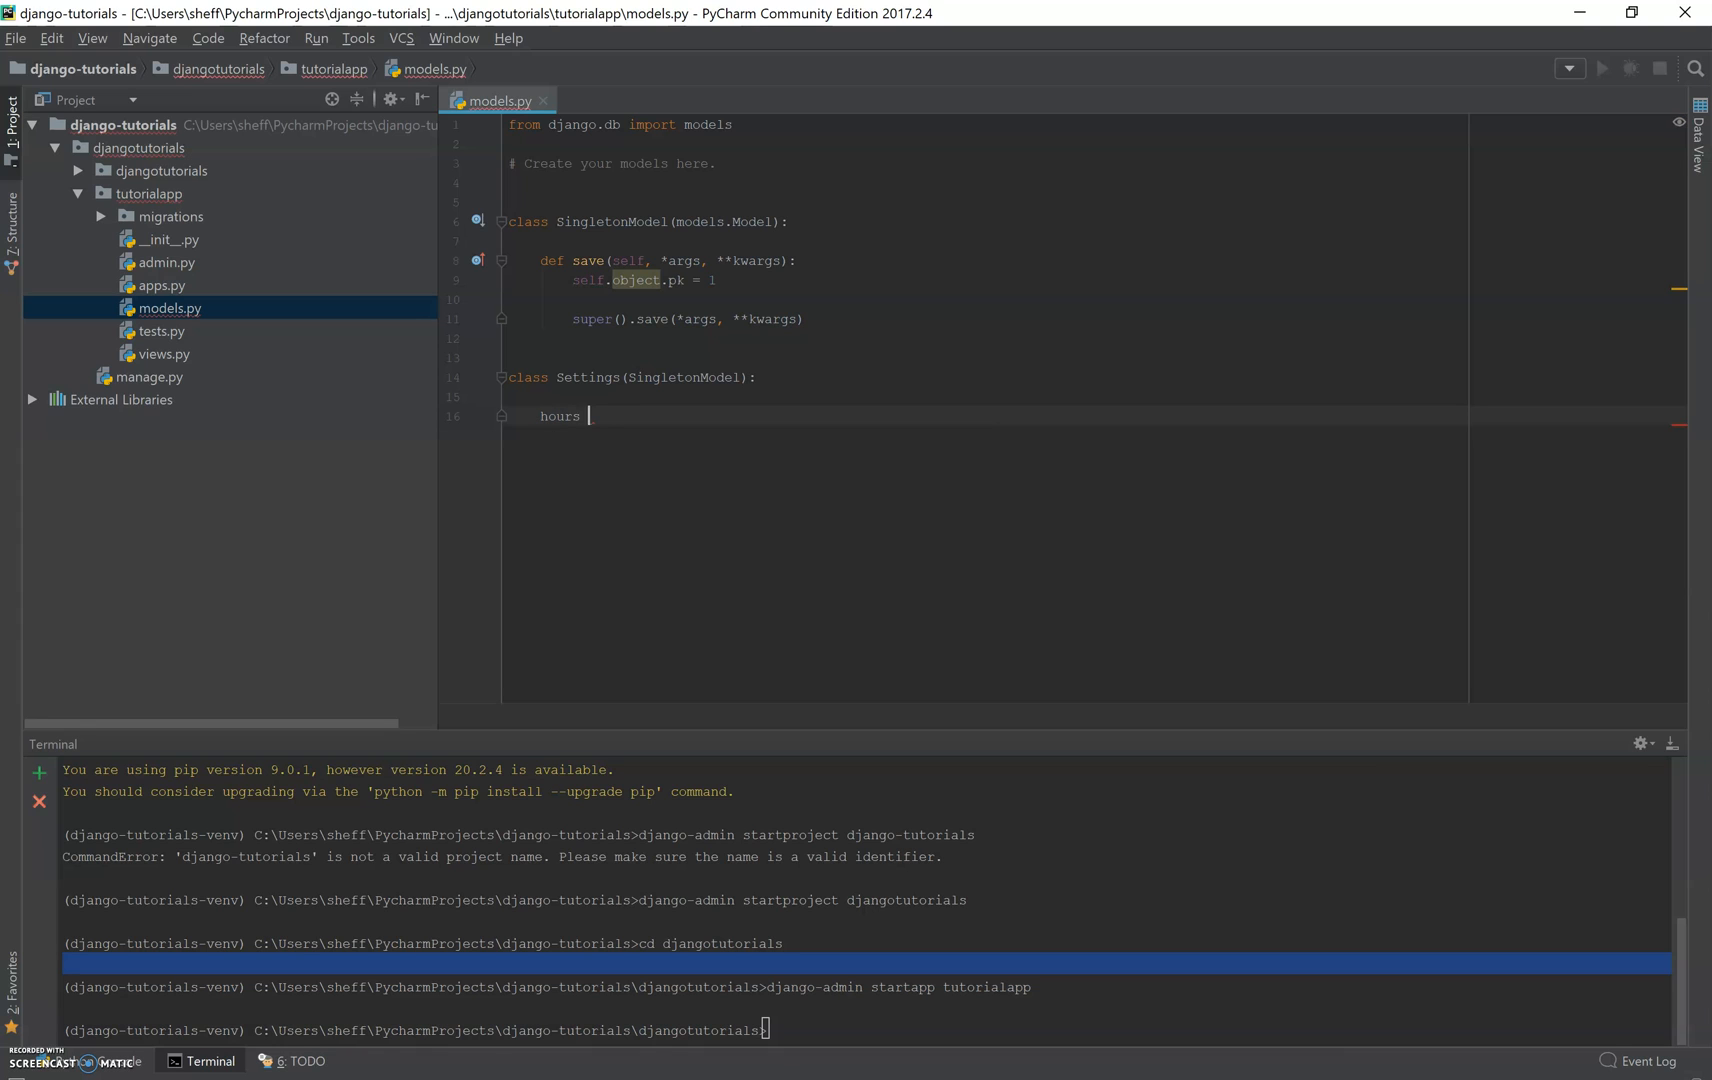
{"action": "type", "text": "="}
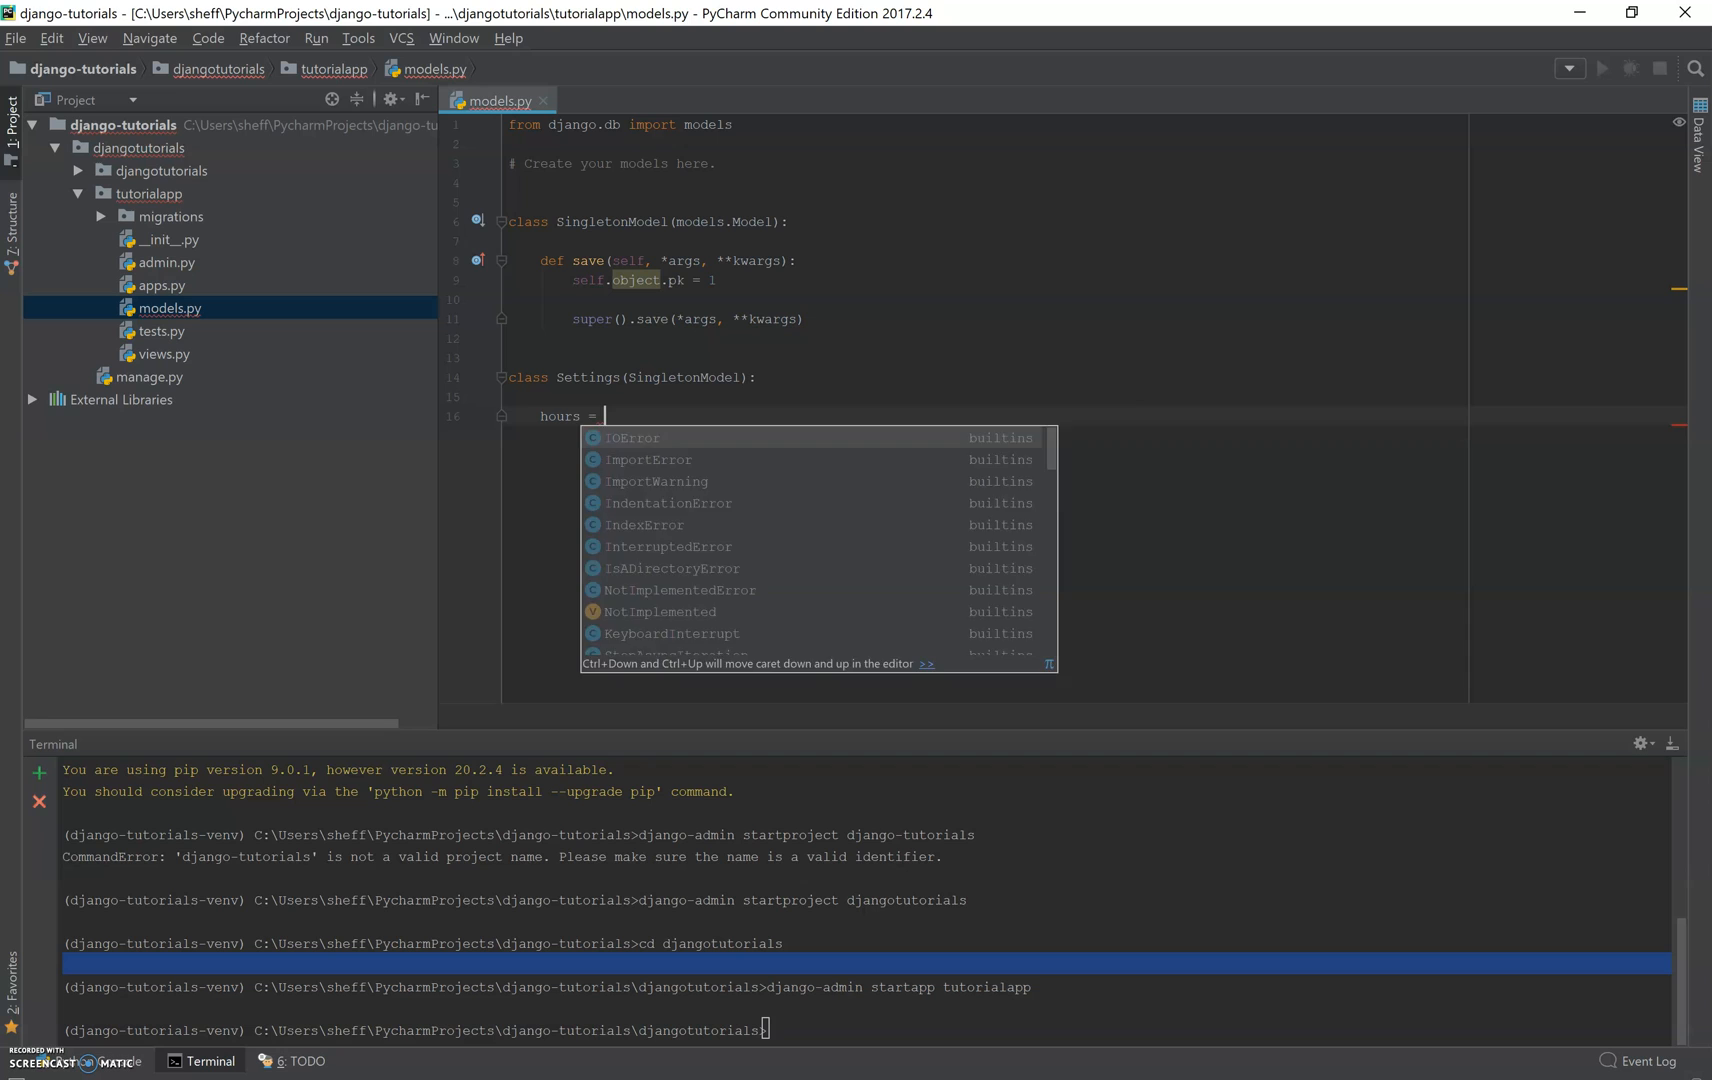
{"action": "type", "text": "models.IntegerField"}
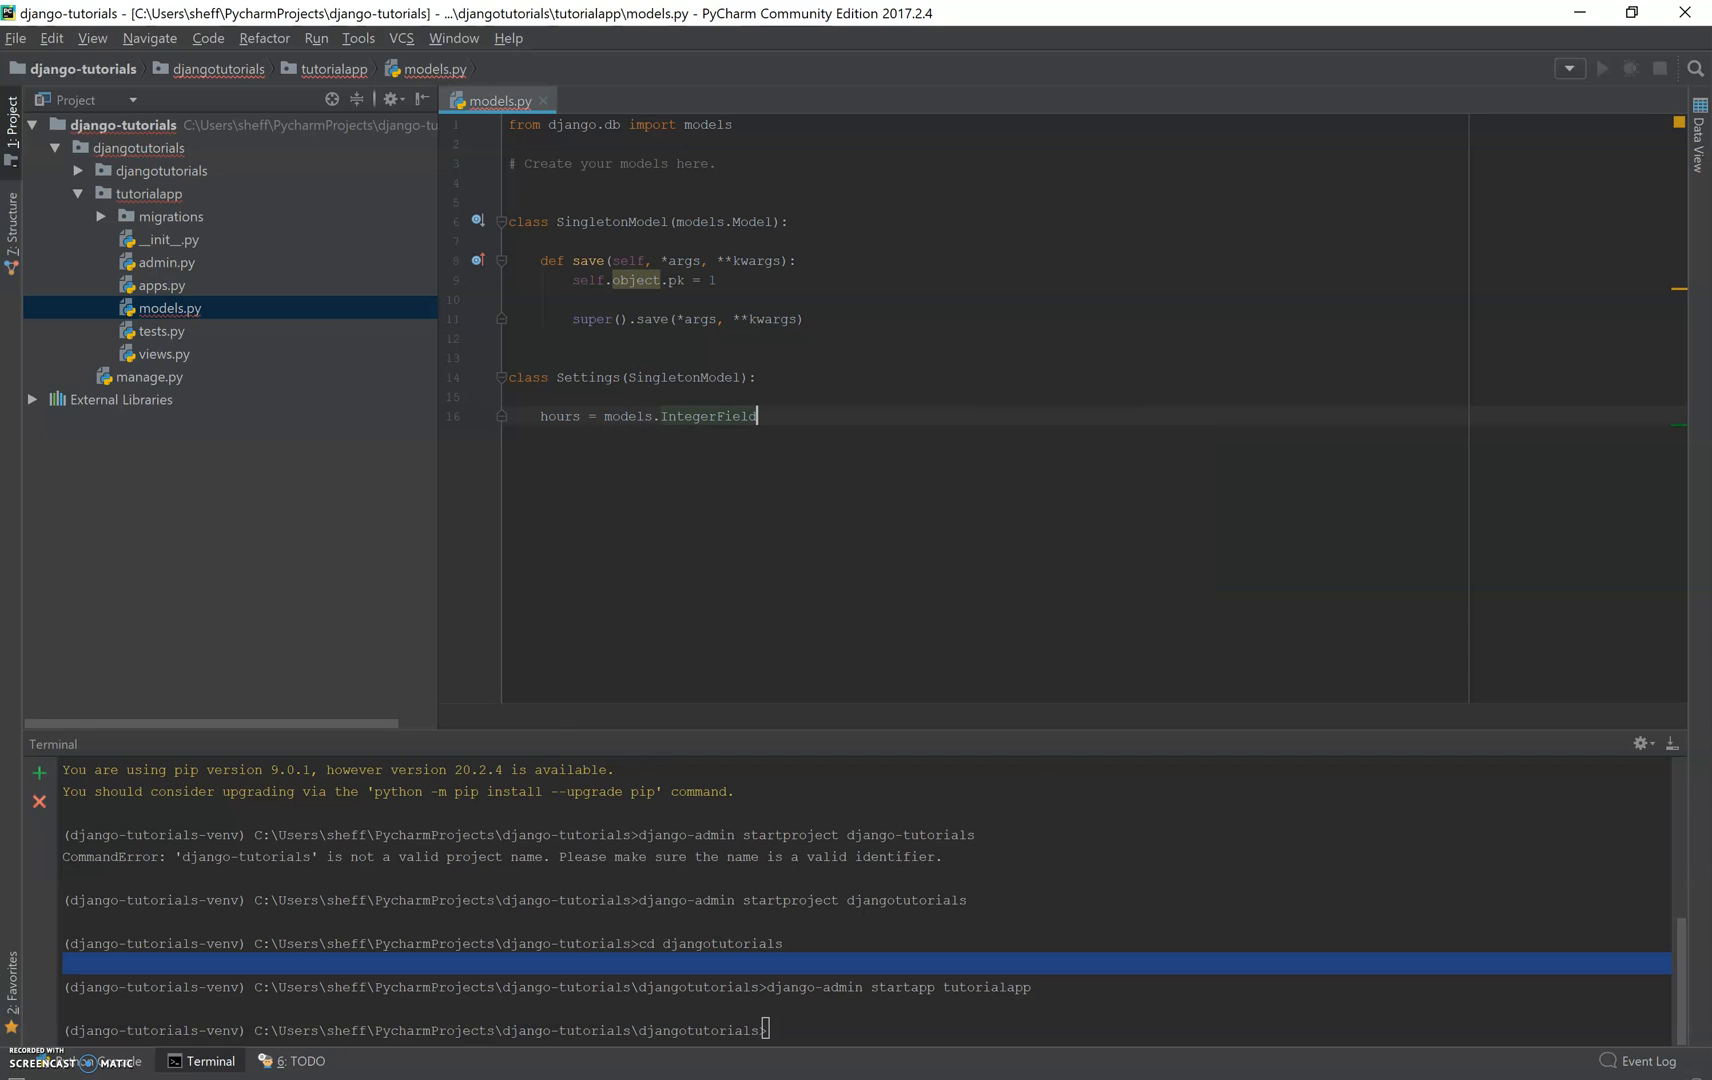
{"action": "type", "text": "()"}
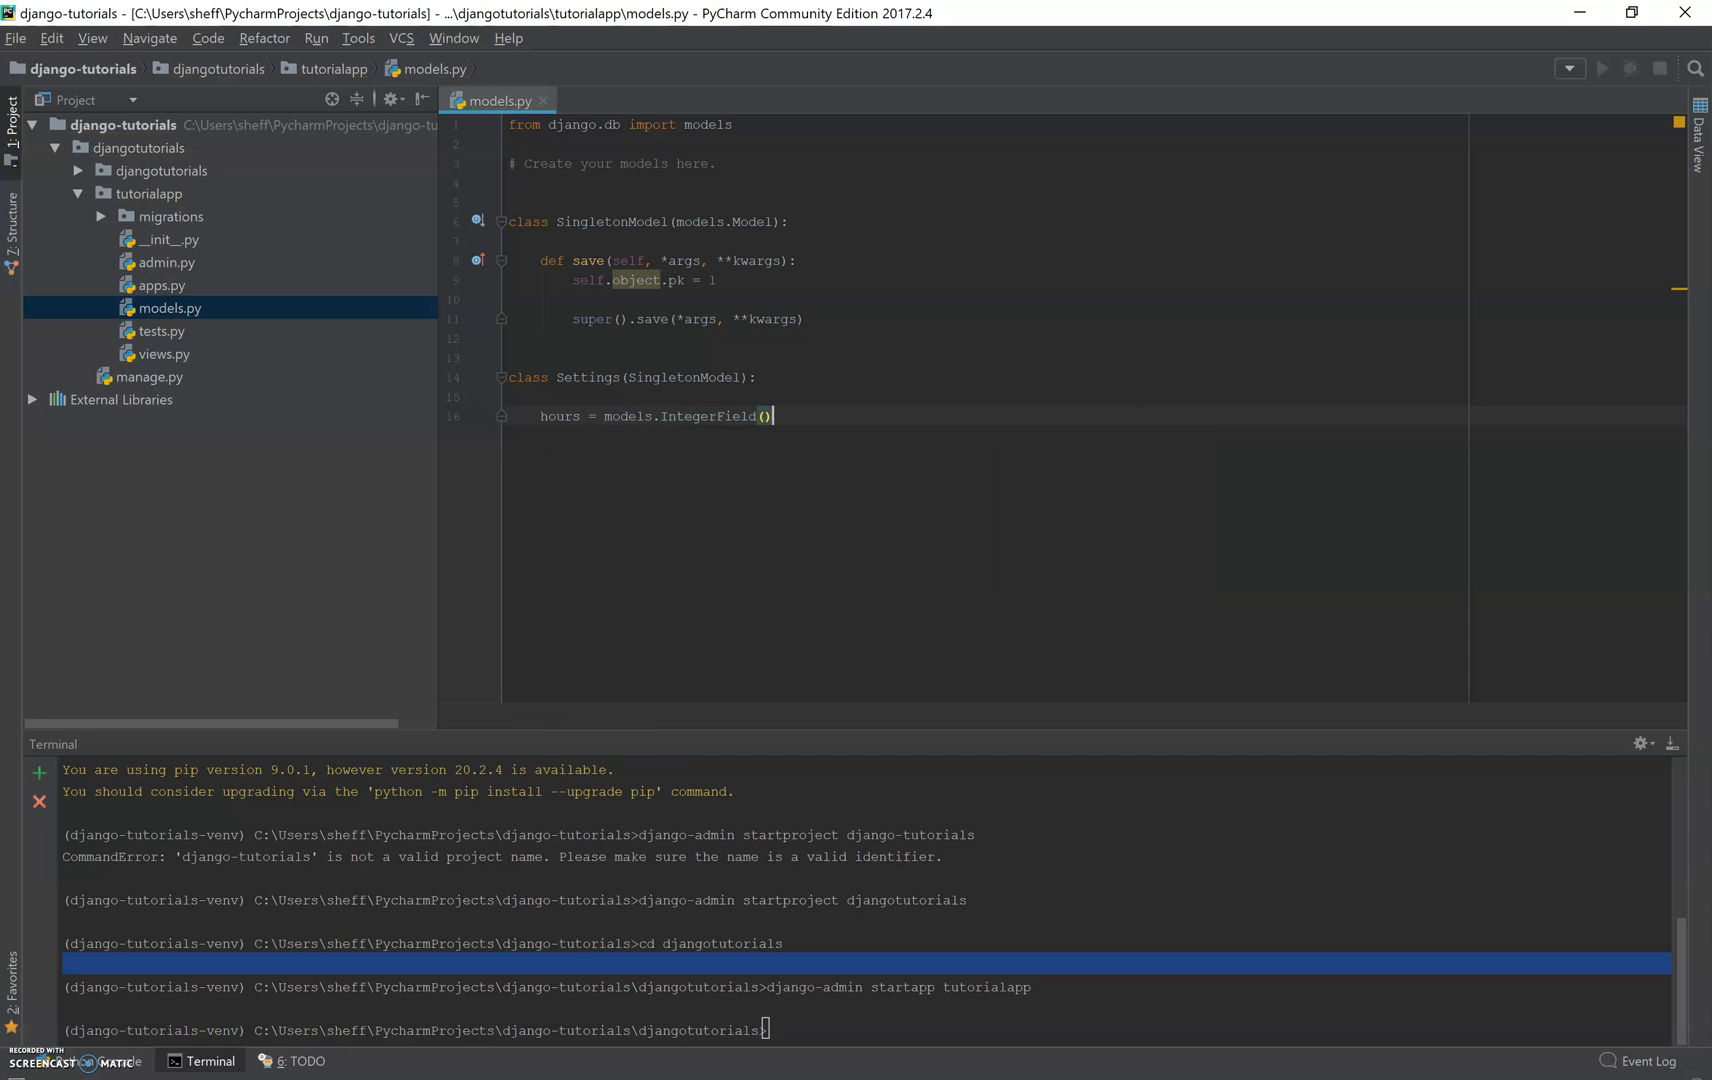
{"action": "type", "text": "days"}
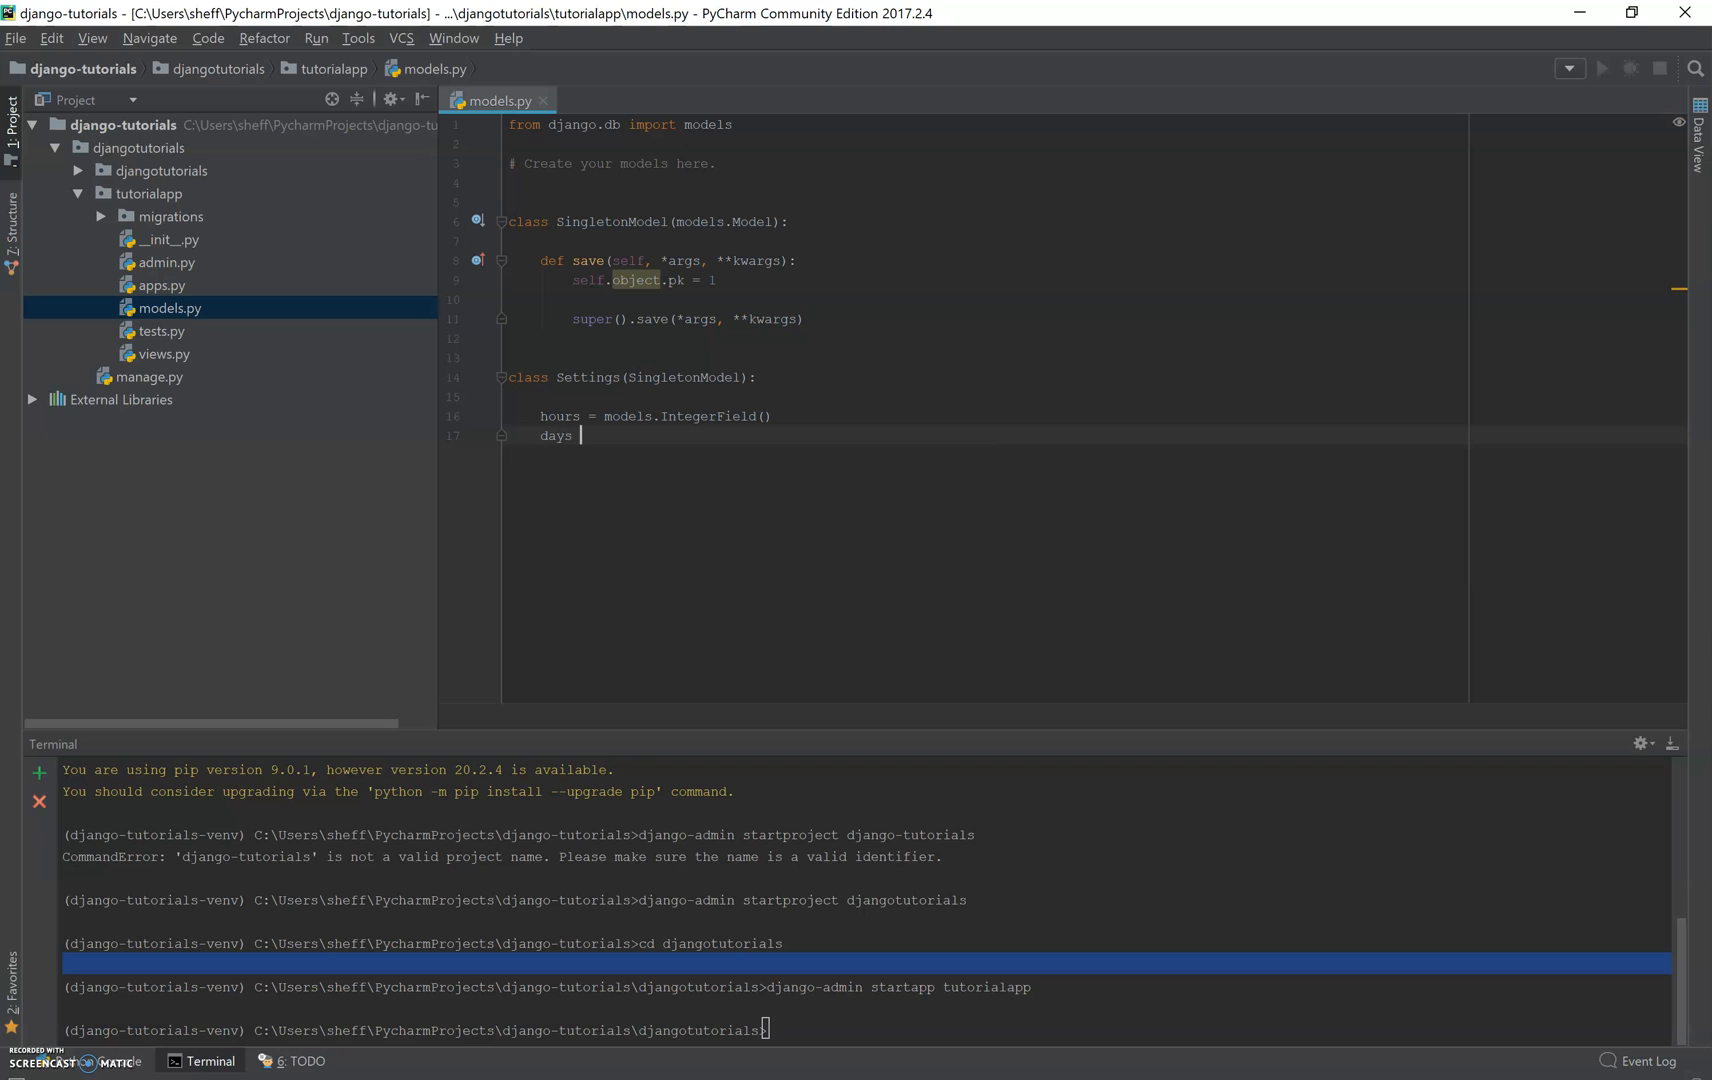
{"action": "type", "text": "= models.CharField(max_length=30"}
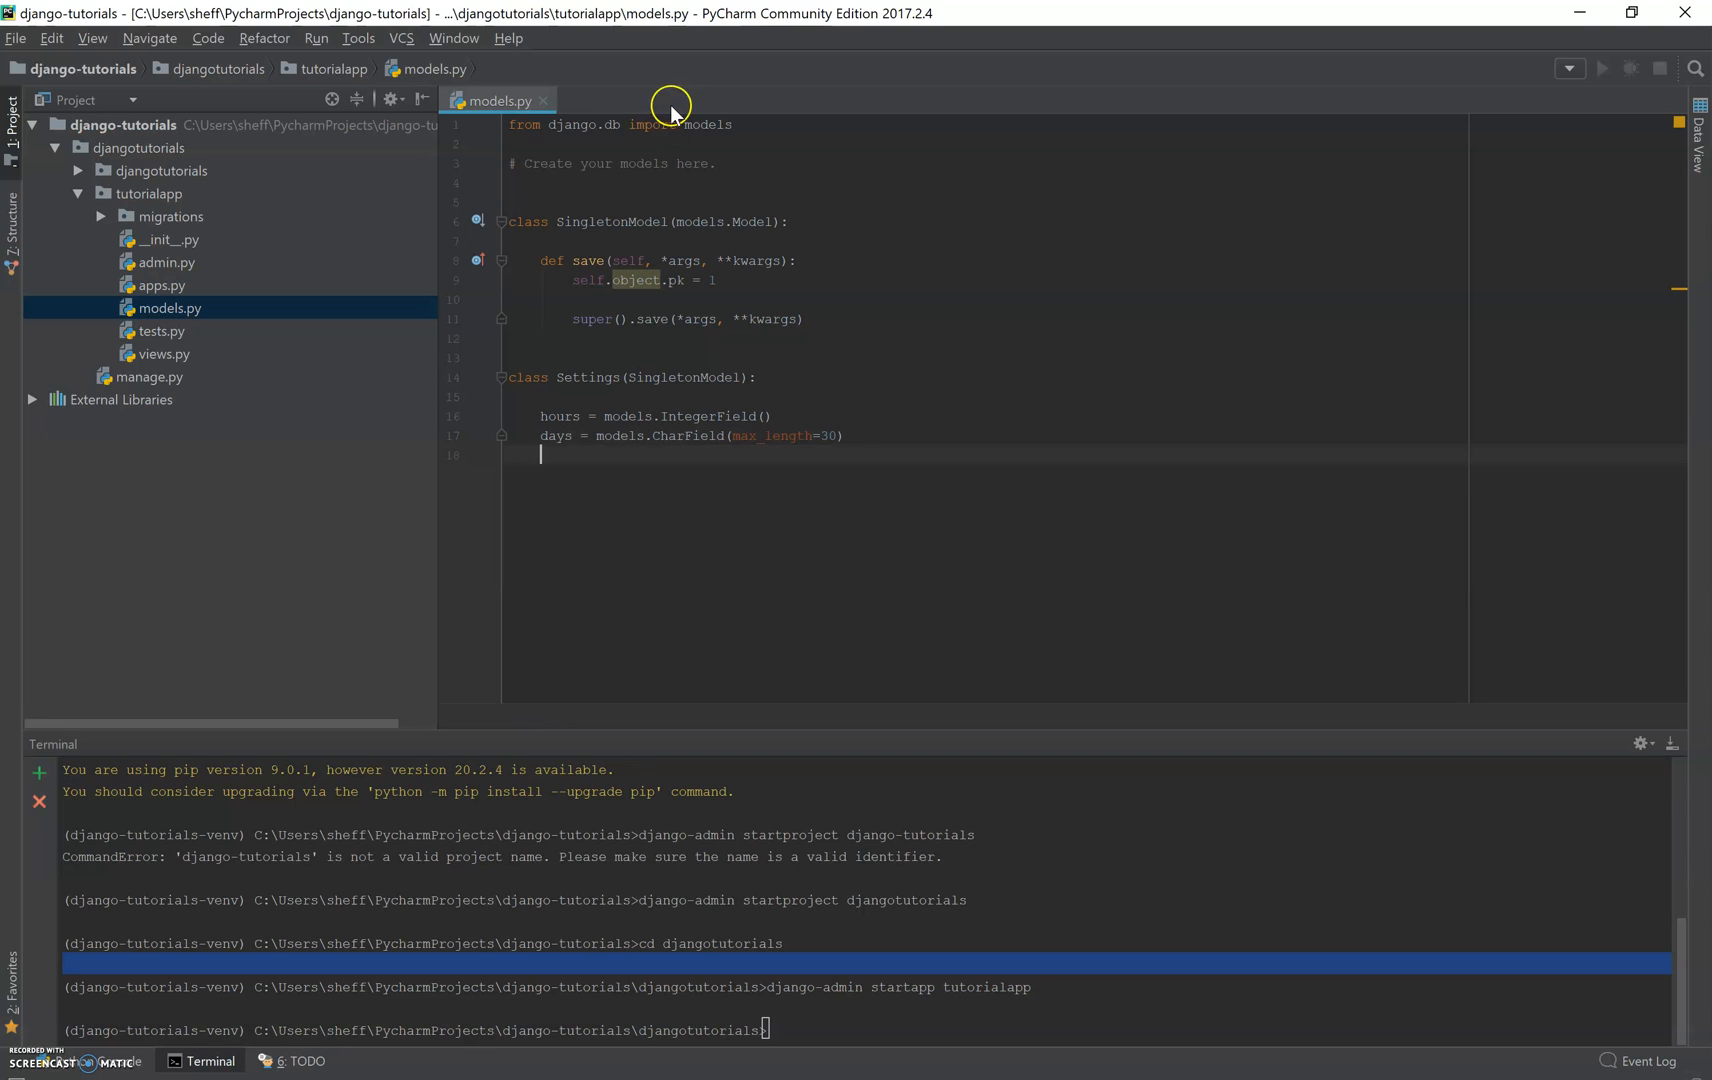
{"action": "mouse_move", "coordinate": [590, 417]}
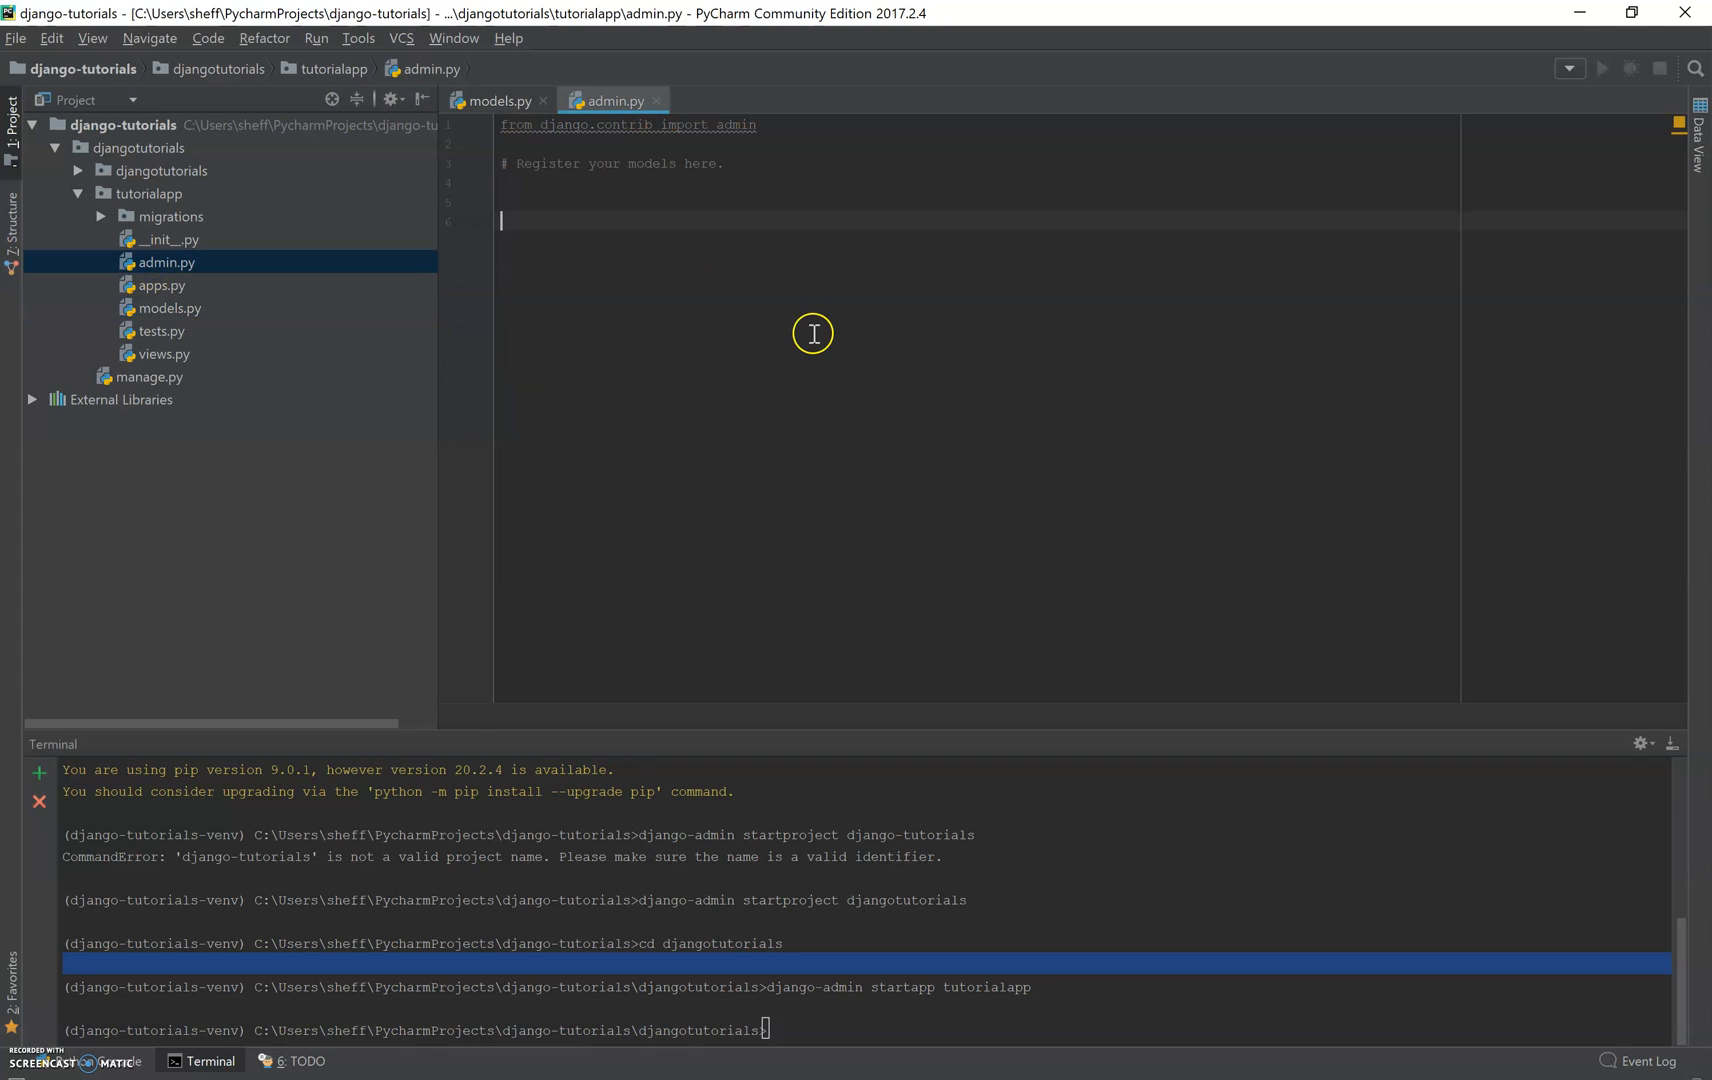
{"action": "type", "text": "@admin.register("}
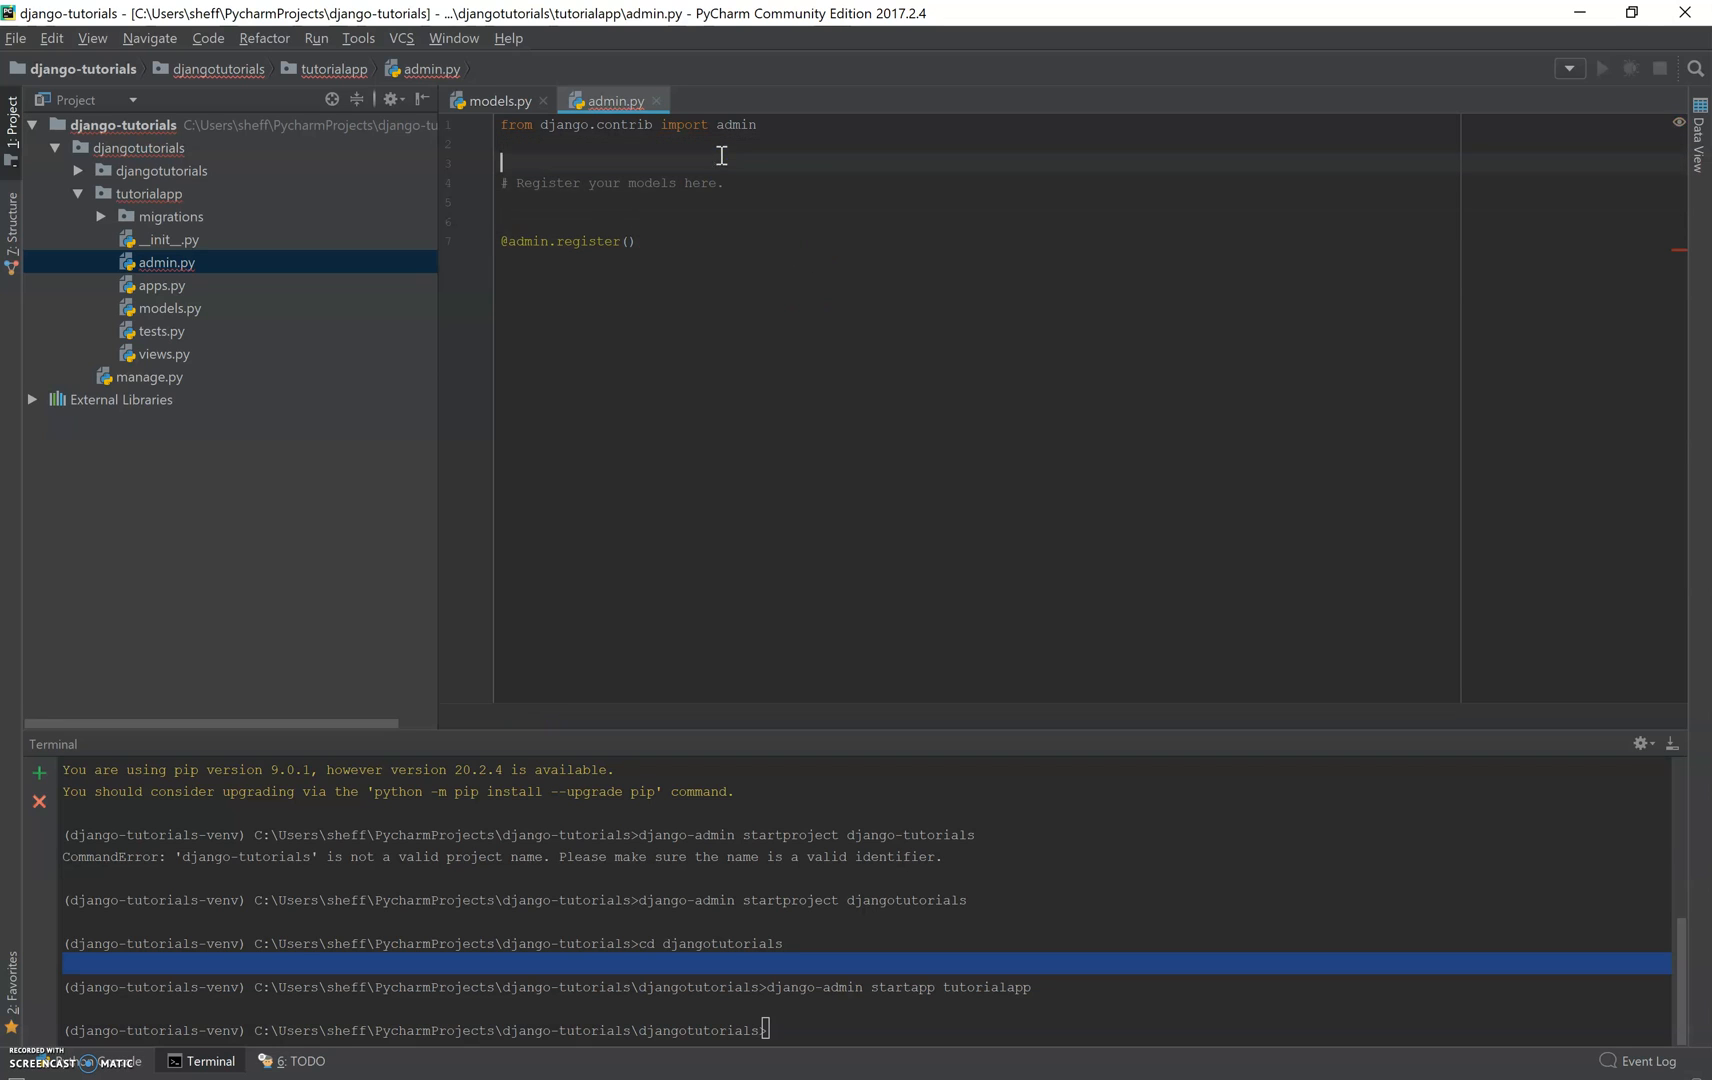
{"action": "type", "text": "import"}
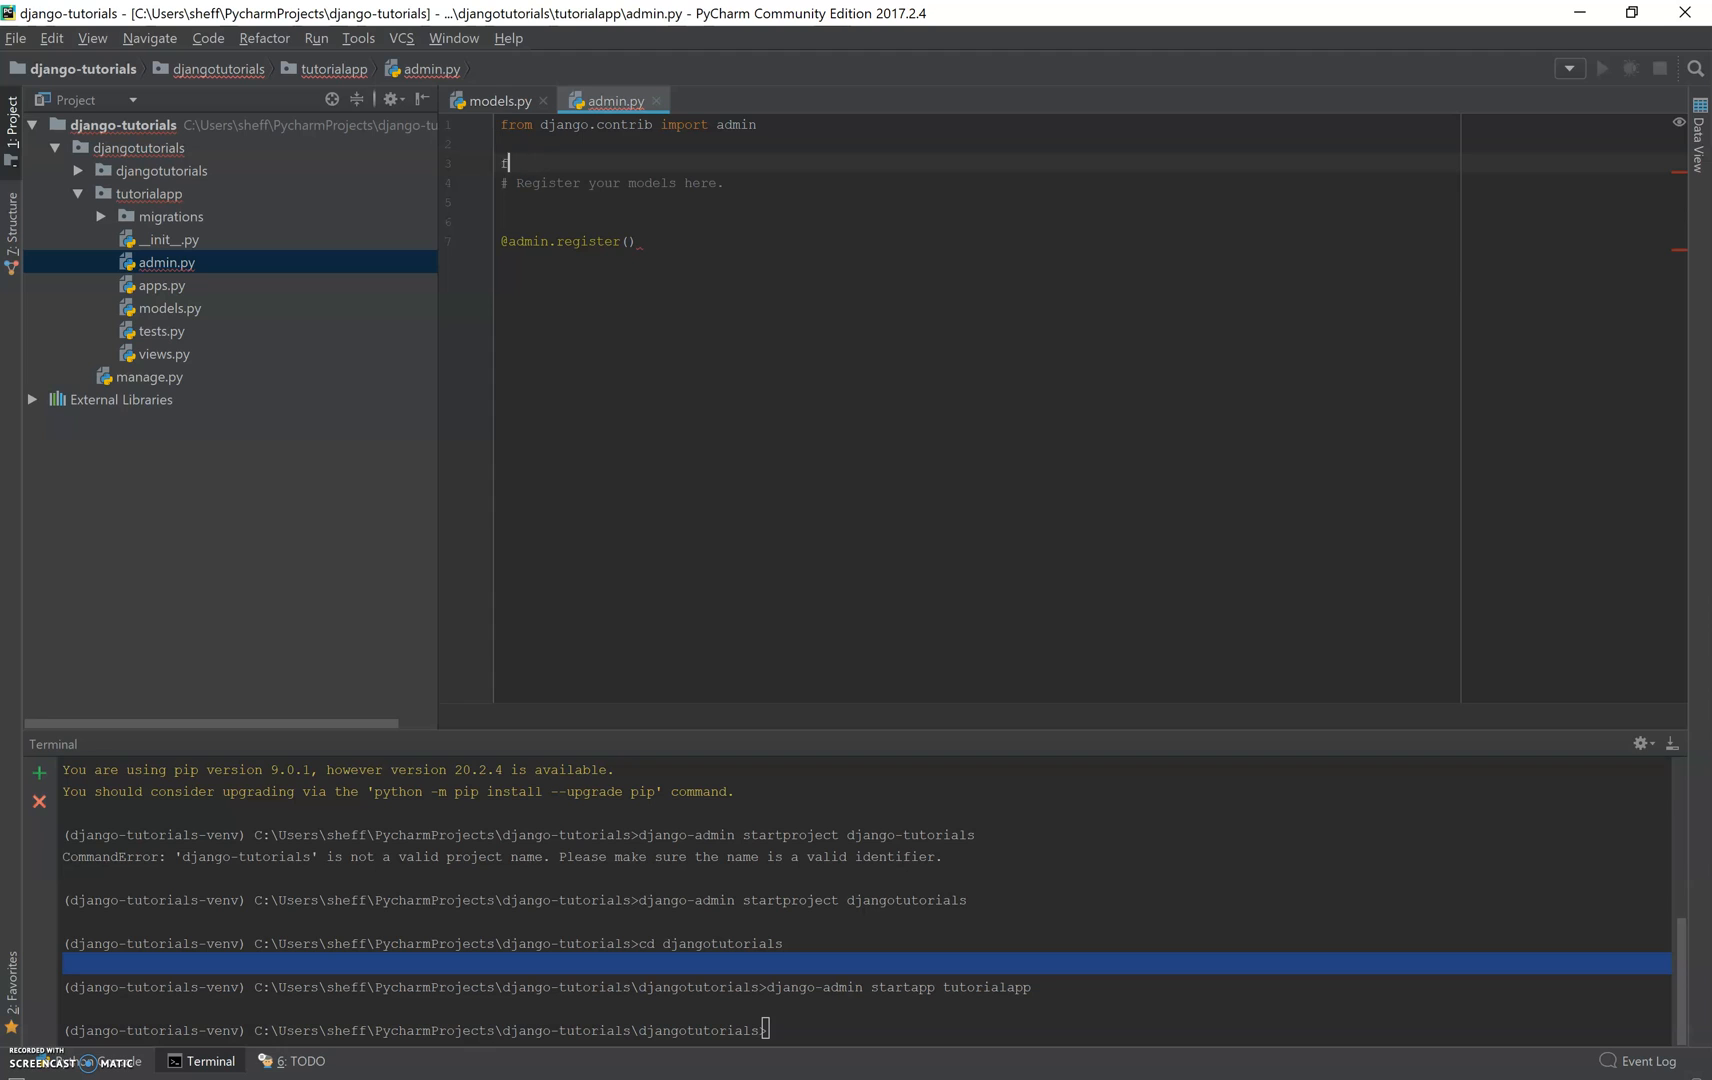
{"action": "type", "text": "rom .models import"}
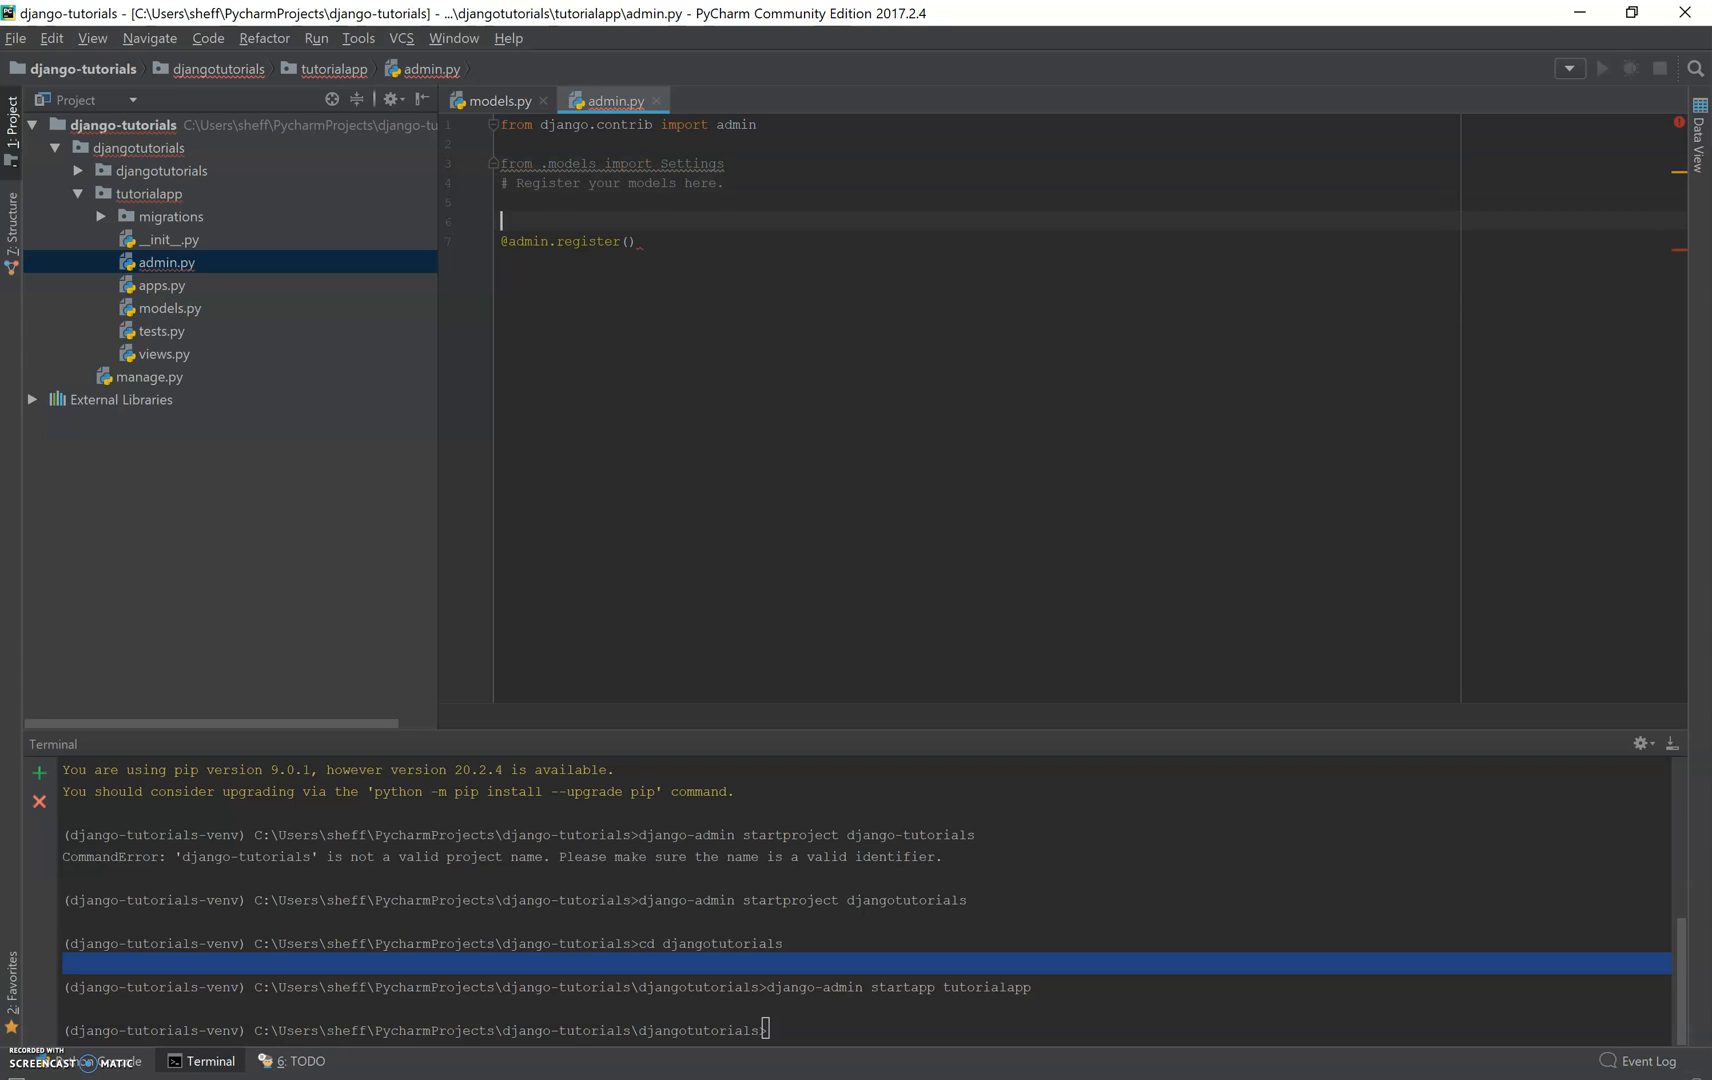
{"action": "type", "text": "Settings"}
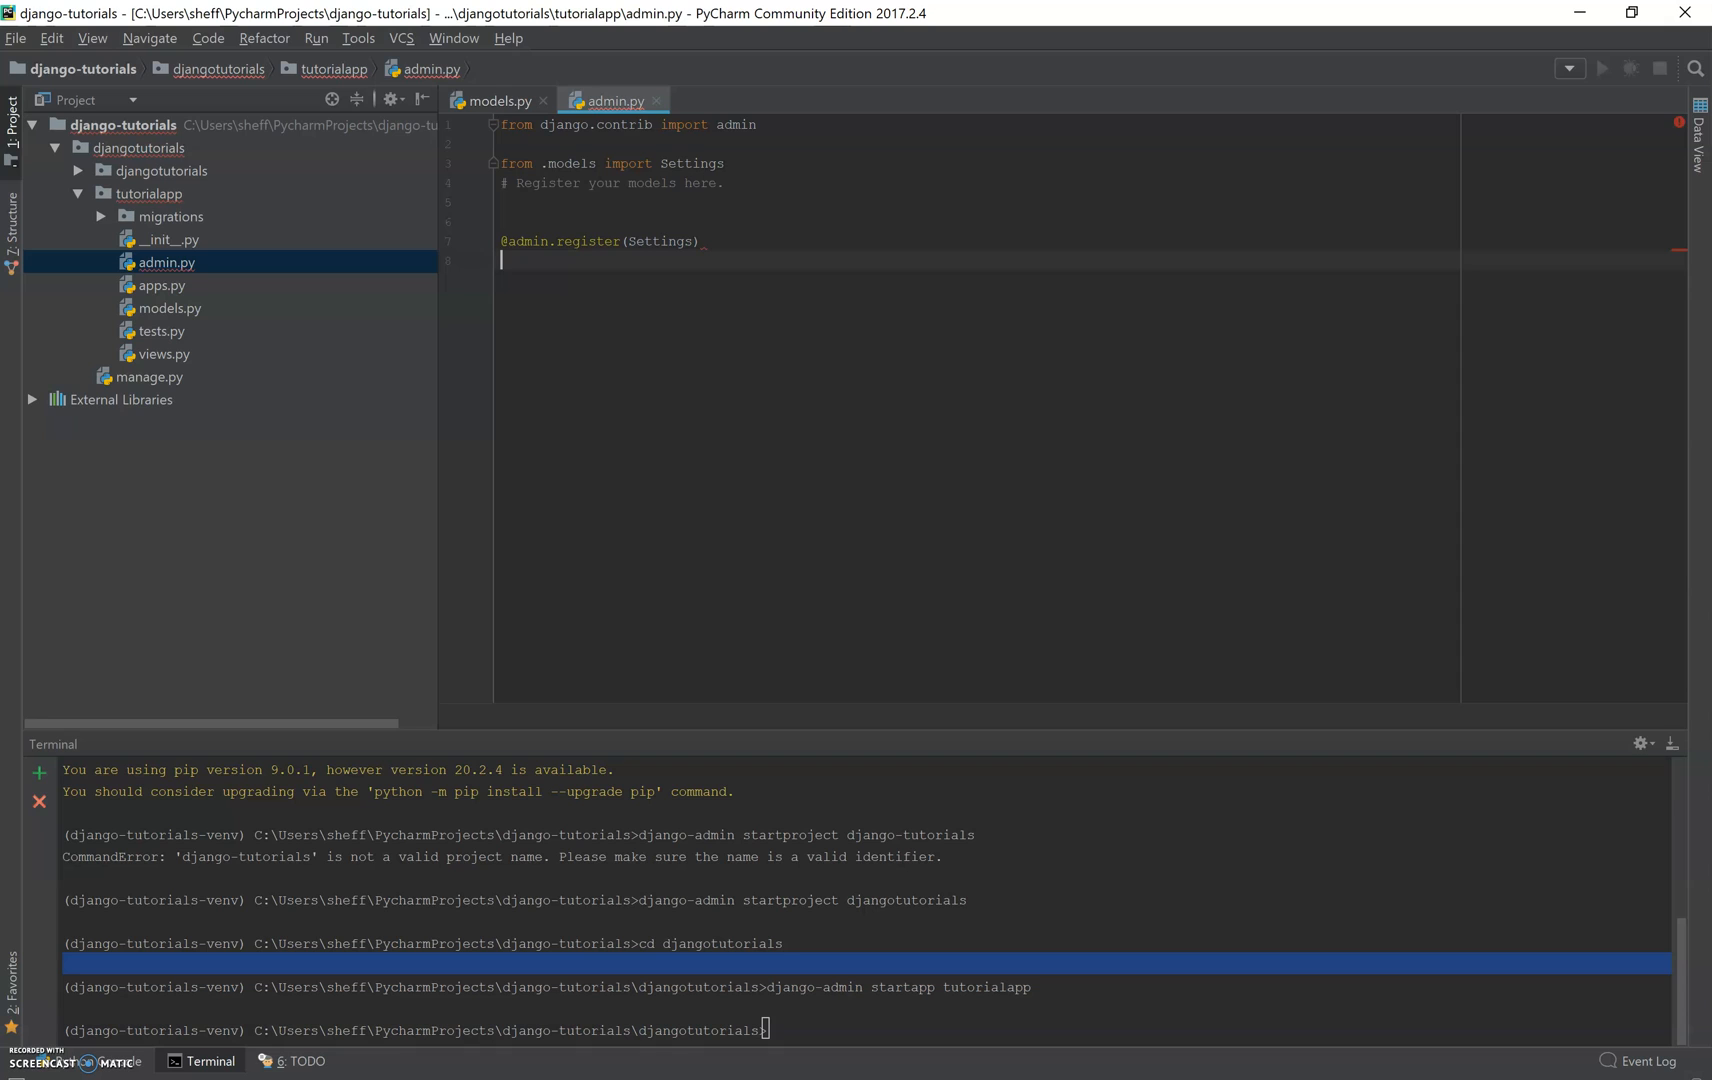
{"action": "type", "text": "class SettingsAdmin(admin.ModelAdmin):"}
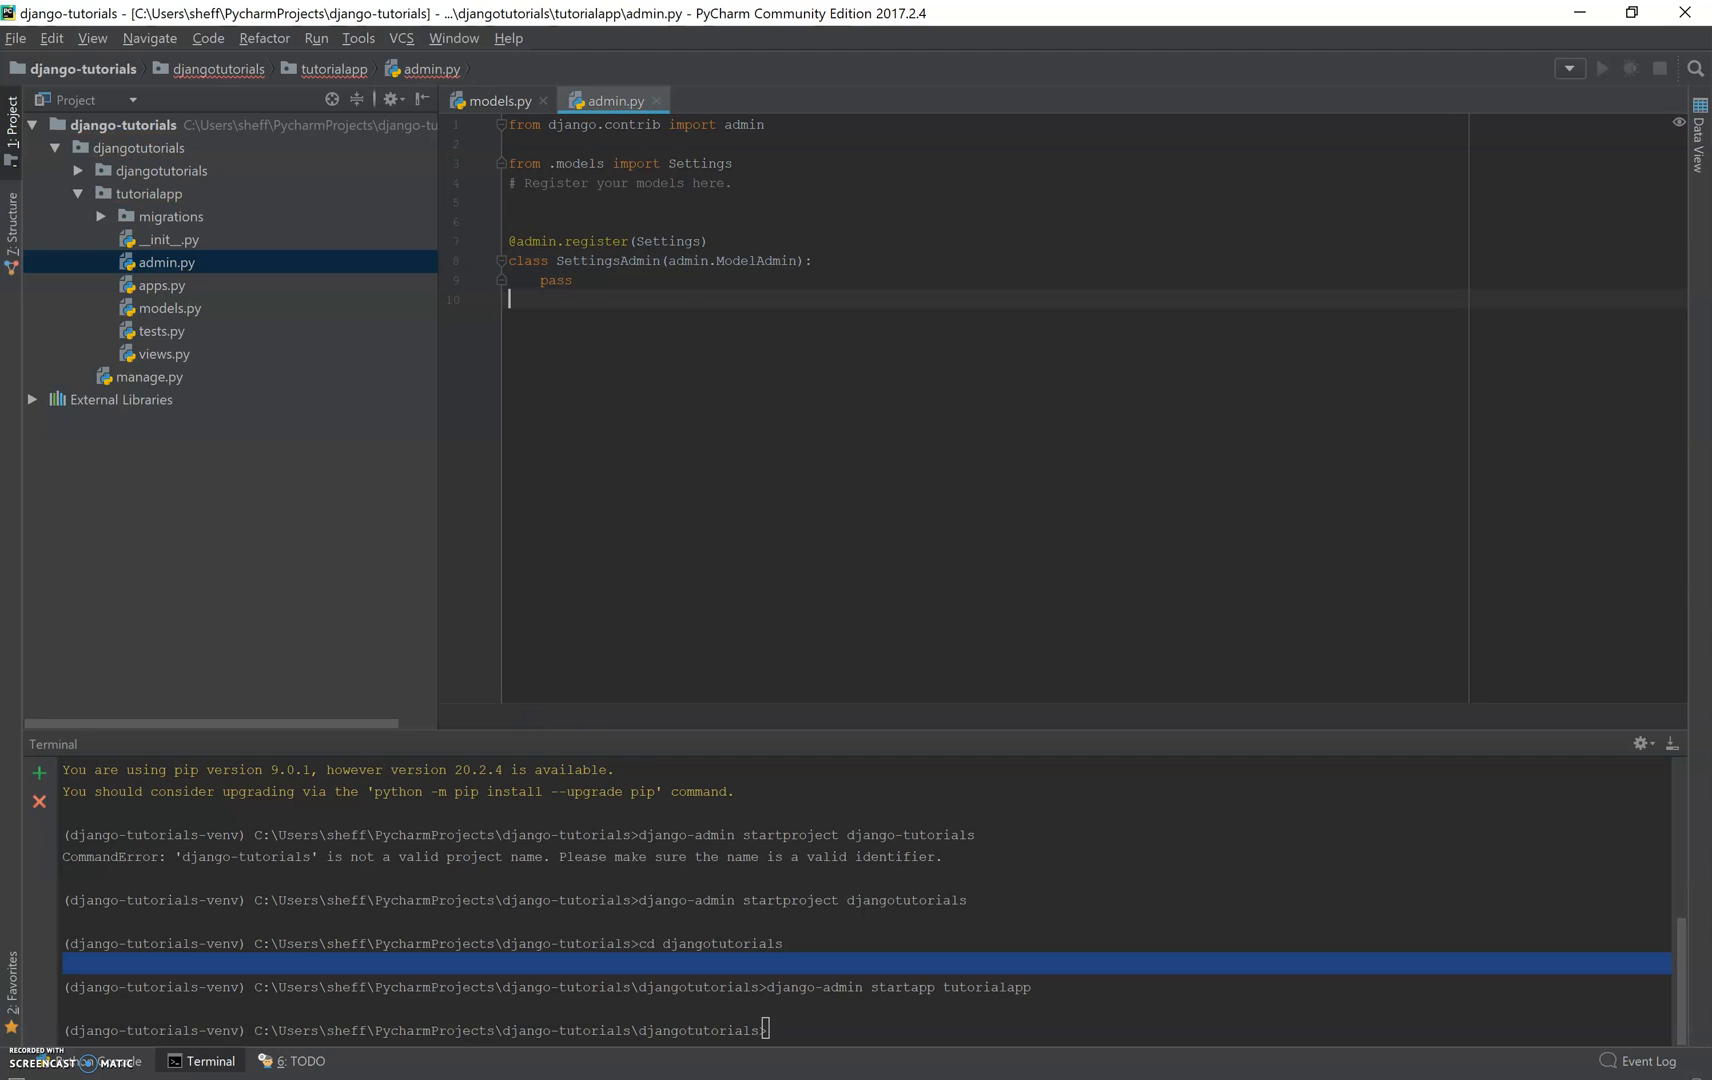
{"action": "mouse_move", "coordinate": [595, 311]}
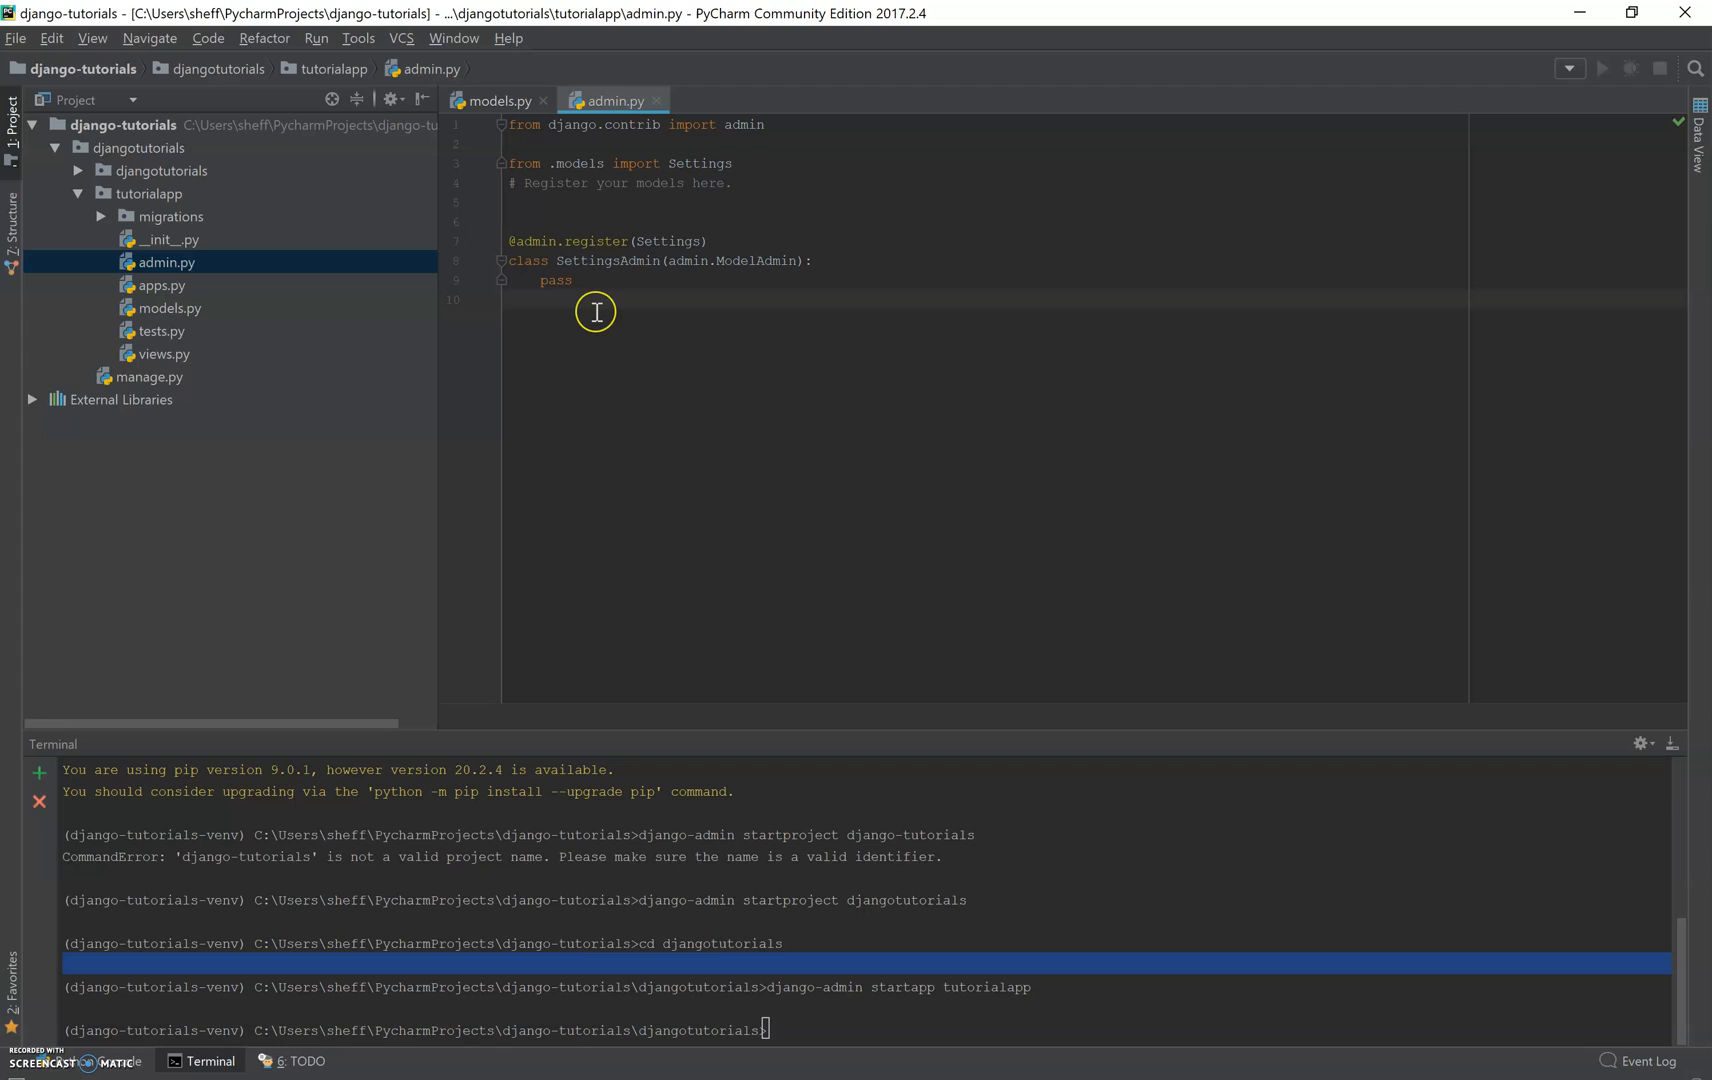
{"action": "mouse_move", "coordinate": [519, 276]}
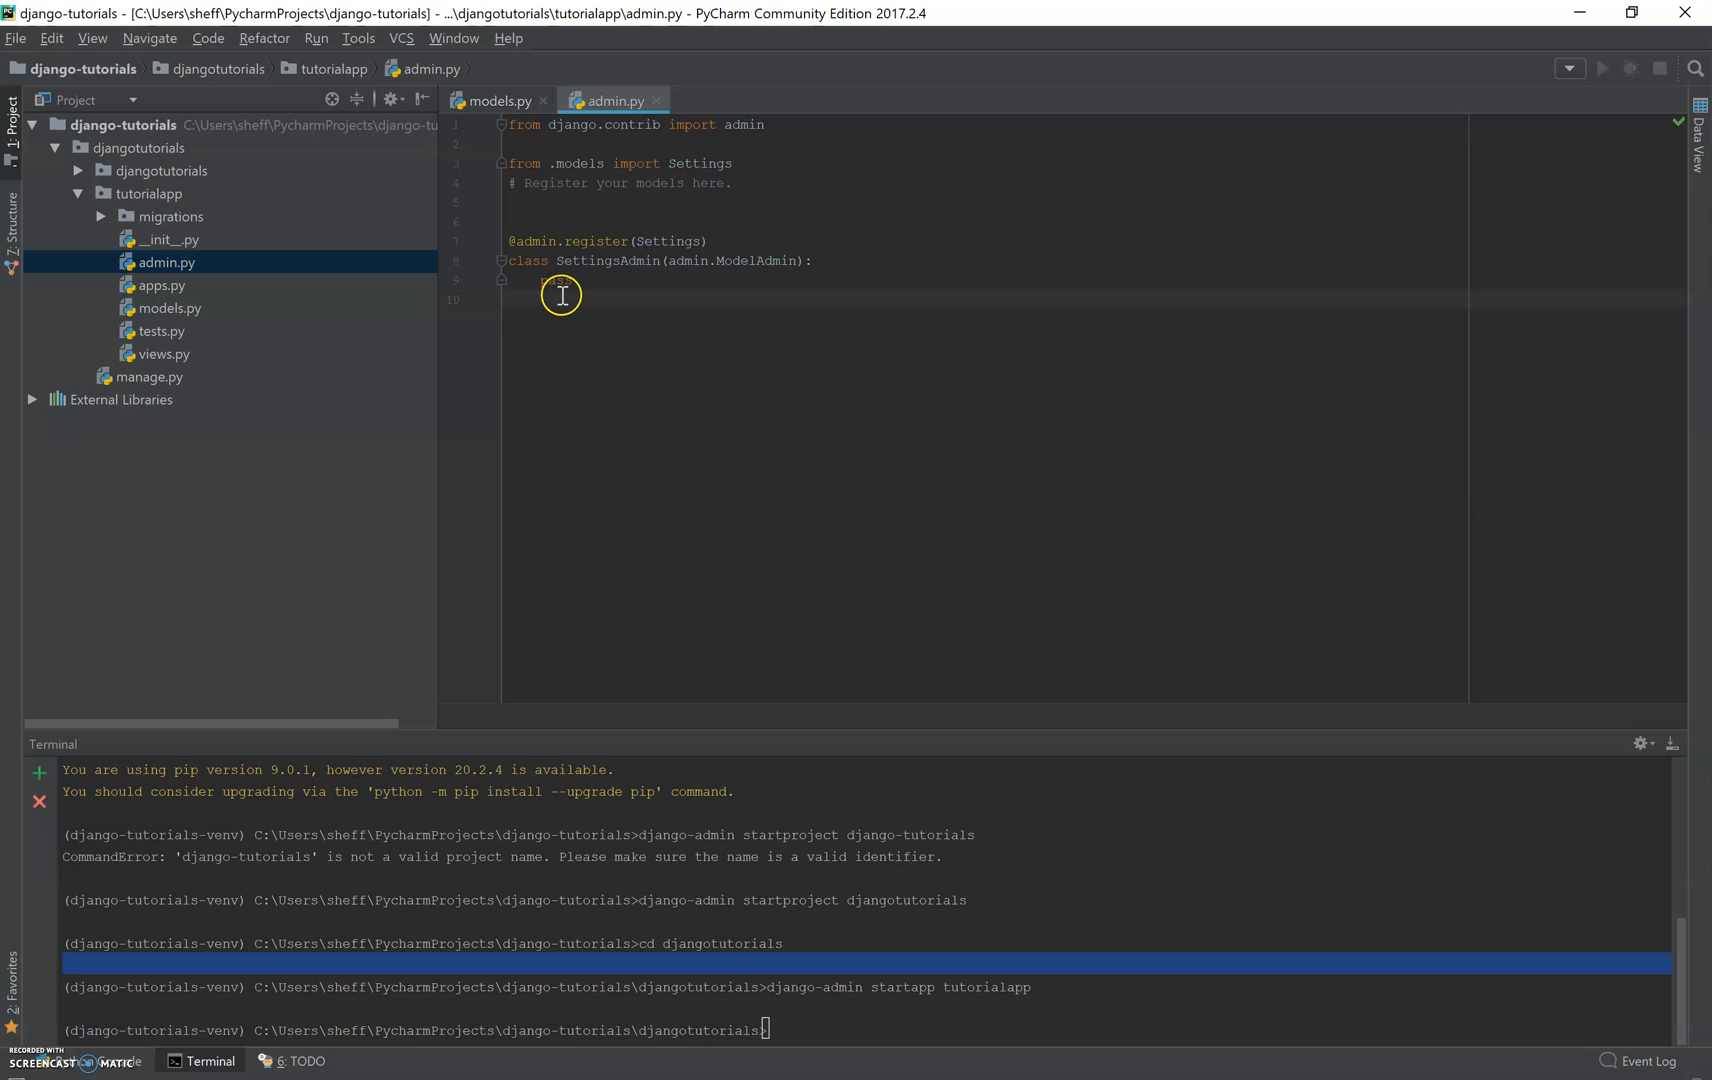
{"action": "type", "text": "pass"}
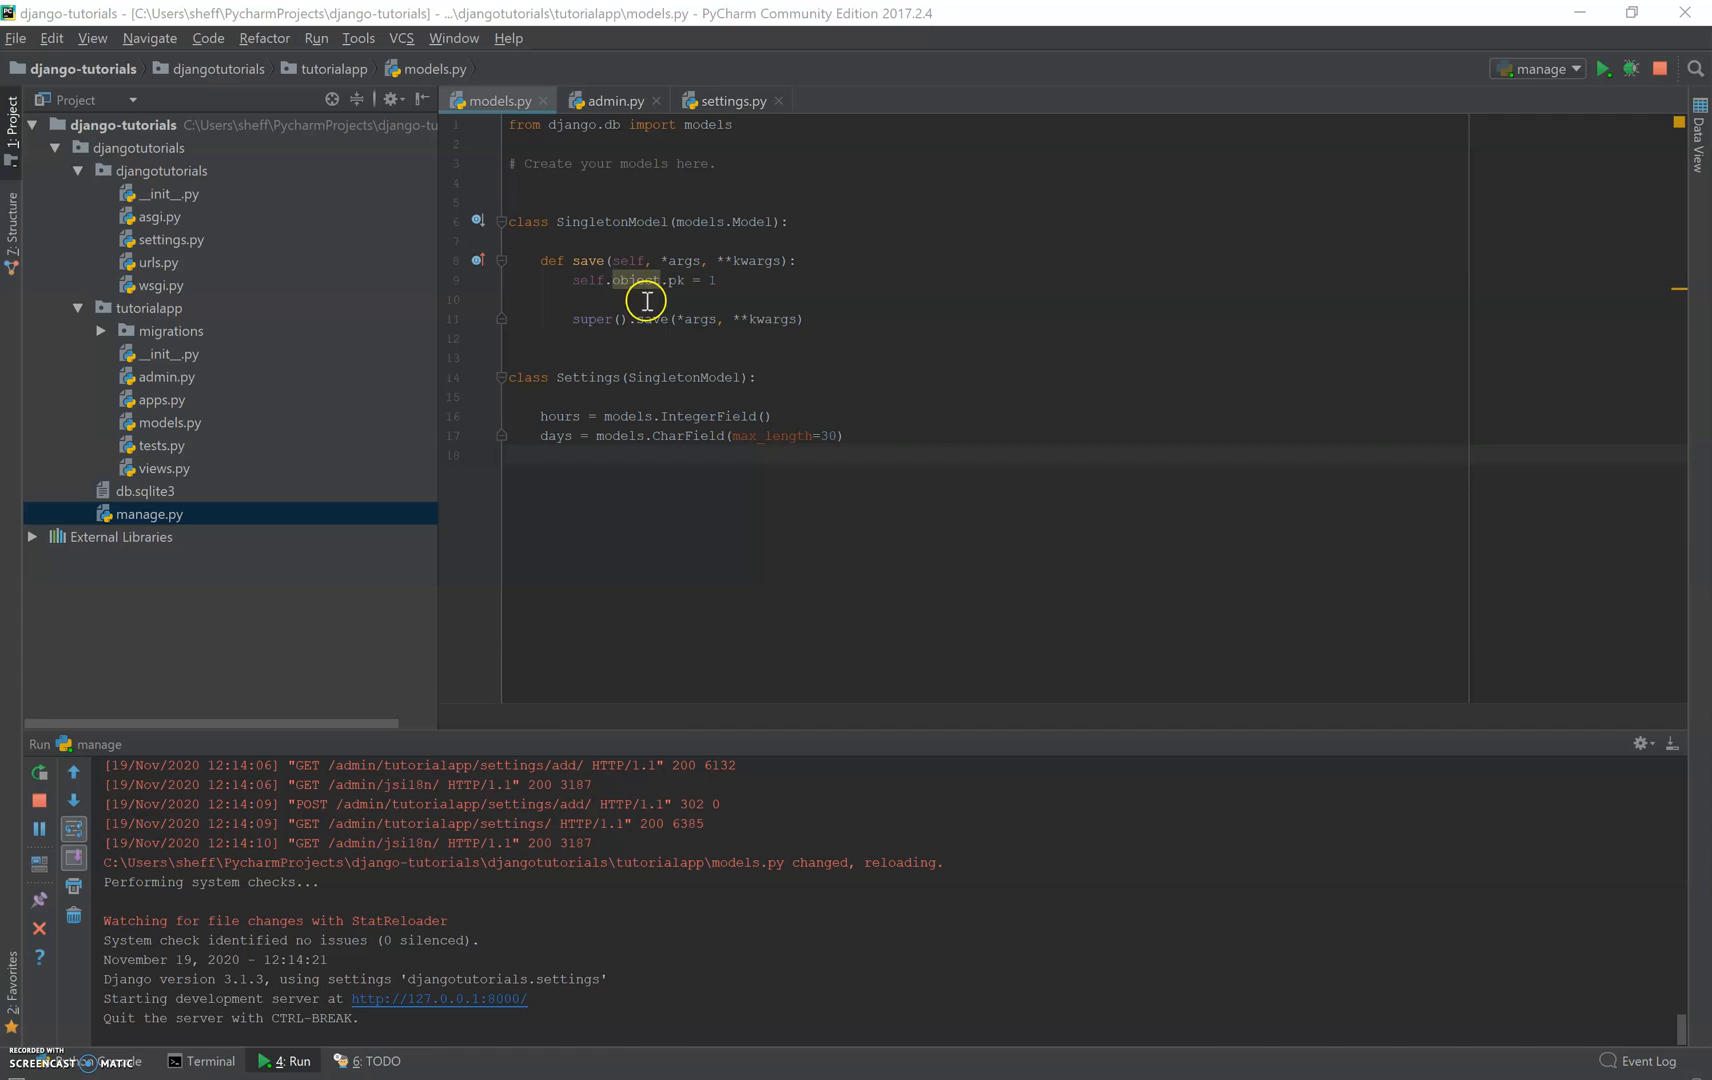
Step: Delete the stray word so the save method line reads 'self.pk = 1'
{"action": "double_click", "coordinate": [642, 281]}
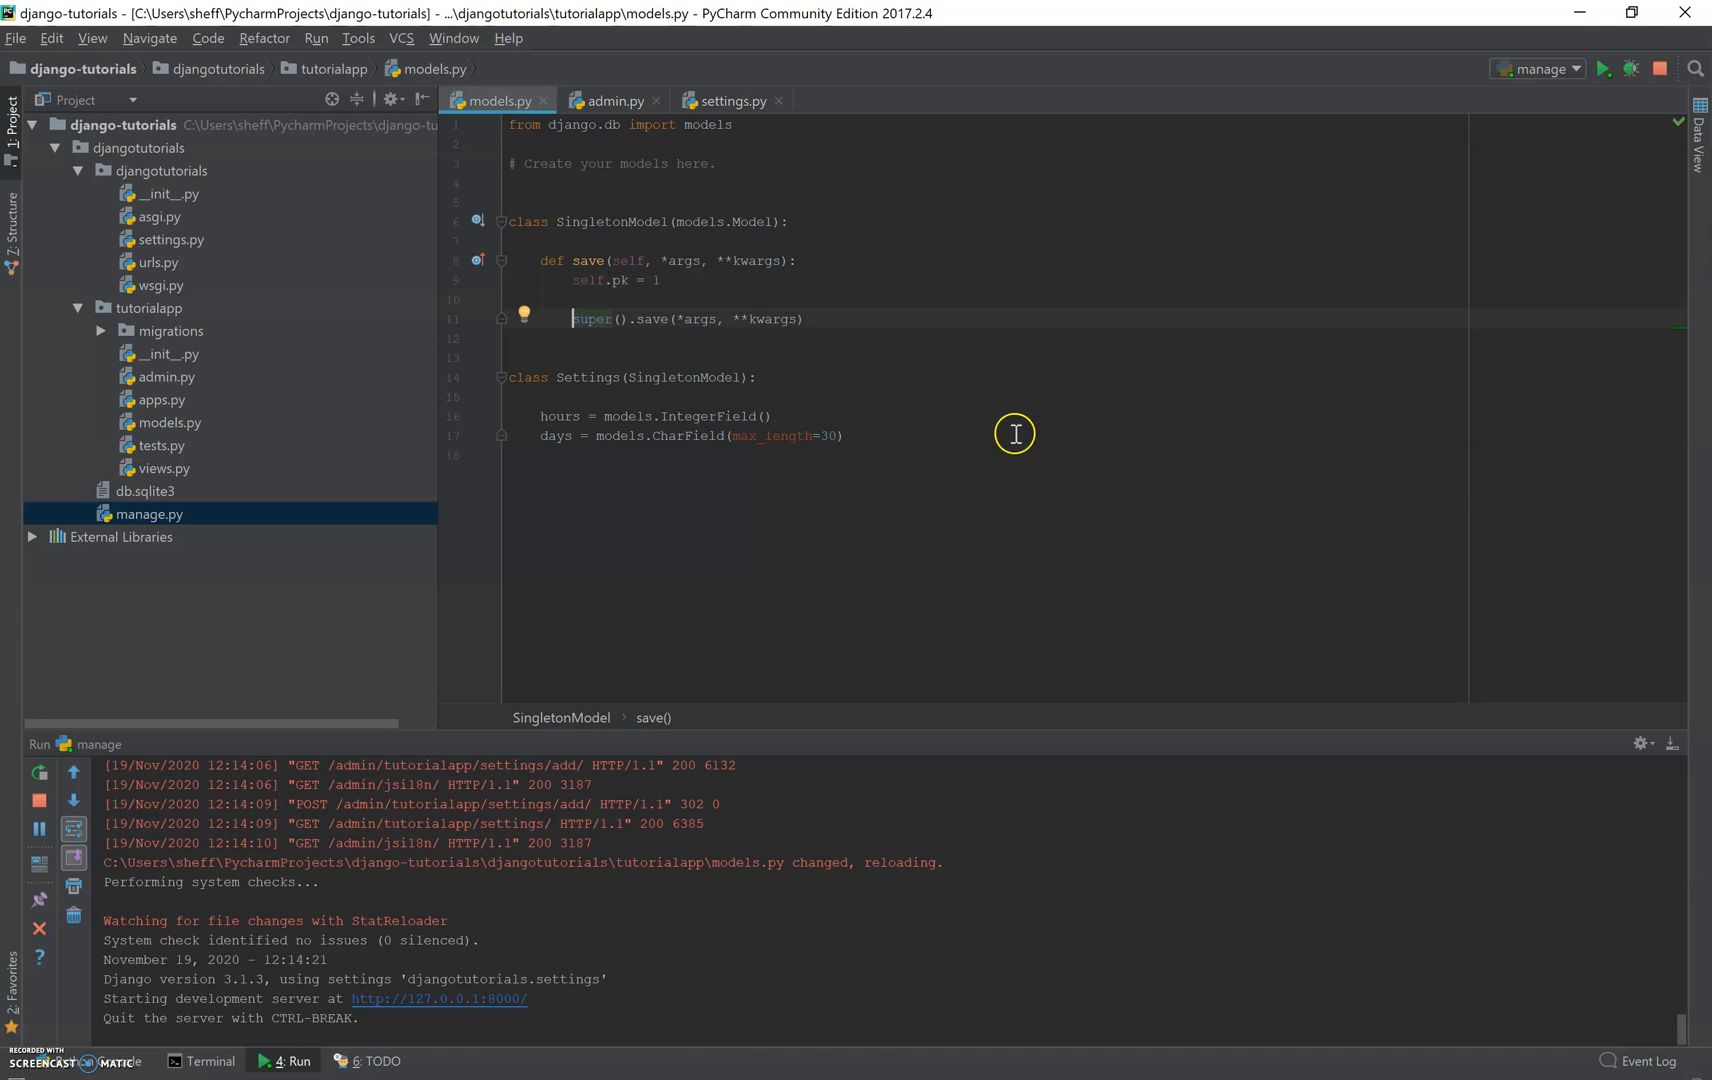
{"action": "mouse_move", "coordinate": [583, 669]}
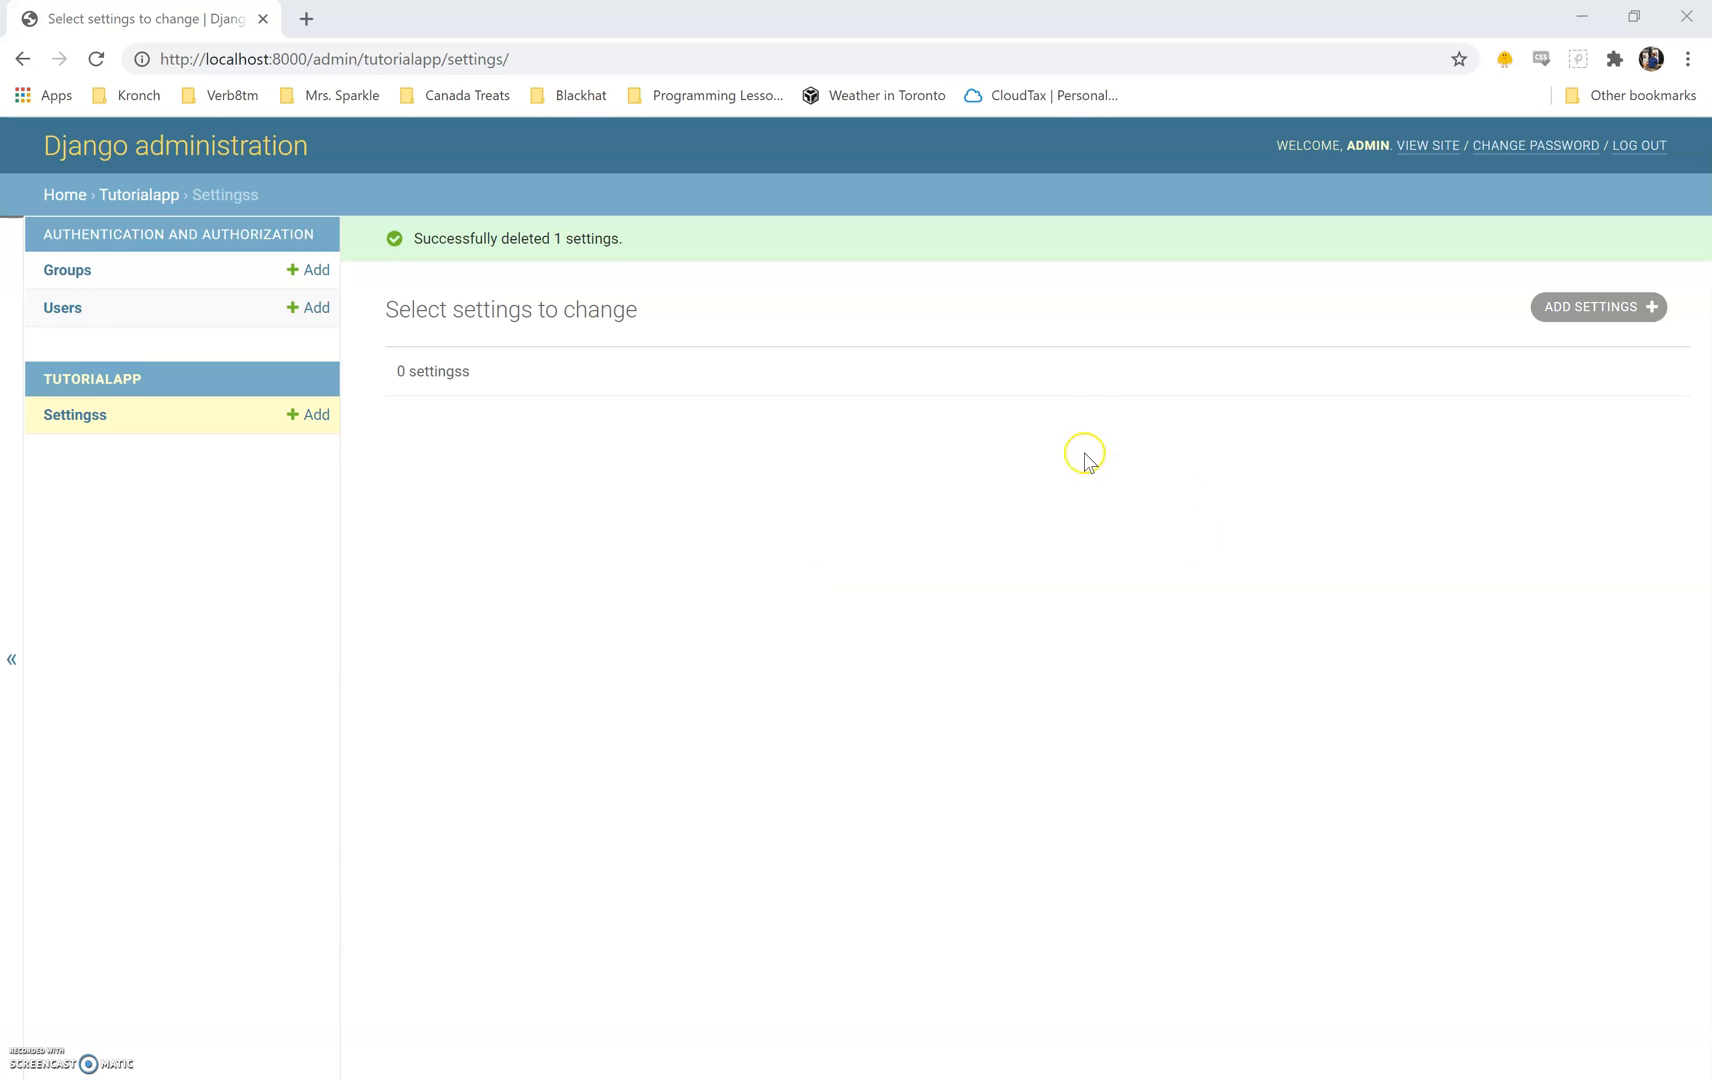
Step: Add and save a Settings entry with Hours 5 and Days MWF
{"action": "left_click", "coordinate": [1597, 307]}
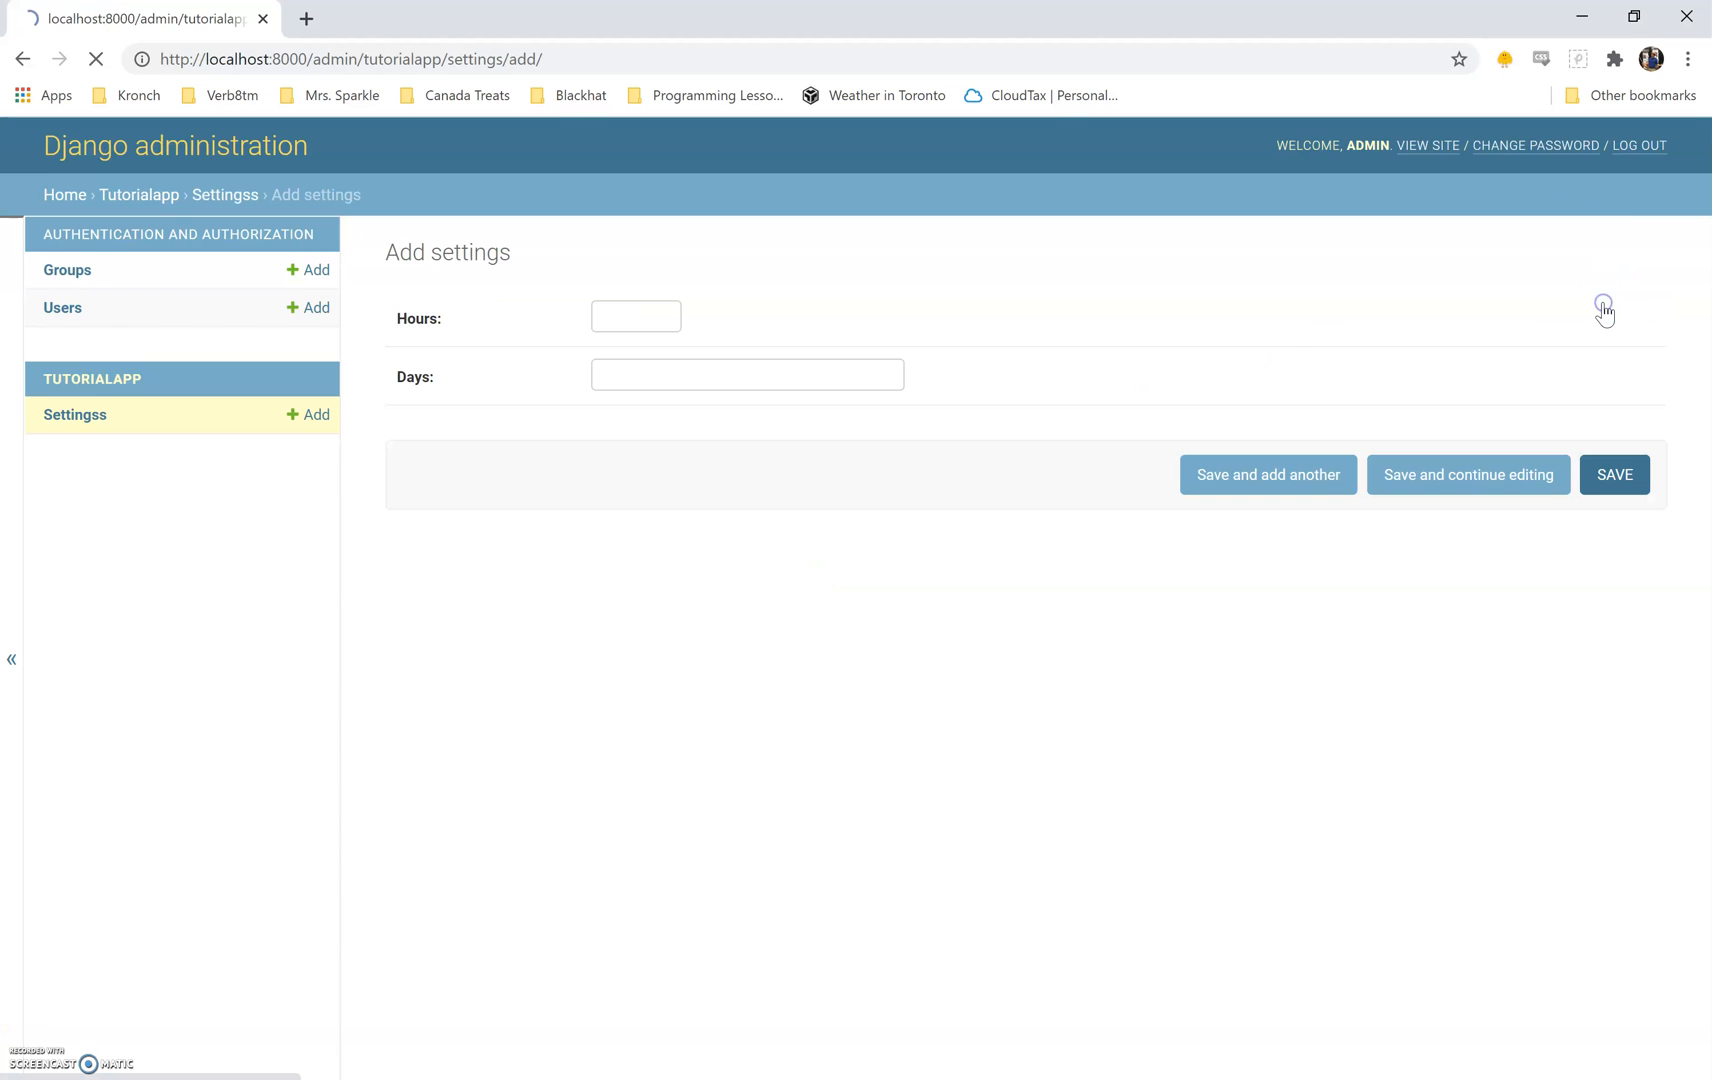
{"action": "left_click", "coordinate": [634, 316]}
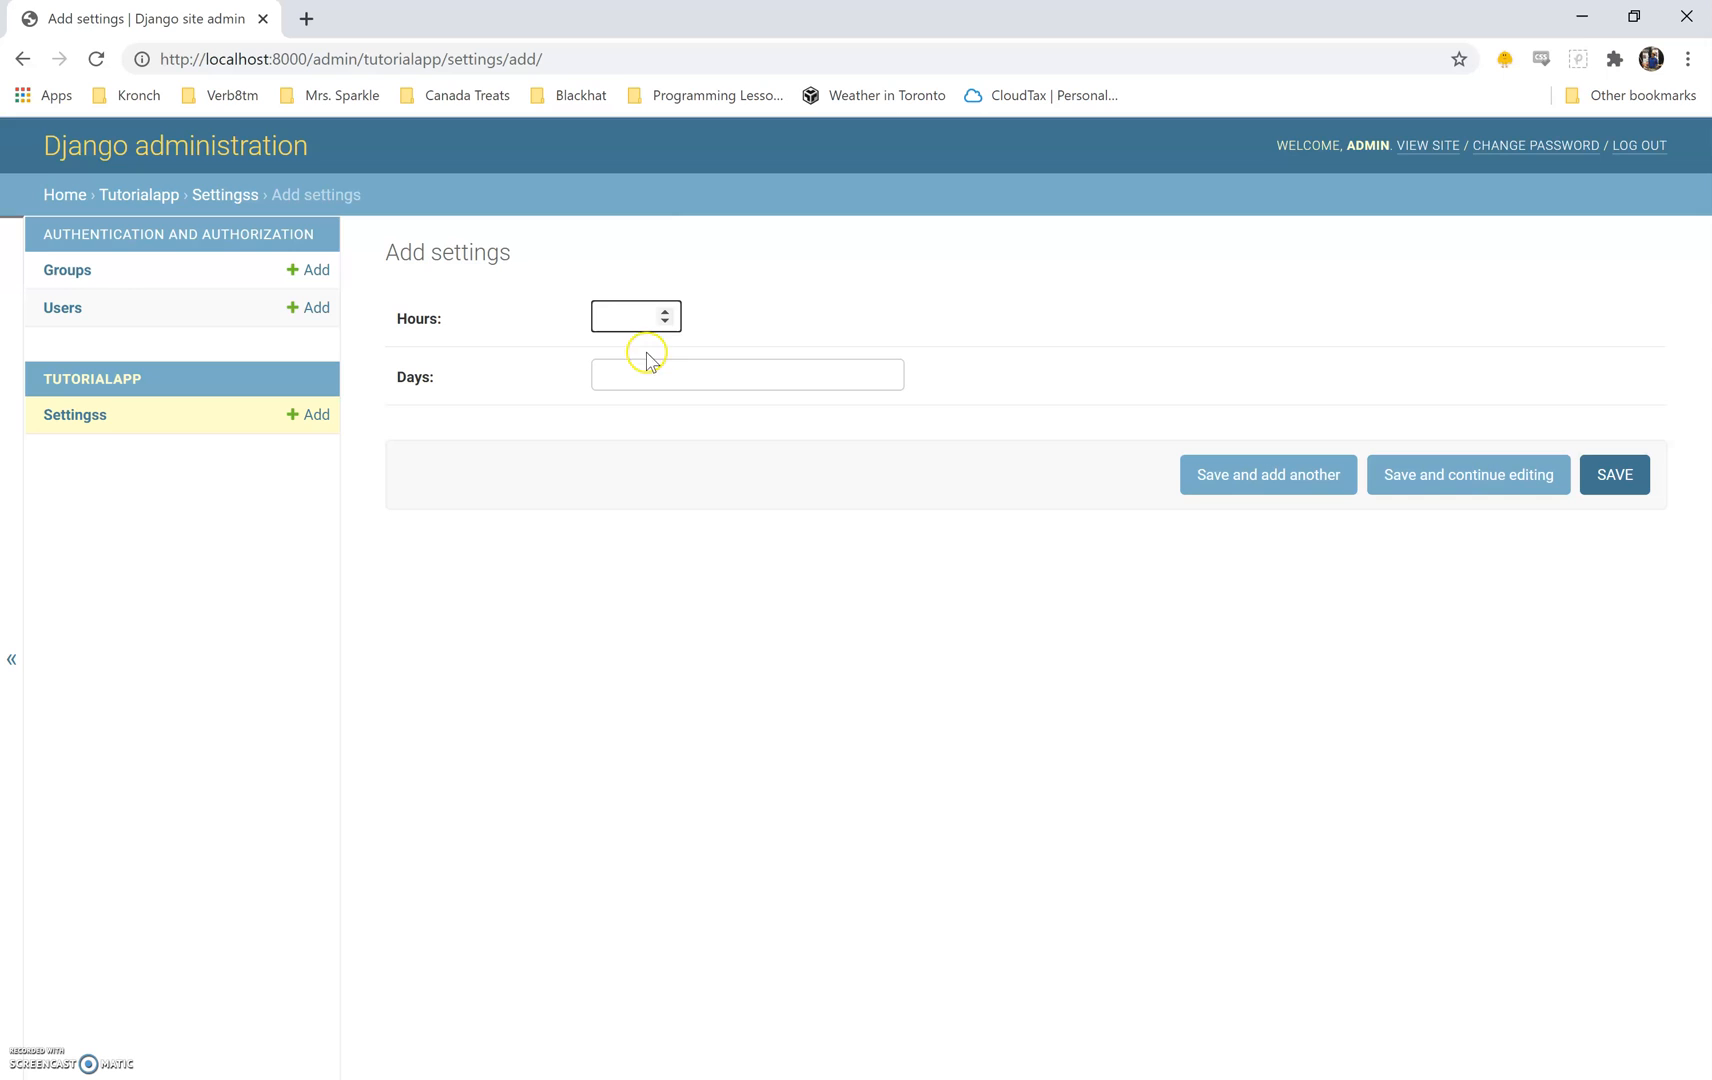
{"action": "type", "text": "5"}
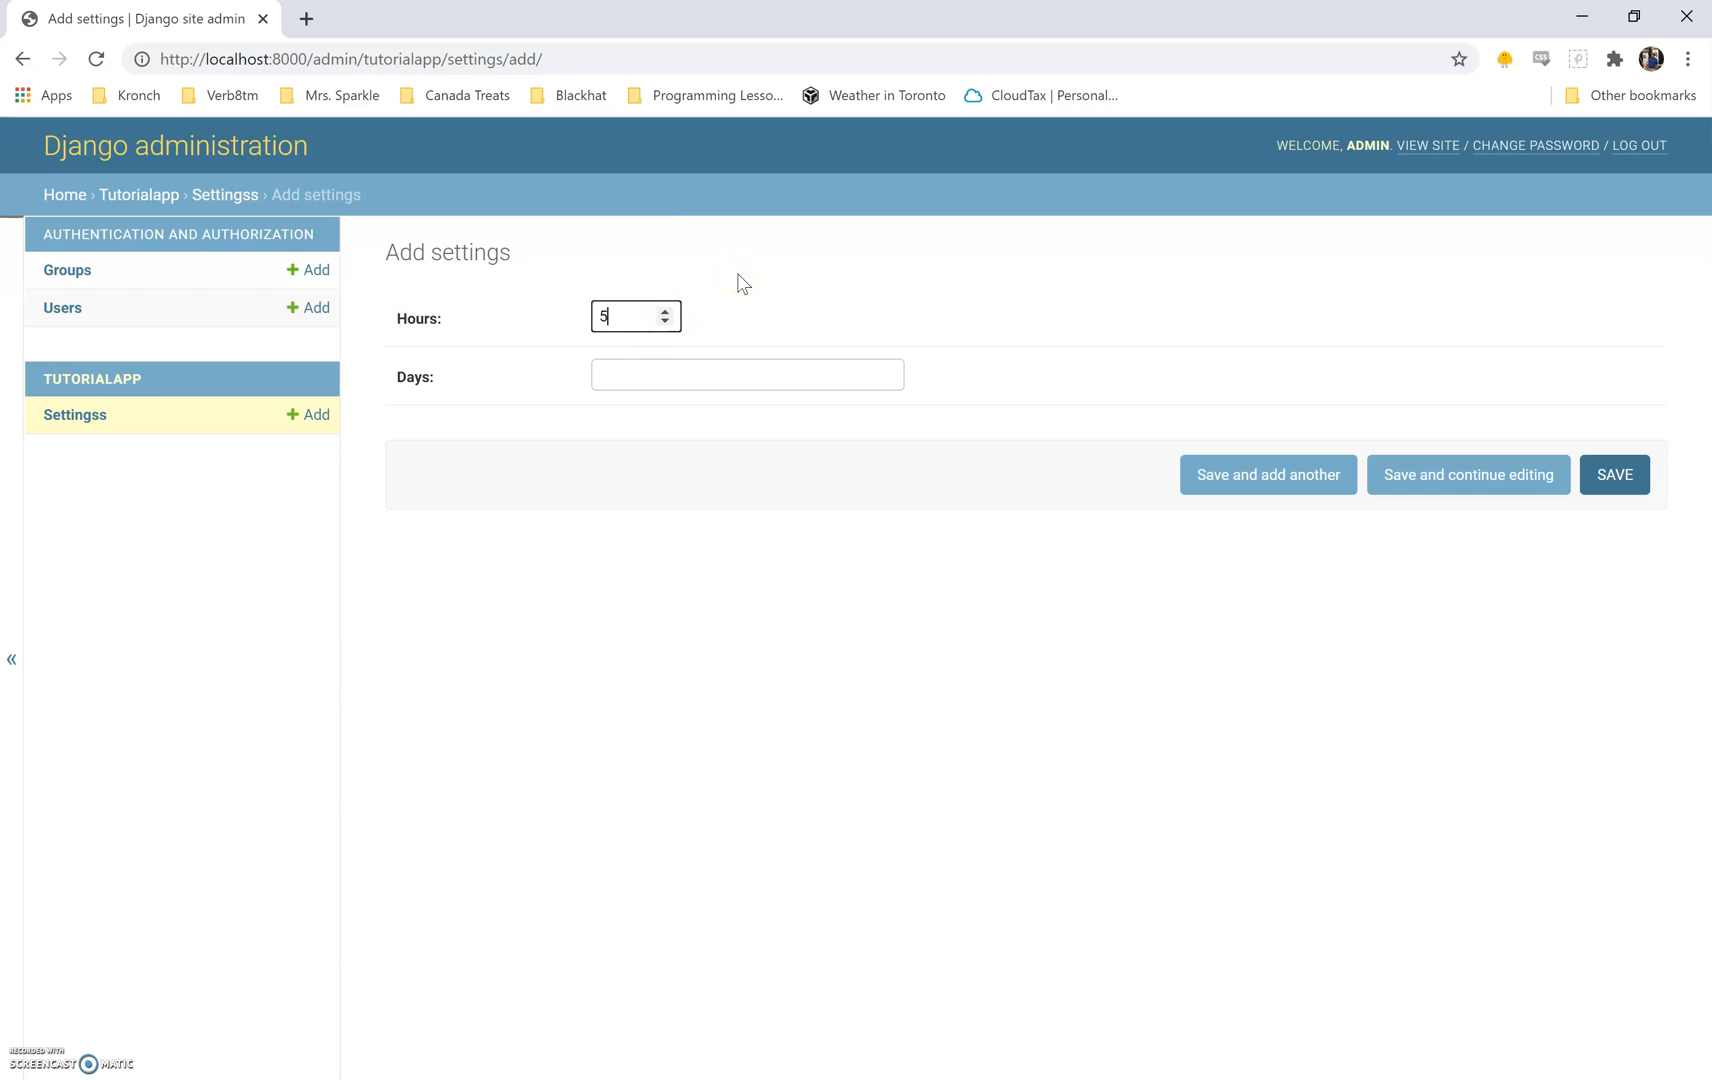
{"action": "type", "text": "MW"}
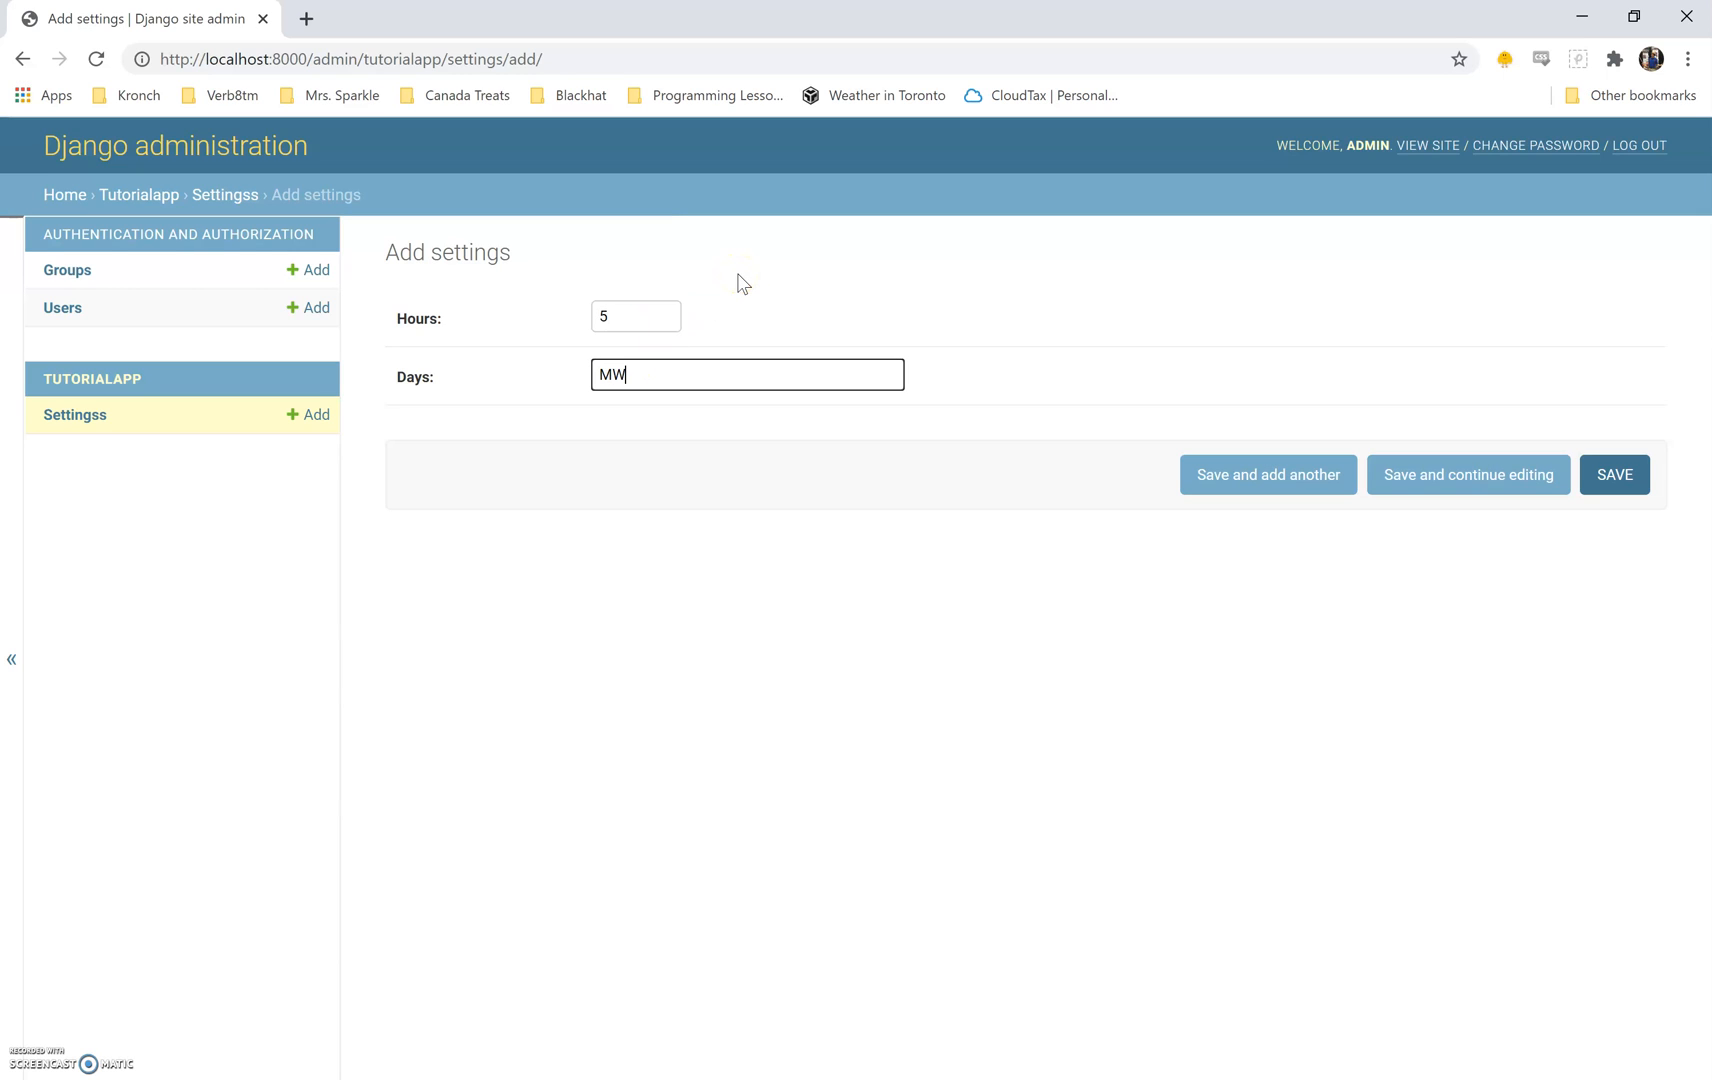
{"action": "type", "text": "F"}
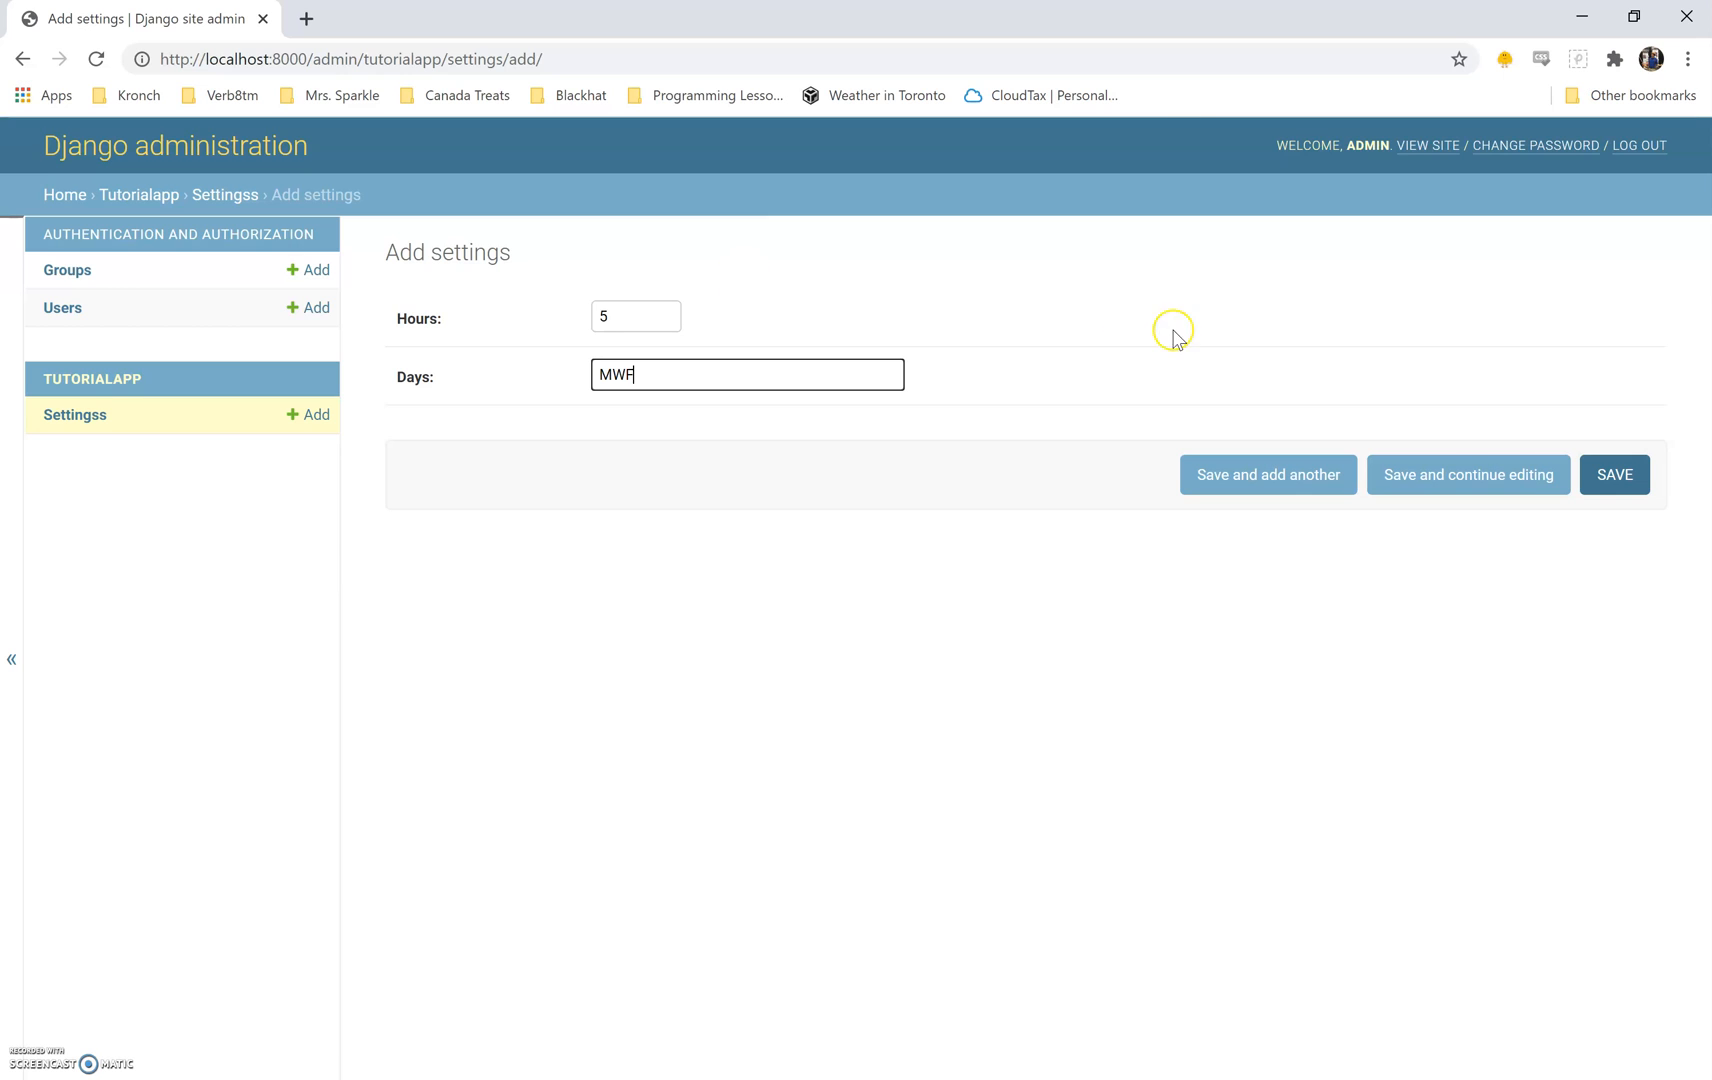
{"action": "left_click", "coordinate": [1614, 474]}
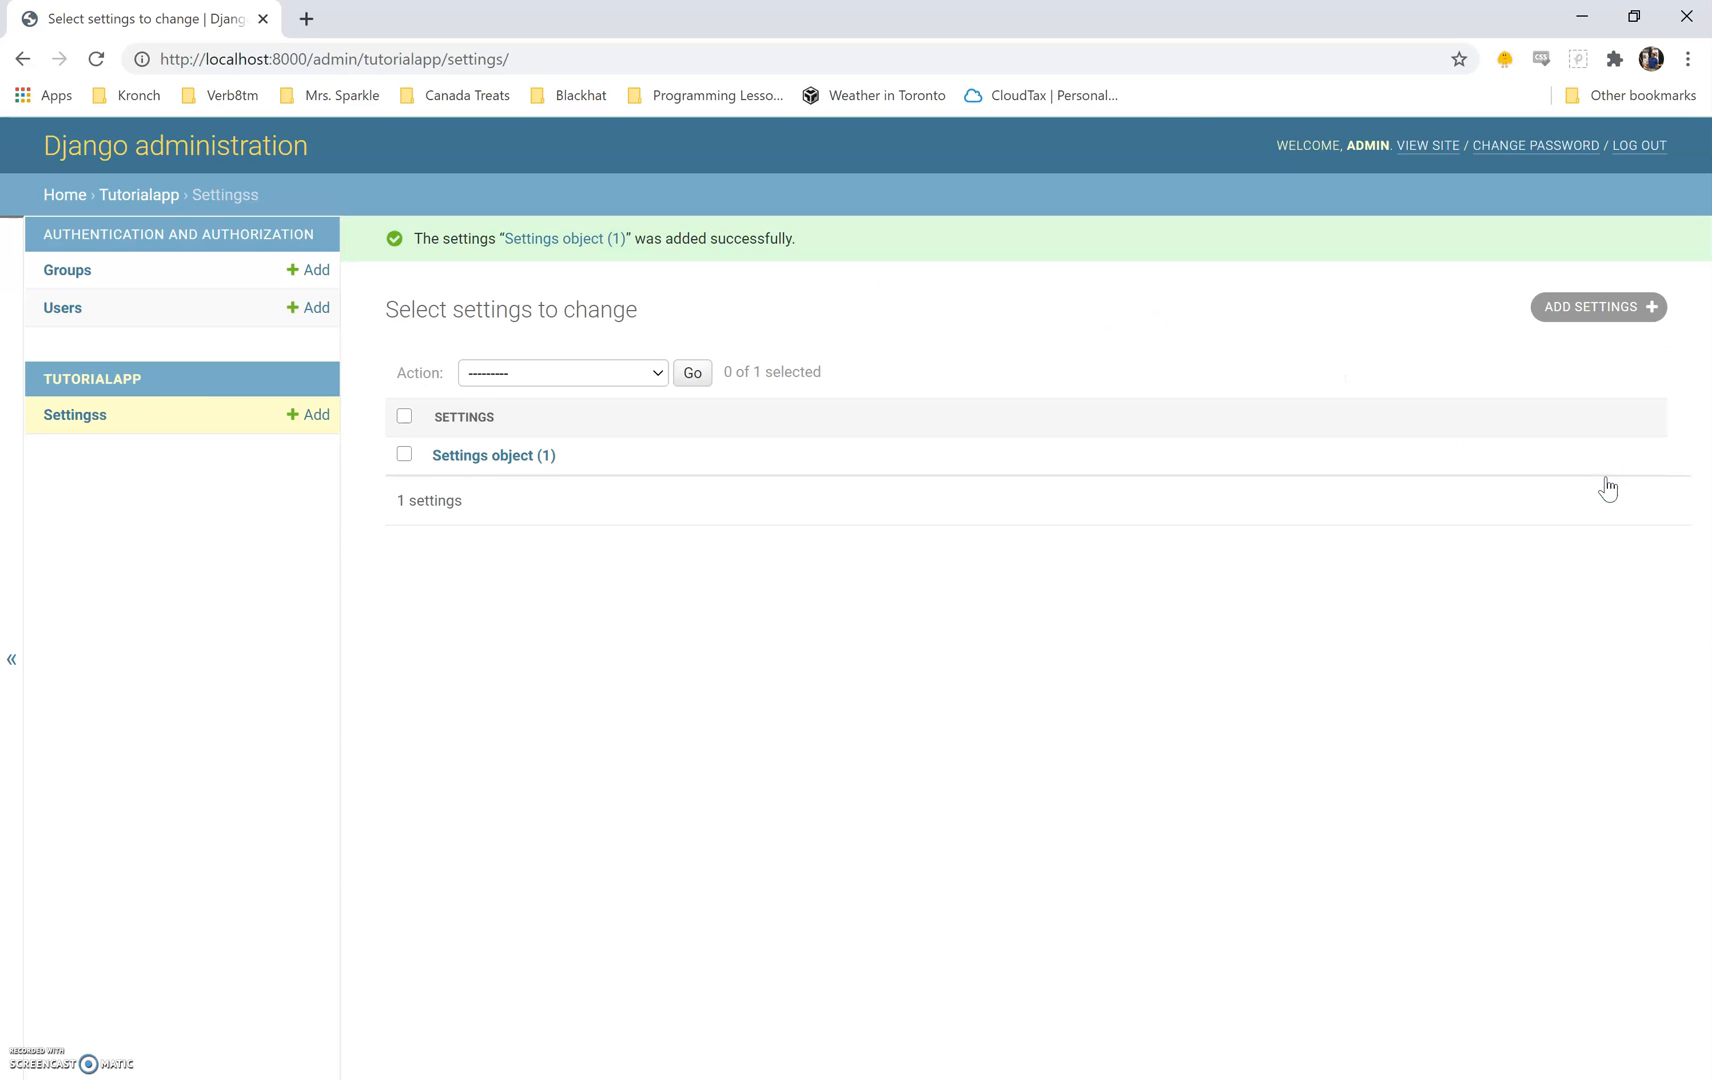
{"action": "mouse_move", "coordinate": [975, 533]}
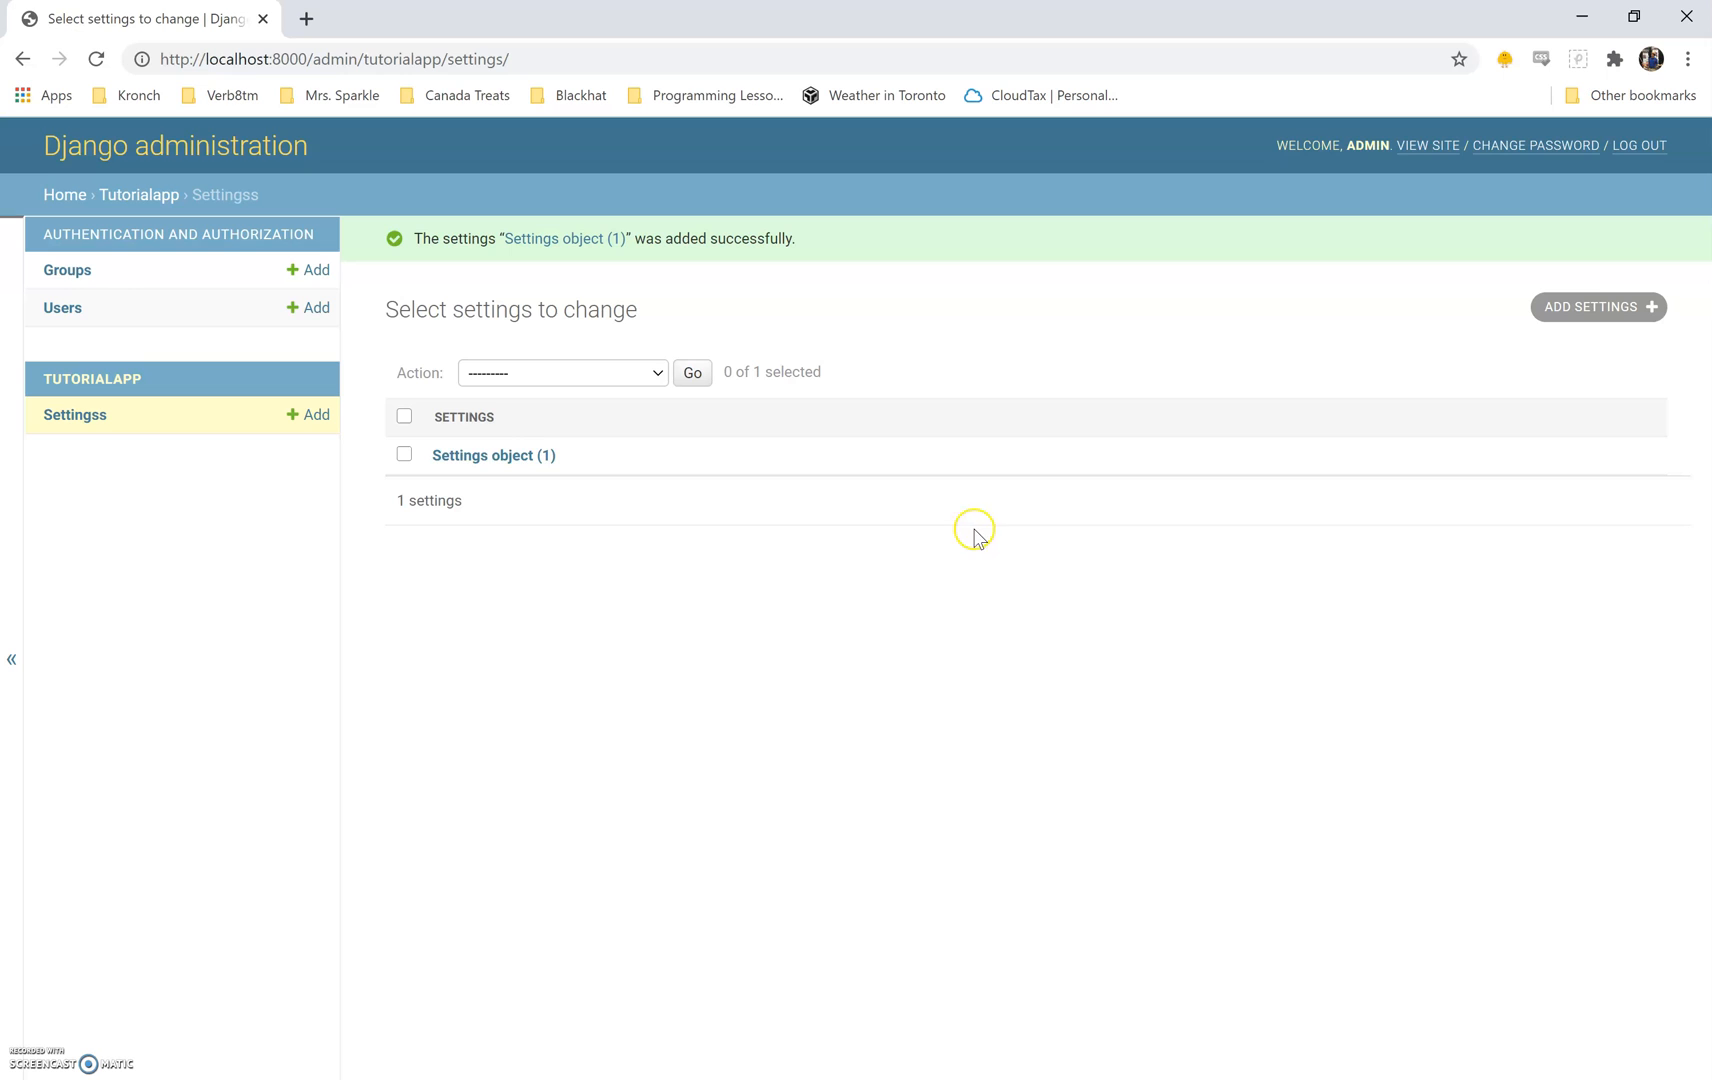
{"action": "mouse_move", "coordinate": [1383, 373]}
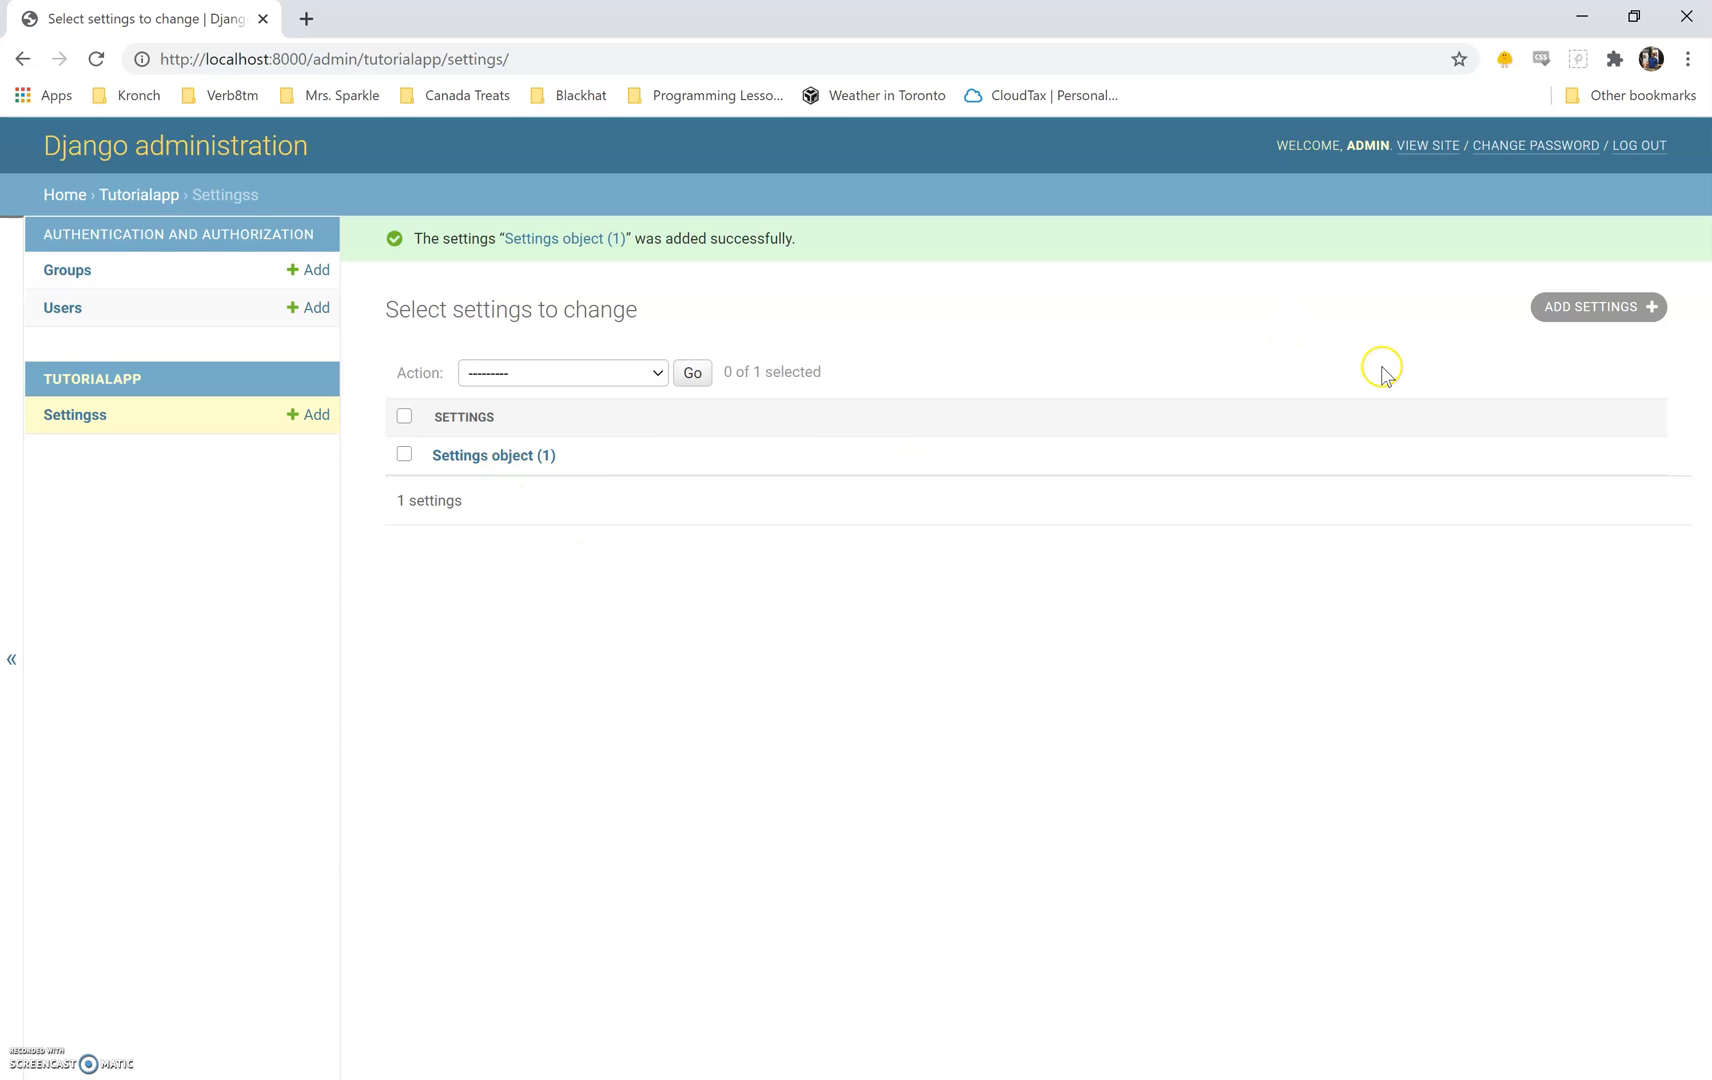
Step: Save another Settings entry with Hours 10 and Days MW, then open Settings object (1)
{"action": "left_click", "coordinate": [1597, 307]}
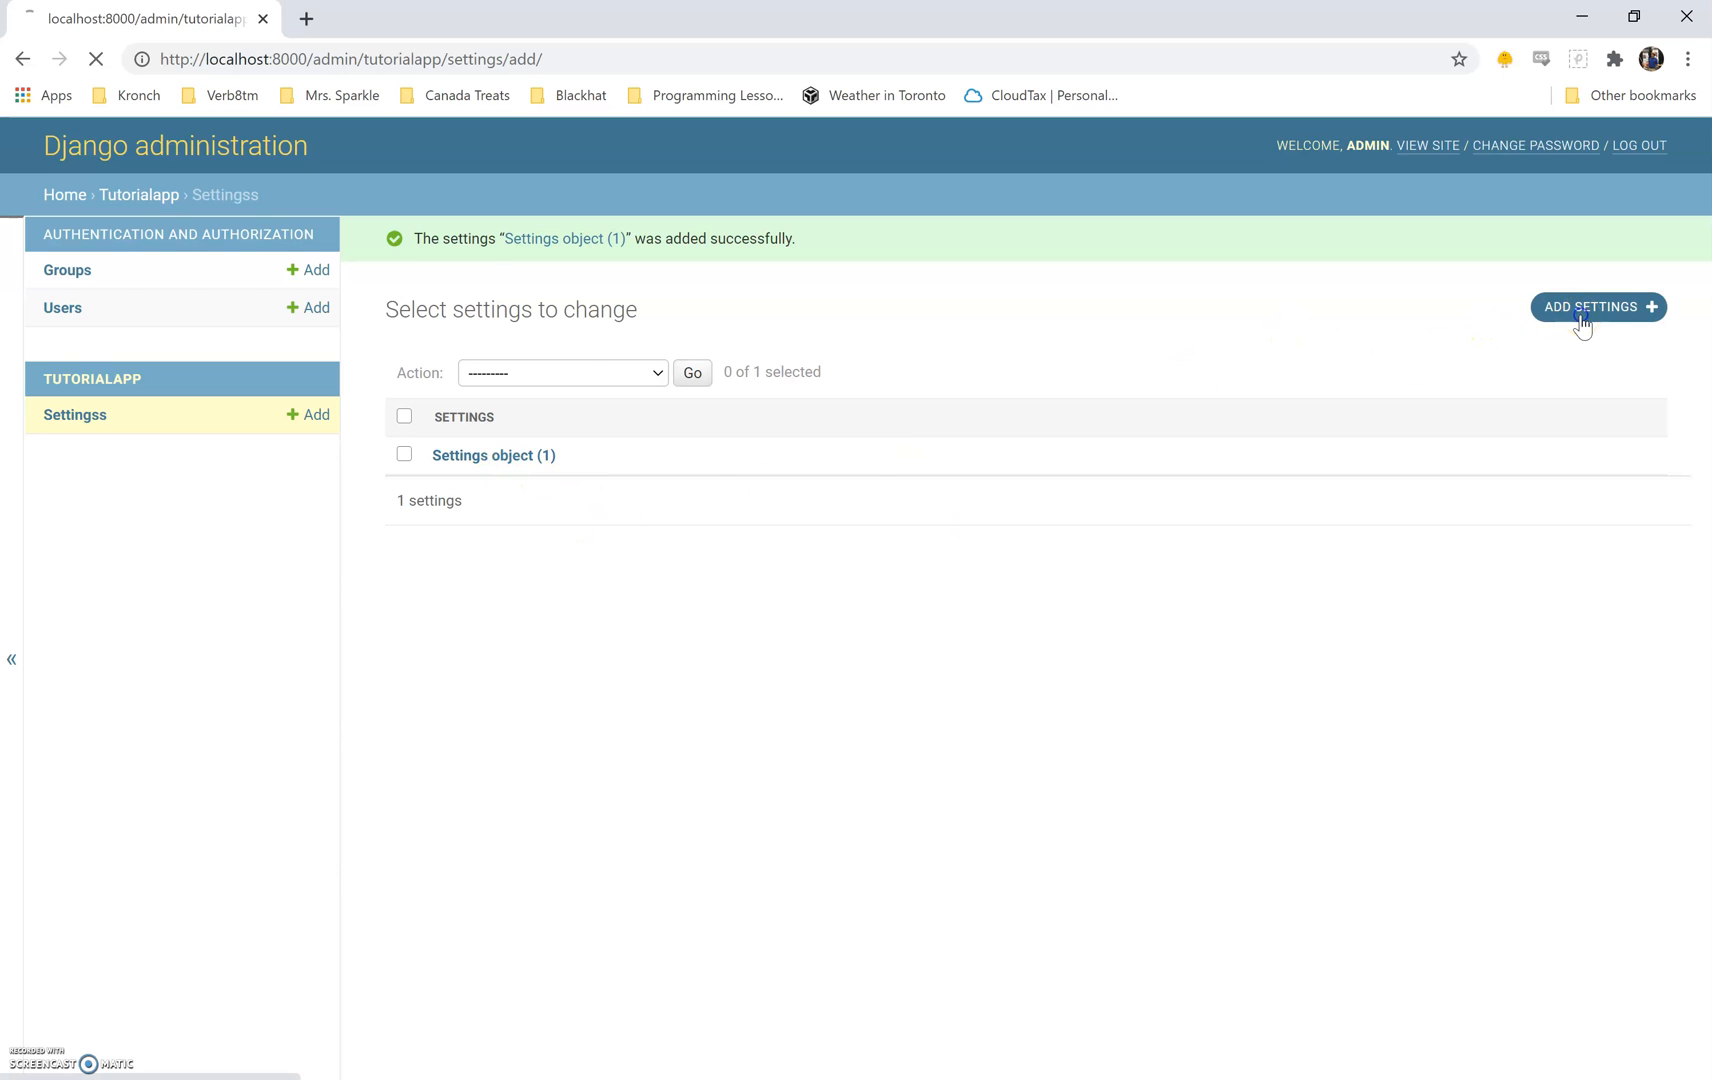
{"action": "left_click", "coordinate": [1597, 307]}
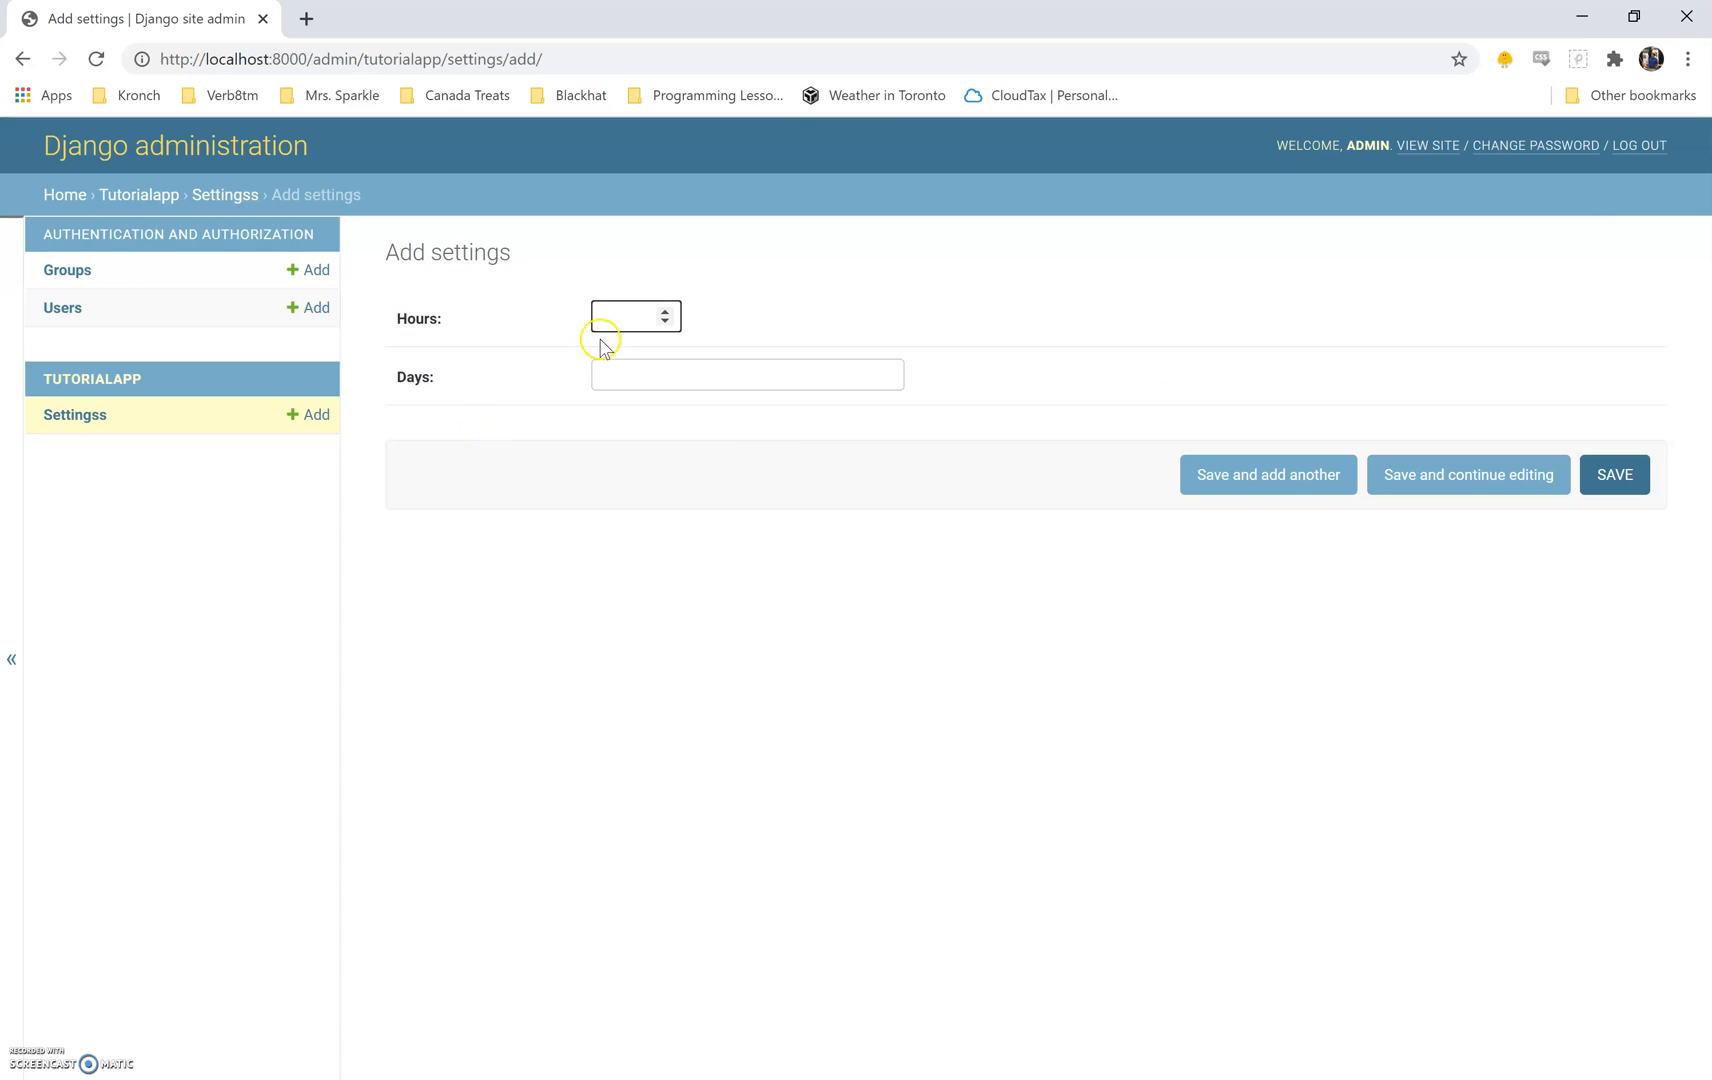
{"action": "type", "text": "10"}
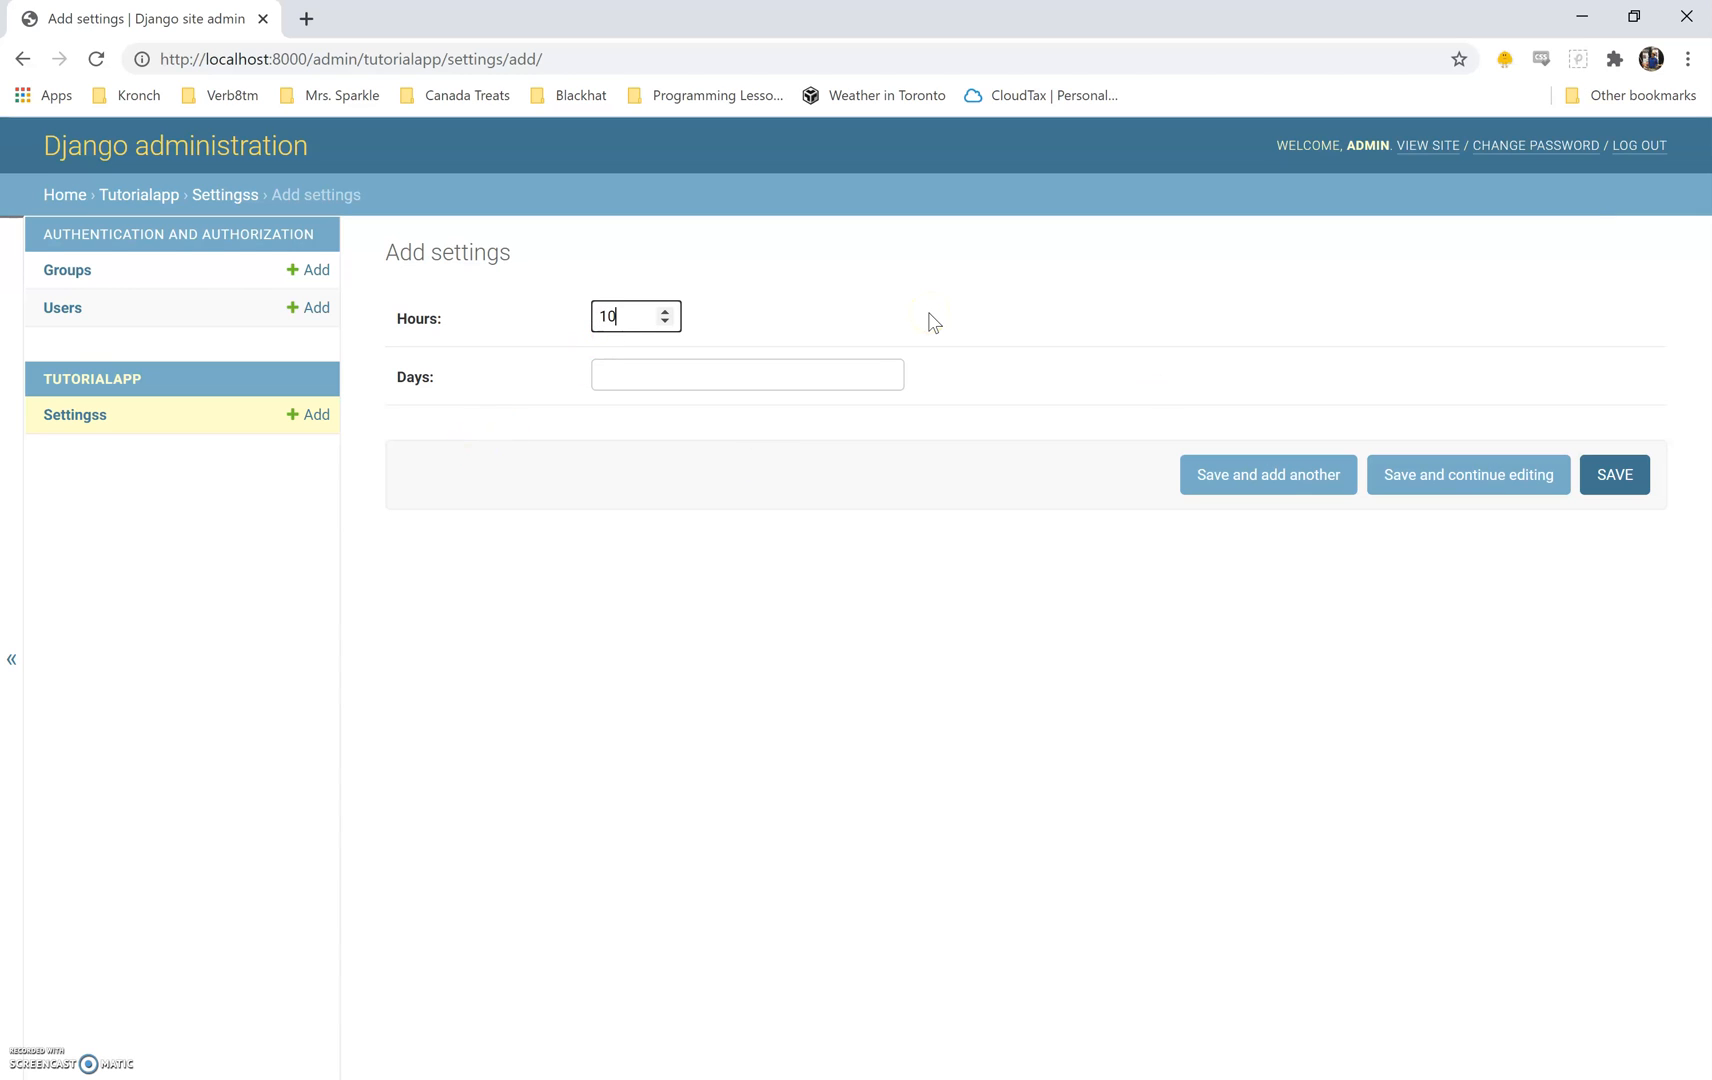
{"action": "left_click", "coordinate": [747, 373]}
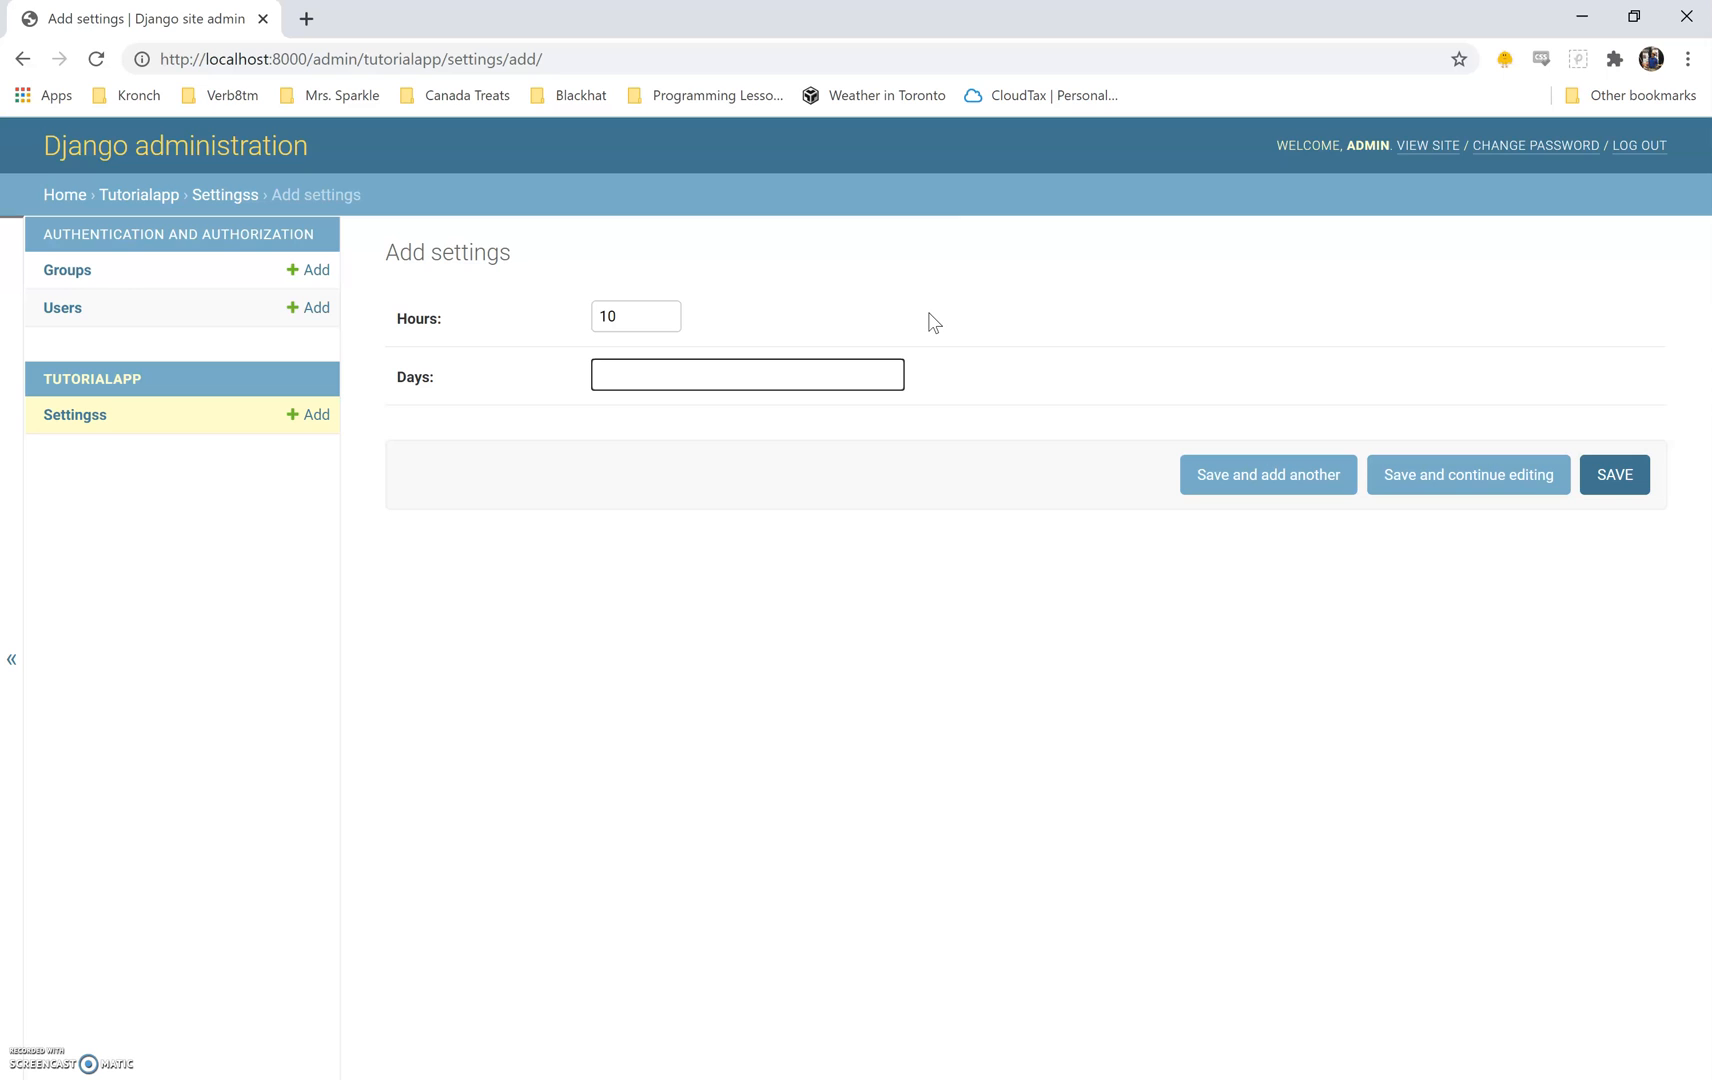
{"action": "type", "text": "MW"}
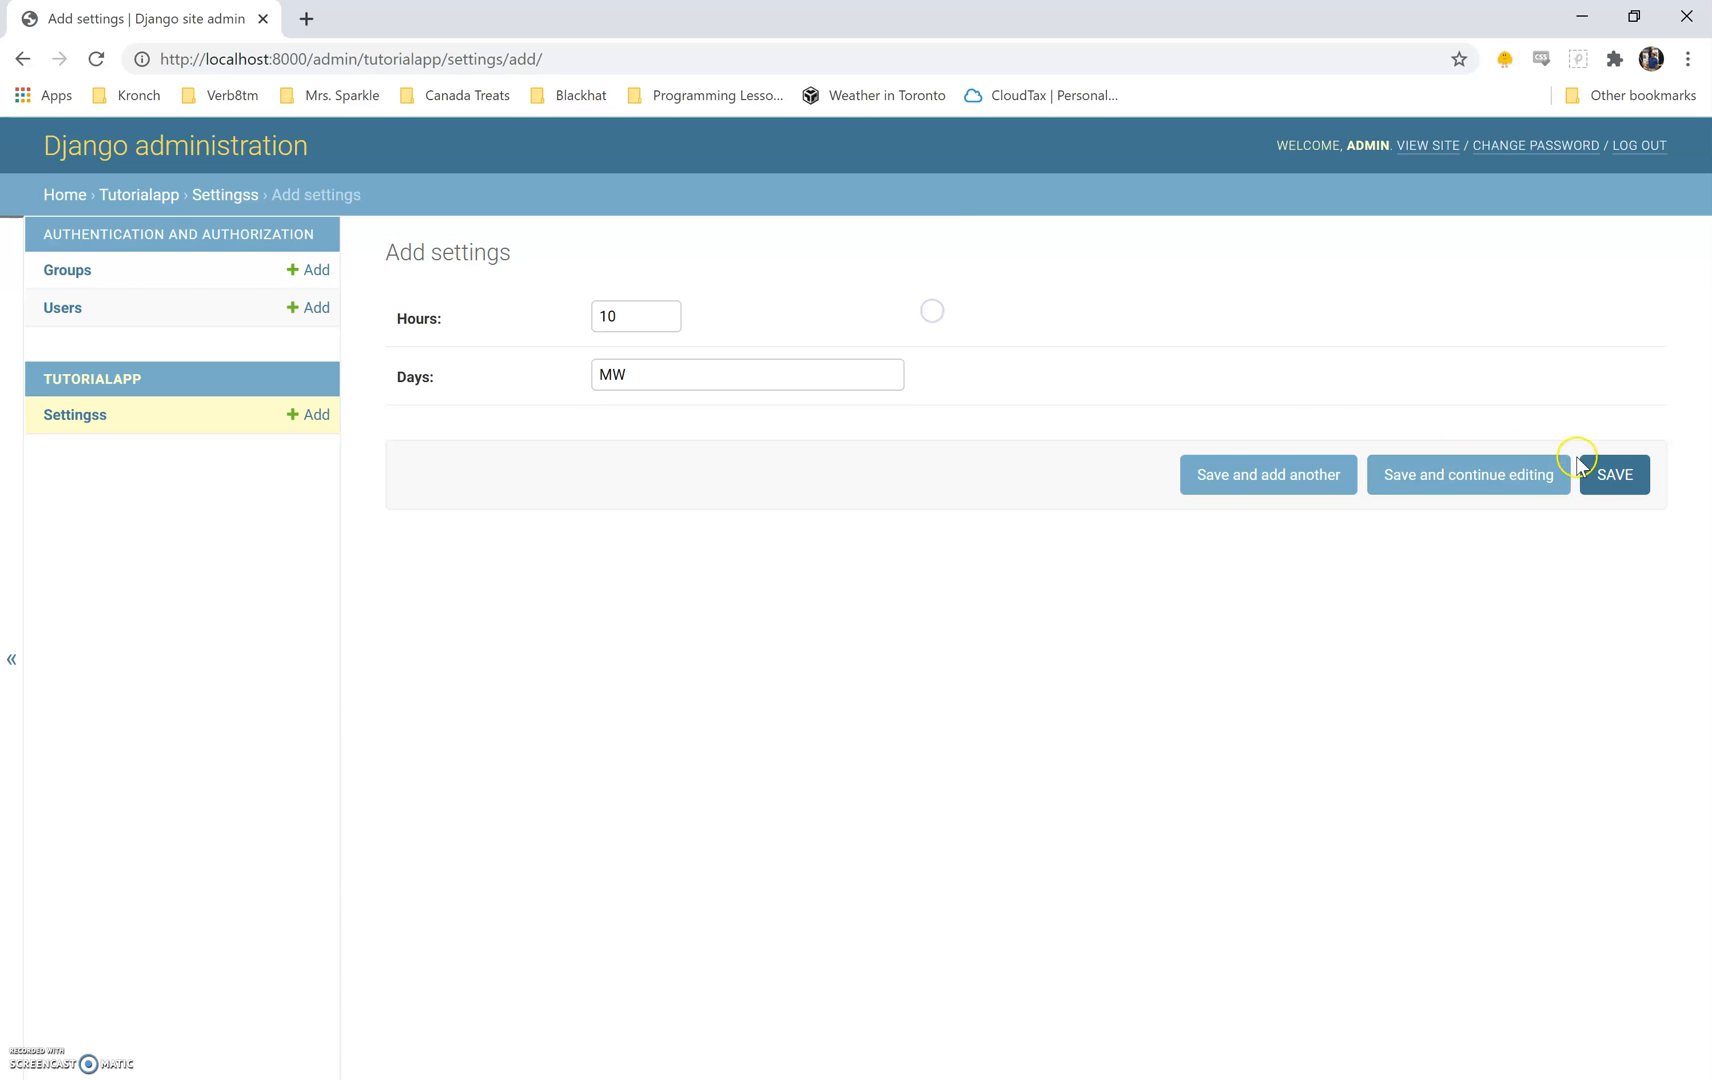
{"action": "left_click", "coordinate": [1614, 474]}
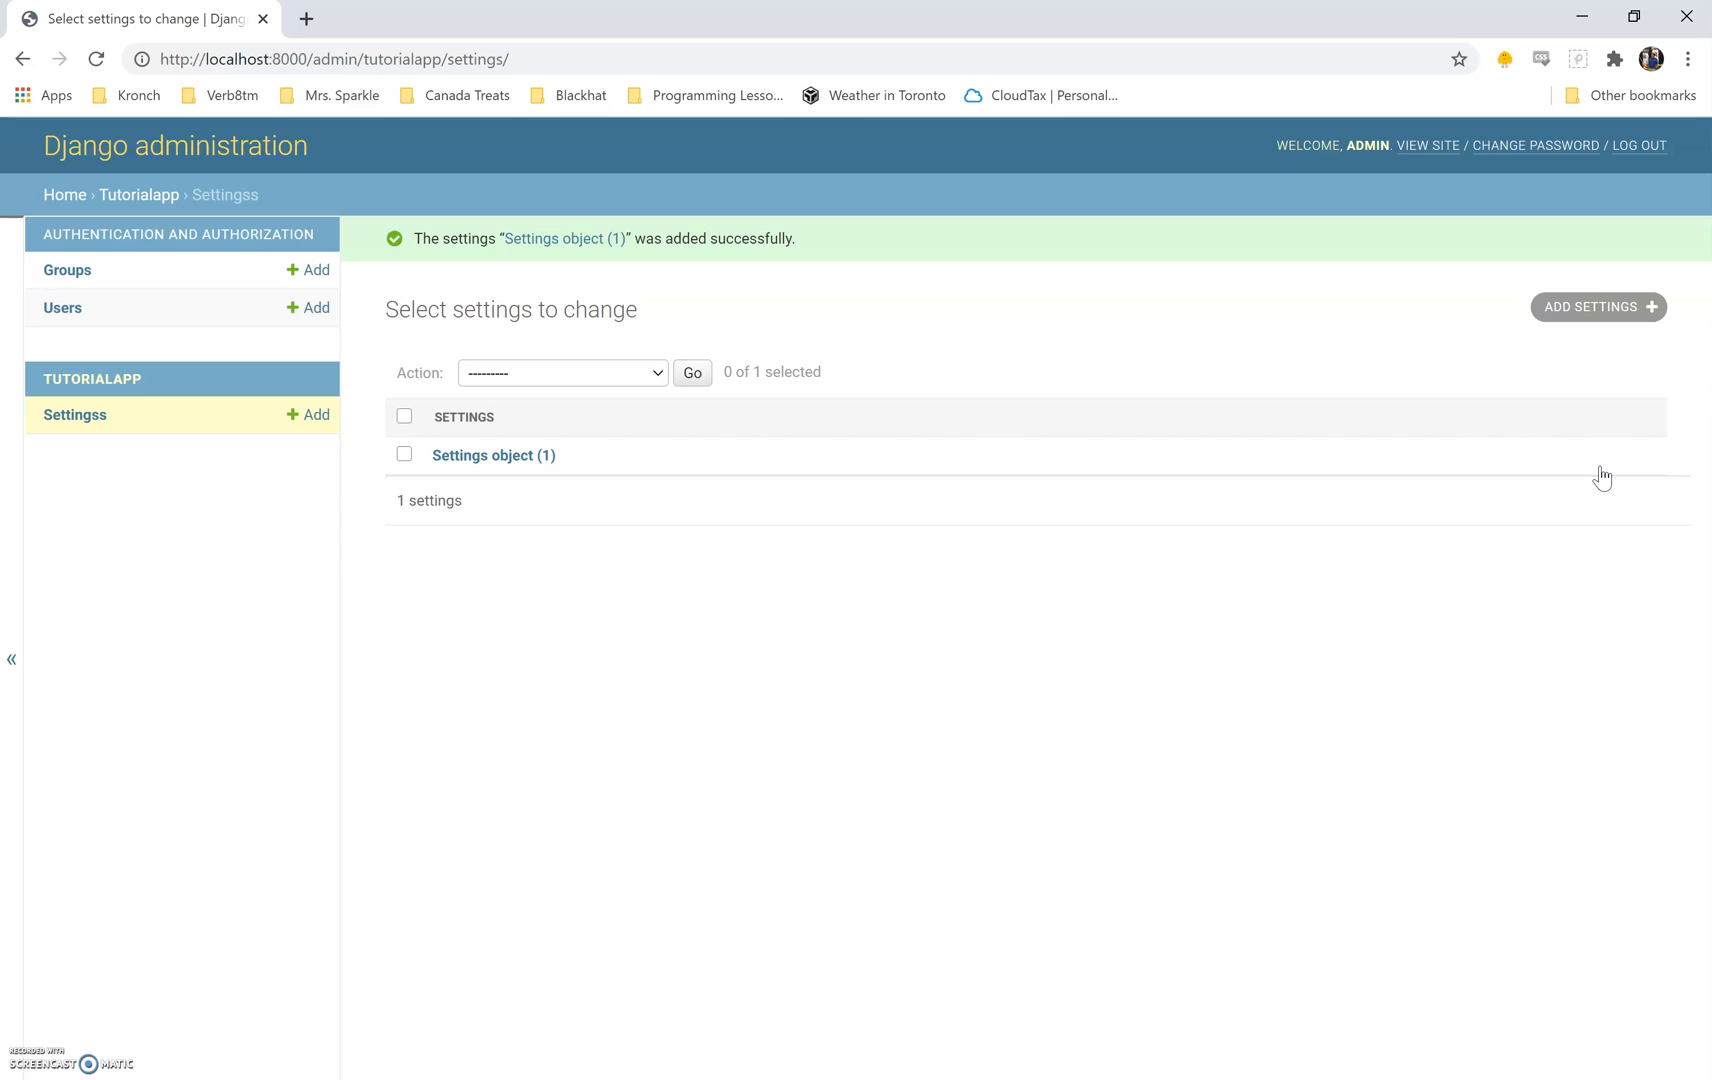
{"action": "left_click", "coordinate": [492, 455]}
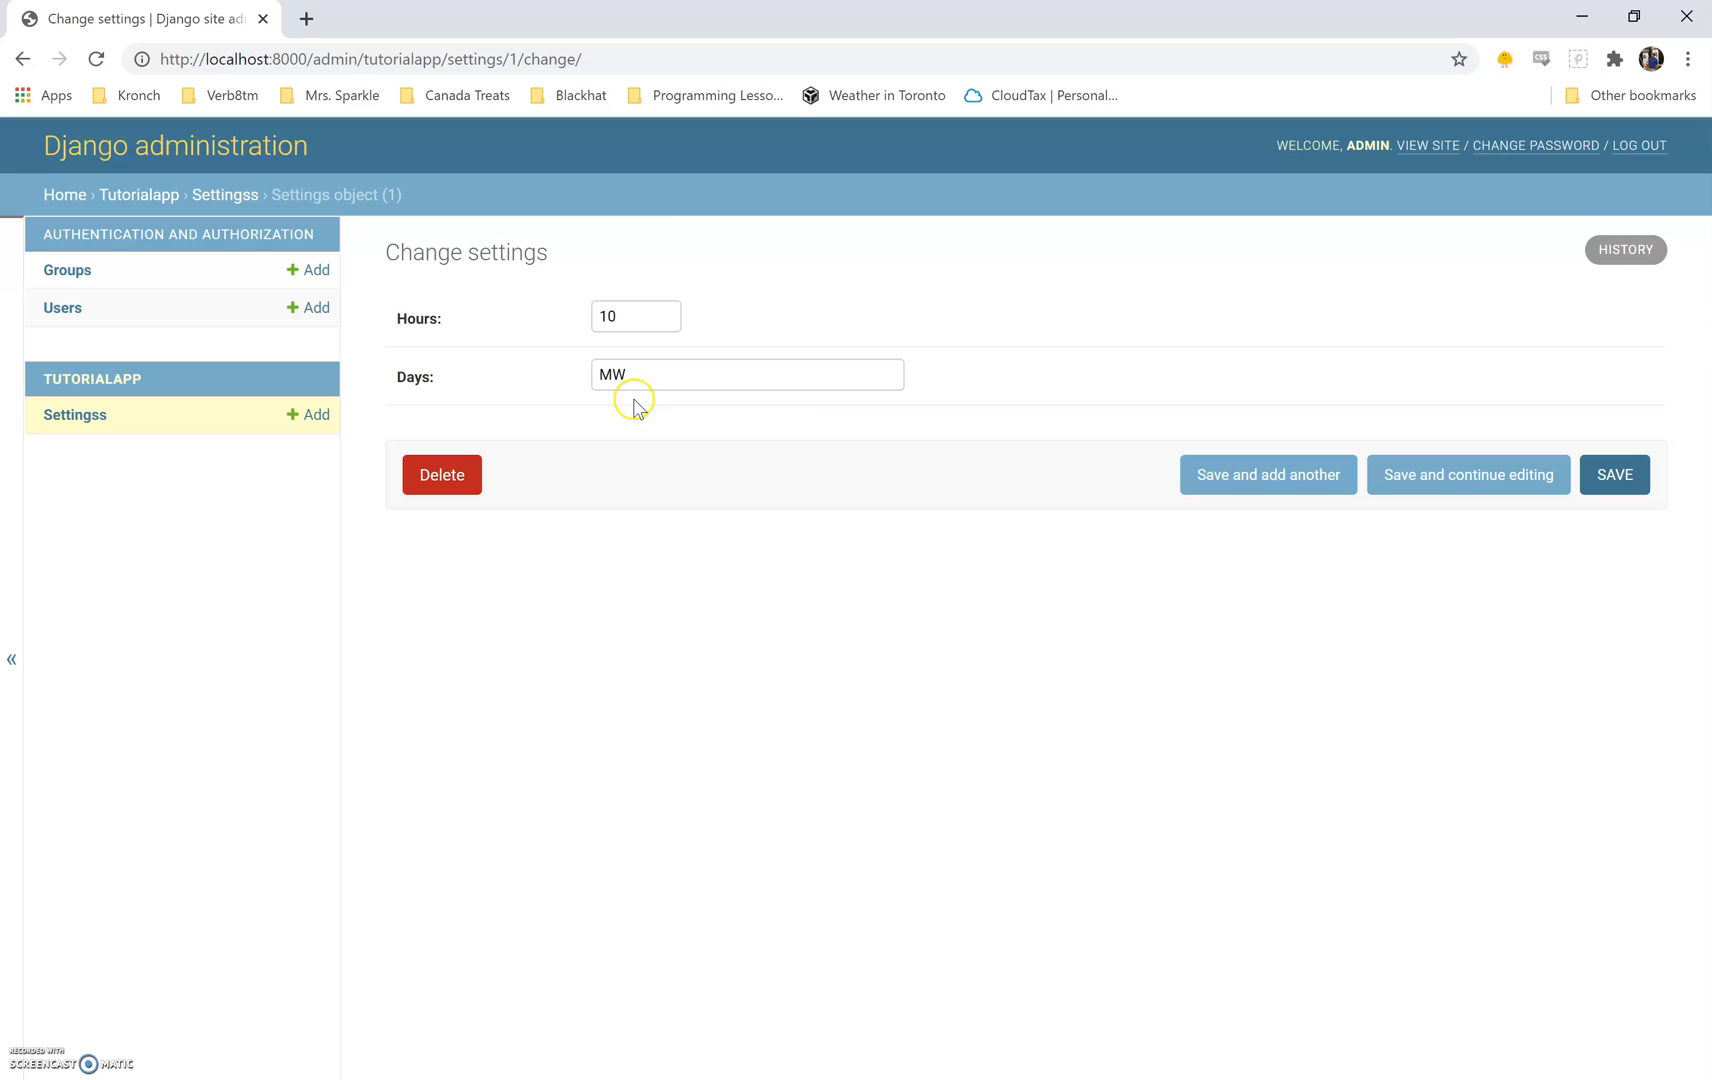
{"action": "mouse_move", "coordinate": [584, 395]}
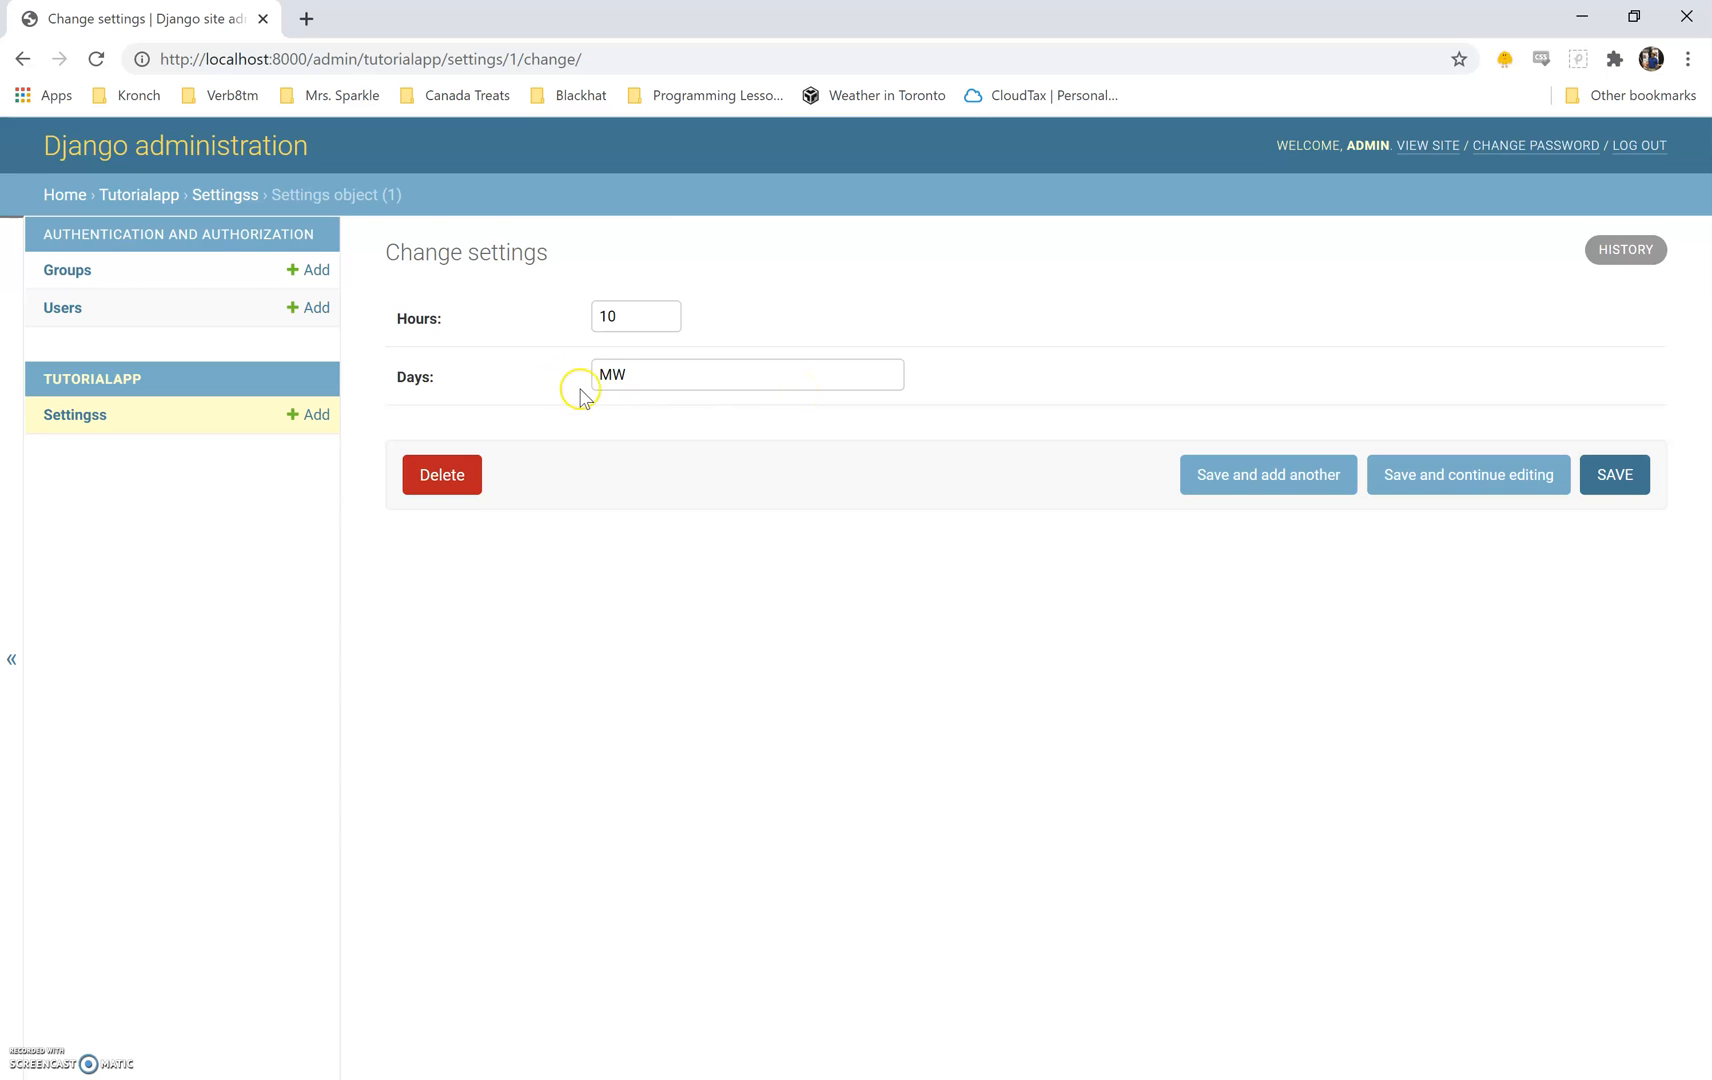
{"action": "mouse_move", "coordinate": [1185, 418]}
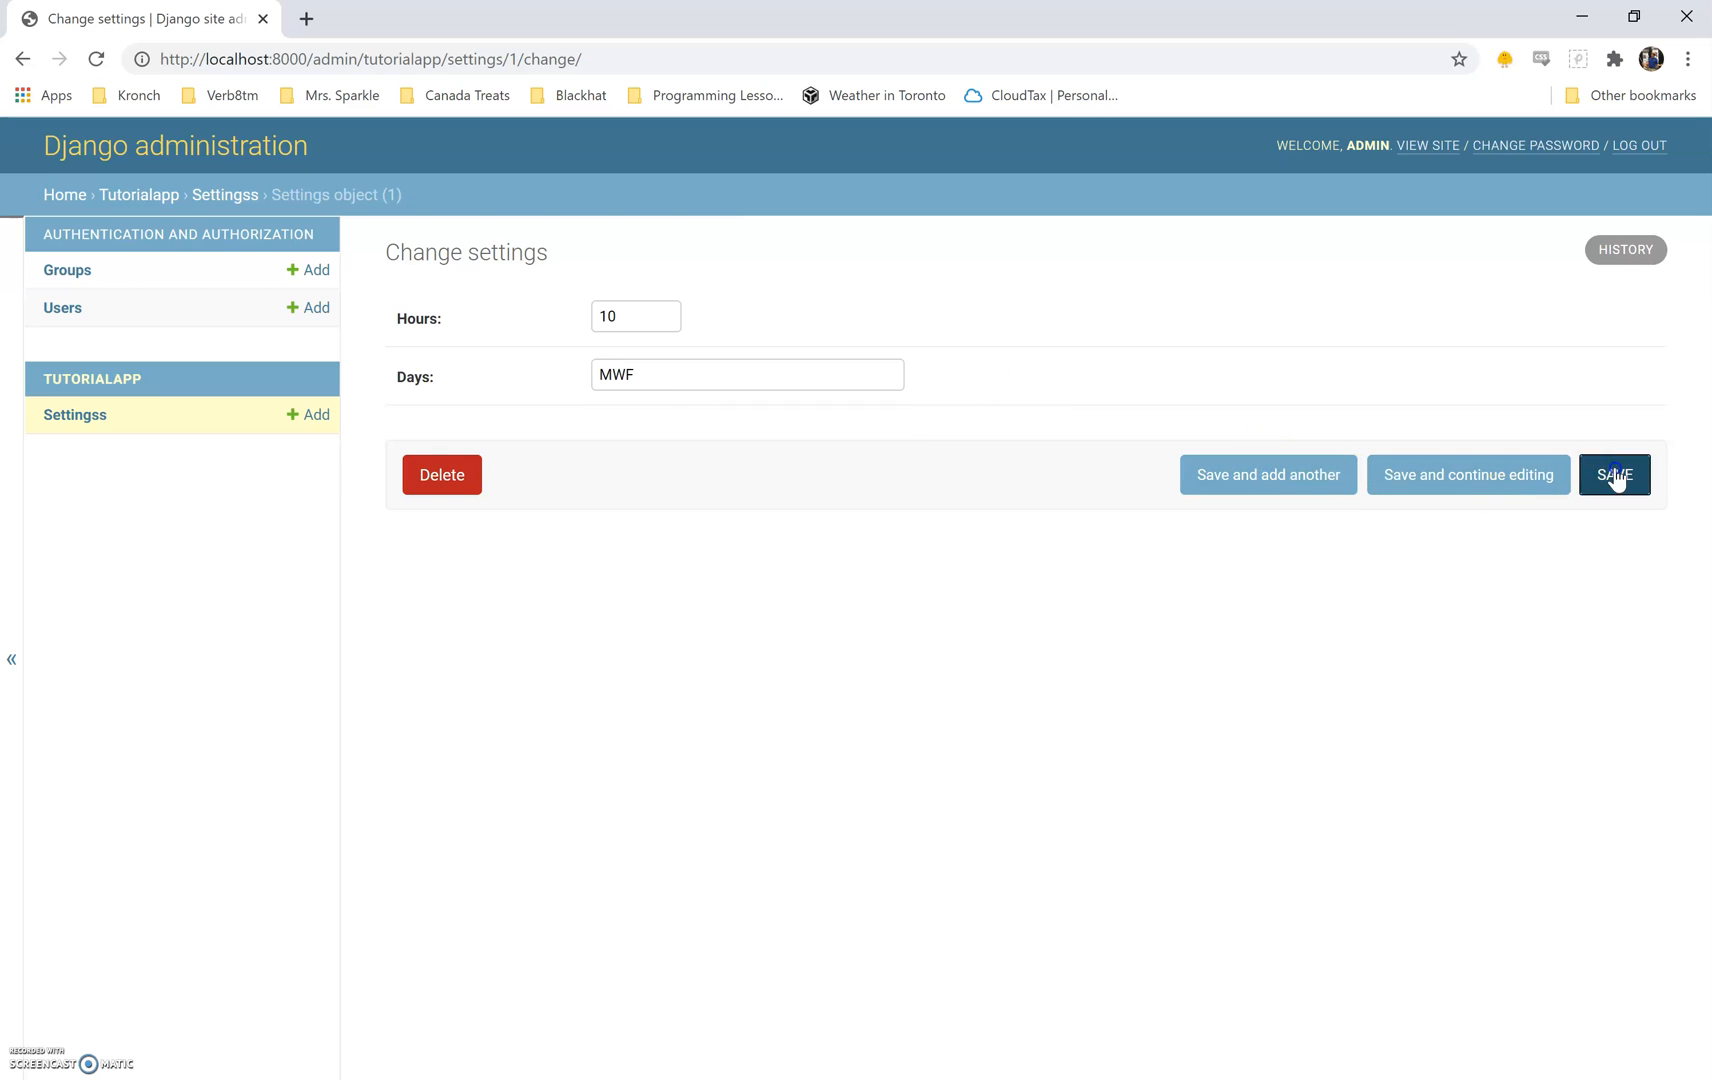
Step: Save Settings object (1) with Days MWF and reopen it to confirm the values
{"action": "left_click", "coordinate": [1615, 474]}
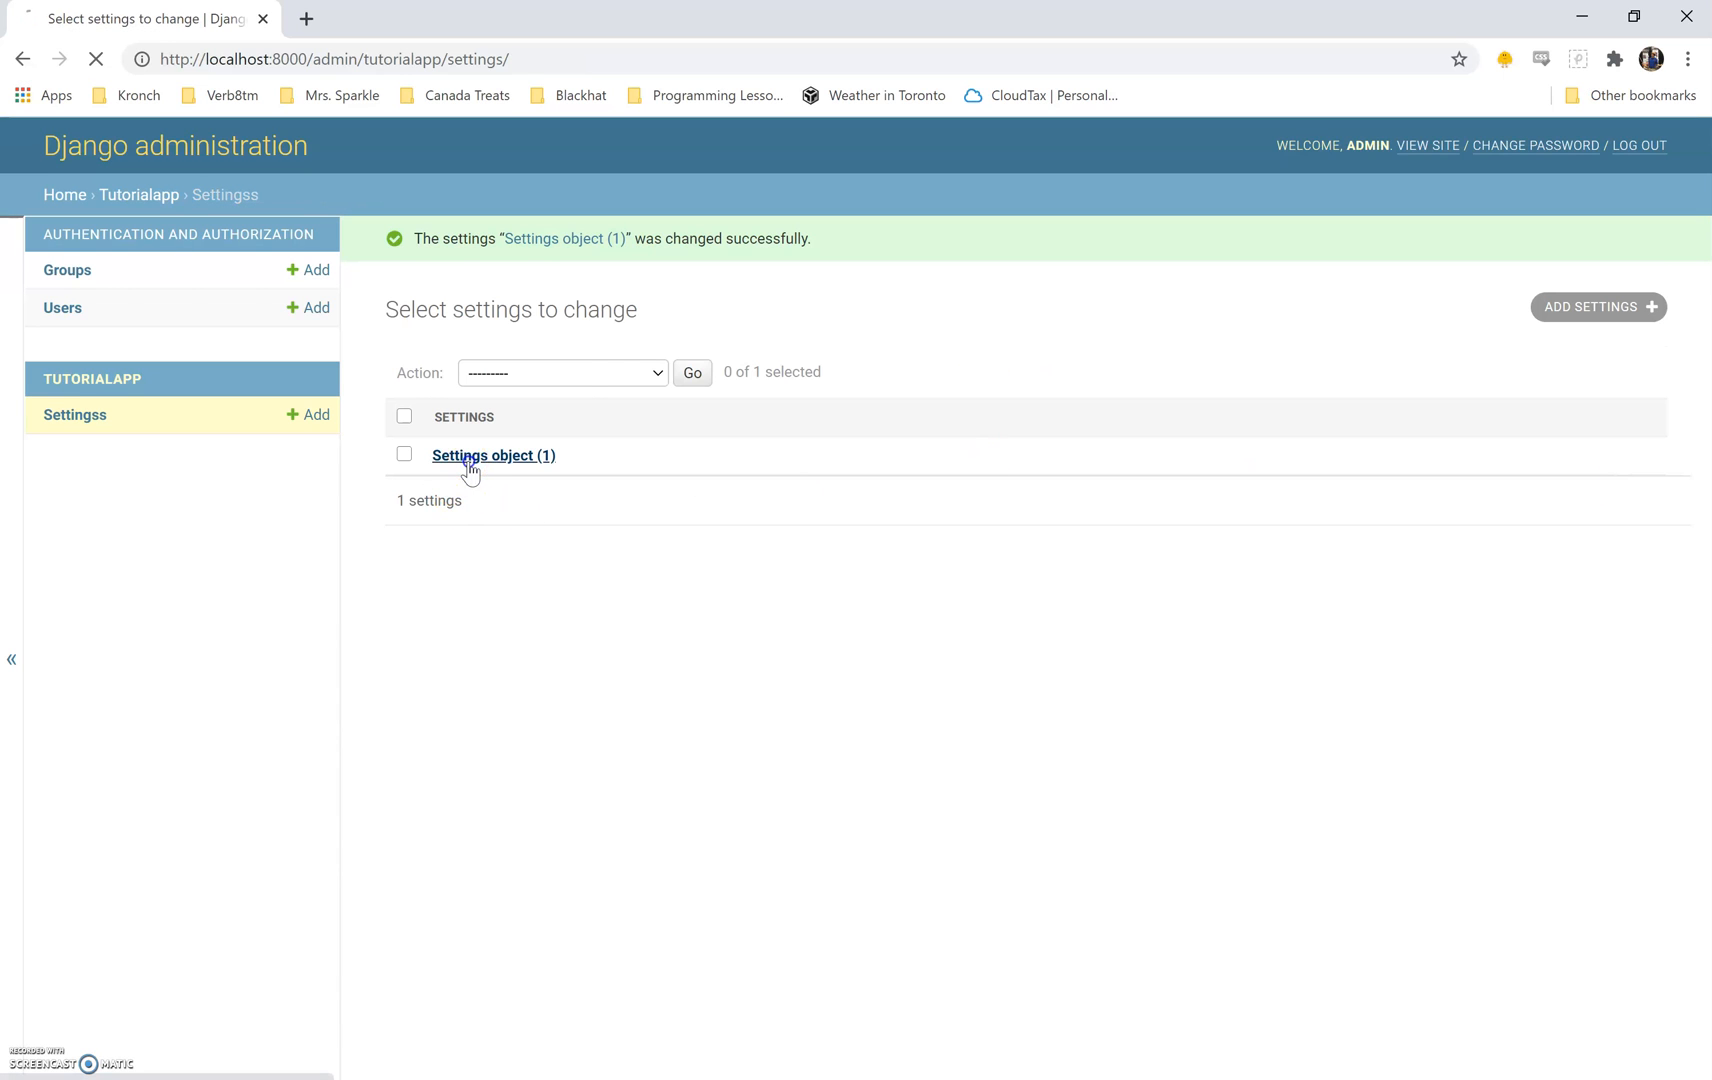
{"action": "left_click", "coordinate": [494, 455]}
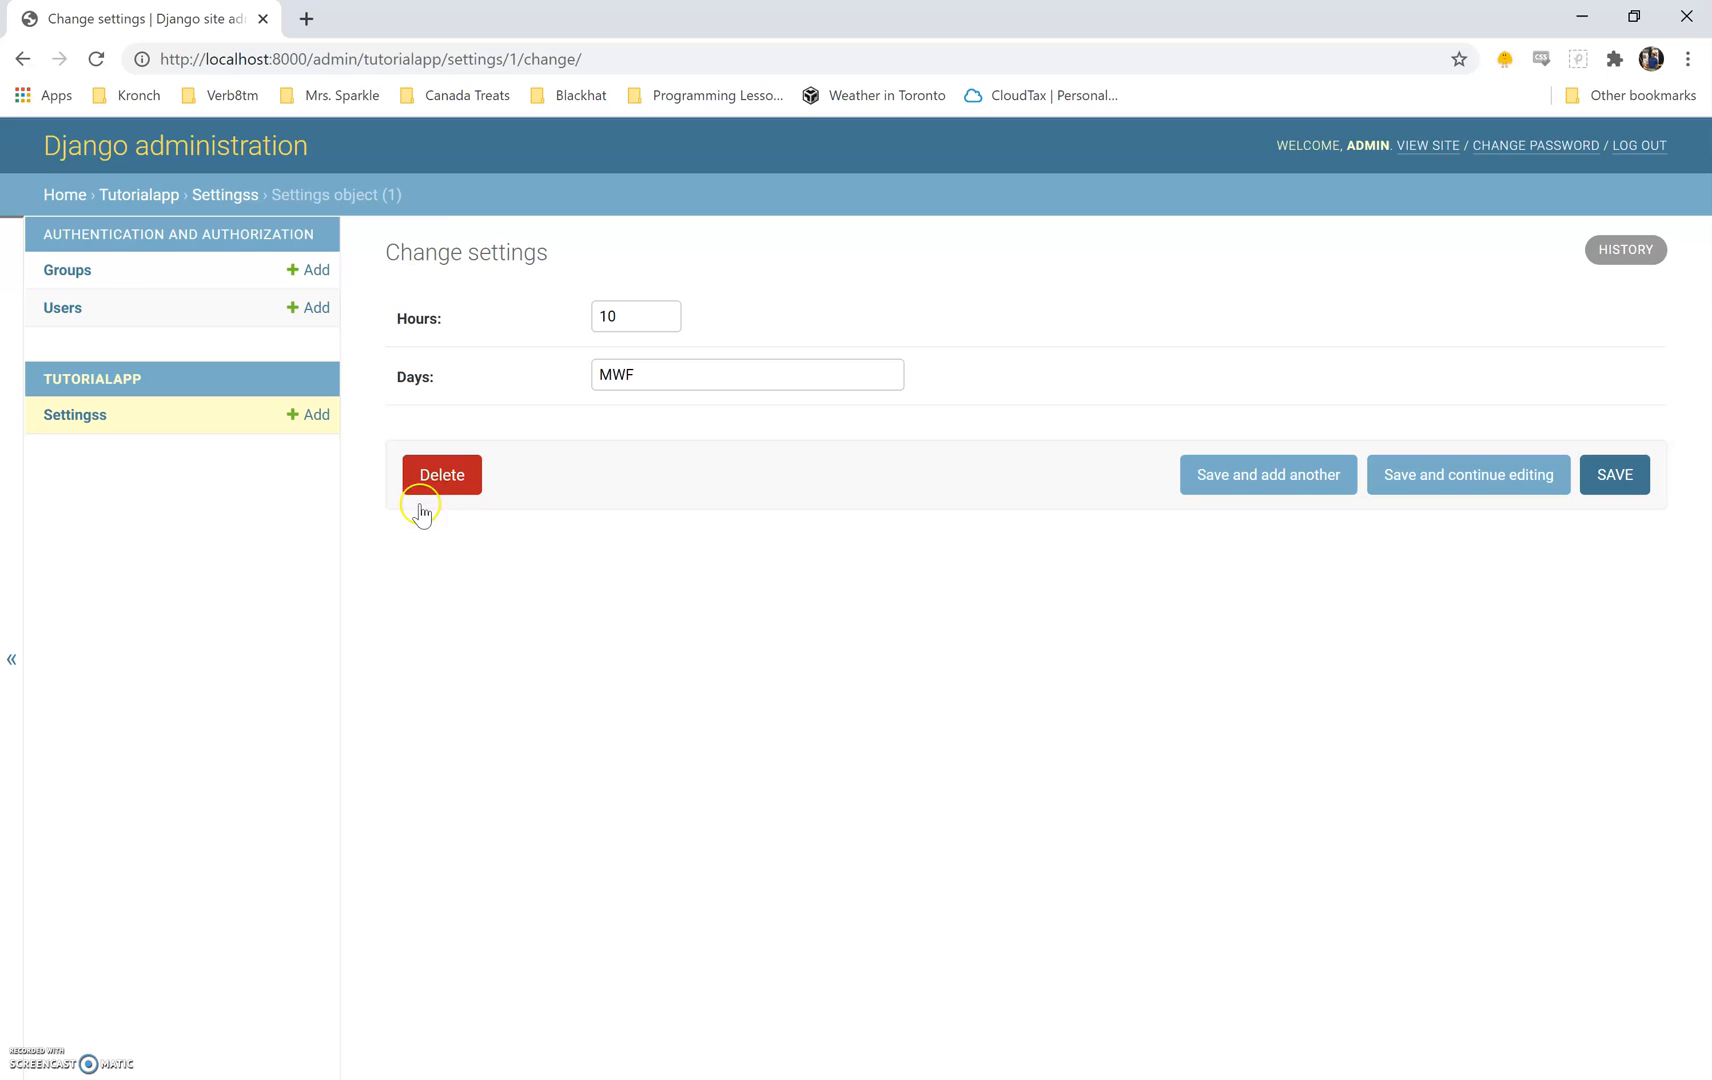
{"action": "mouse_move", "coordinate": [71, 1045]}
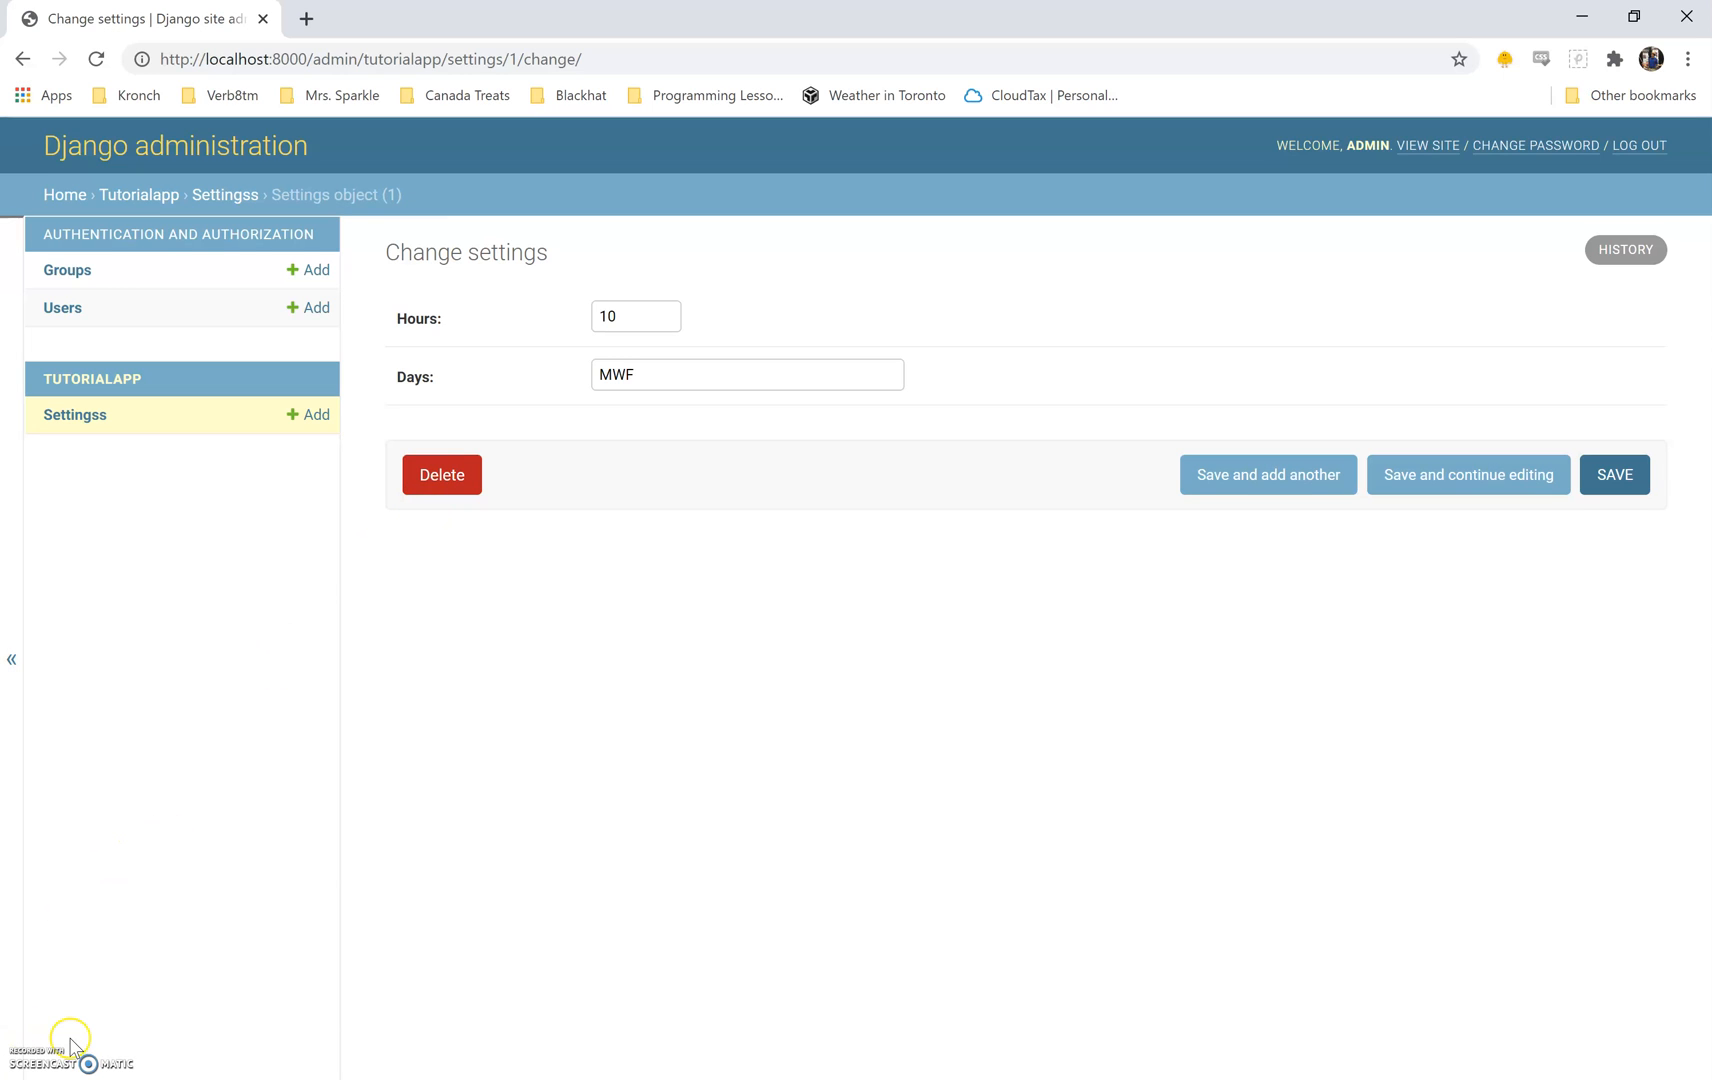